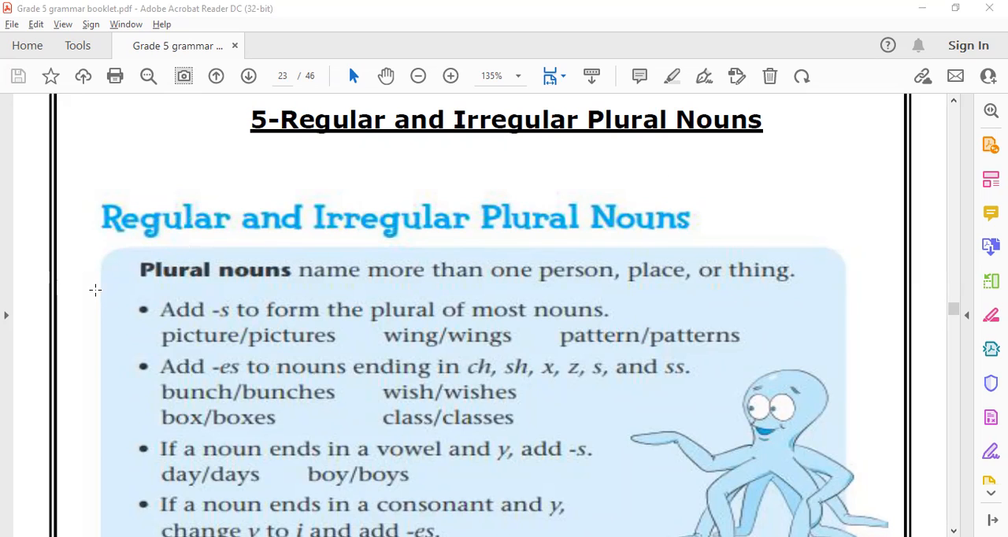
mouse_move(449, 346)
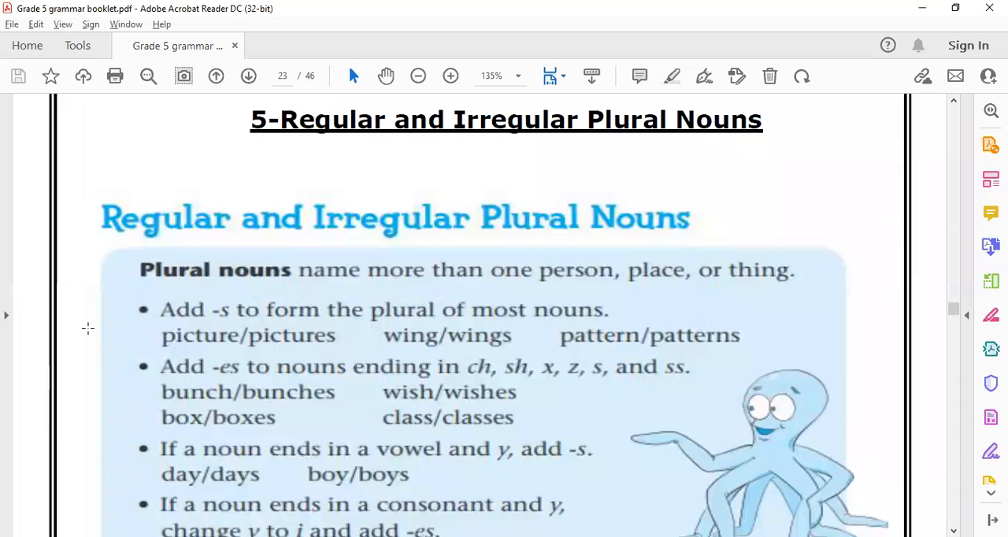
Highlight the endings 'ch, sh, x, z, s' in the first plural-noun rule
scroll("down", 3)
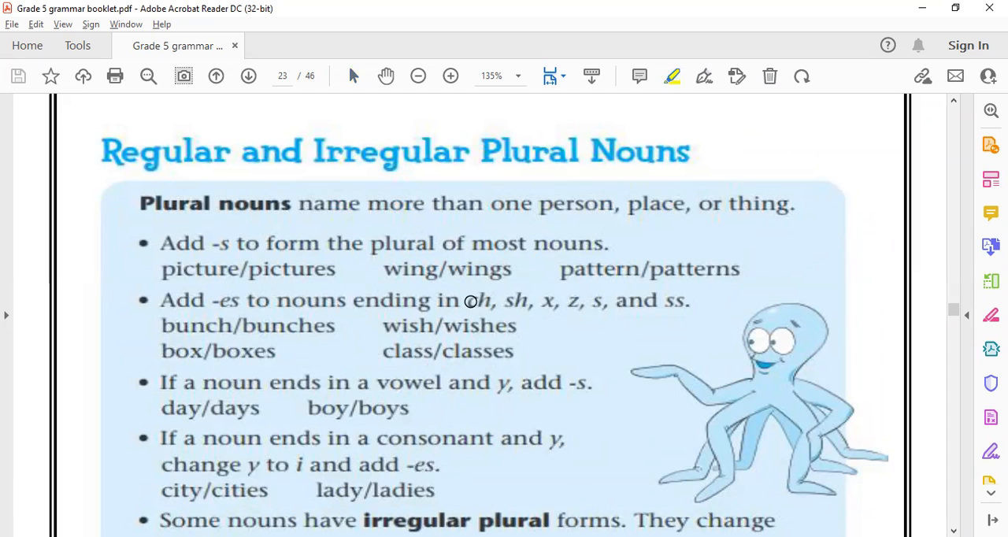
left_click_drag(465, 300, 559, 300)
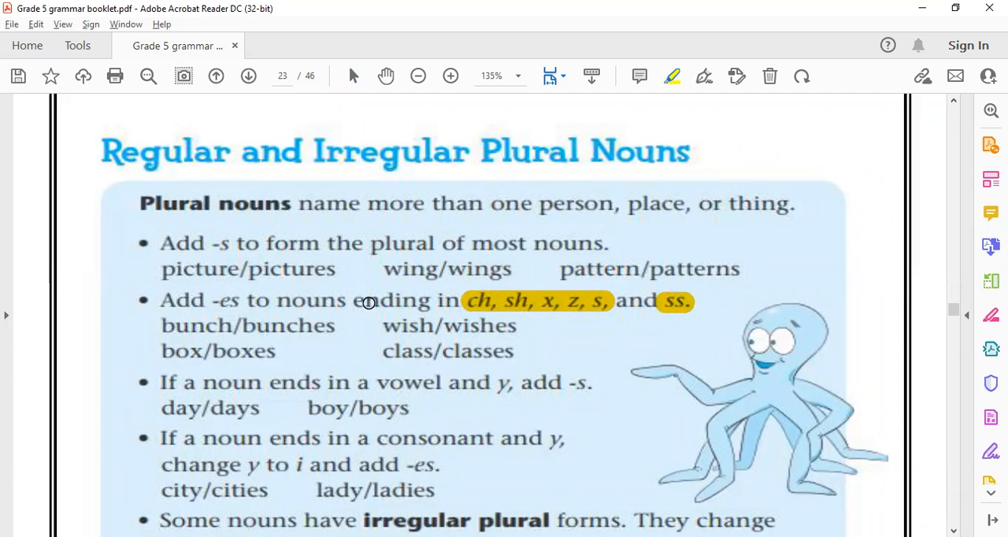
mouse_move(463, 343)
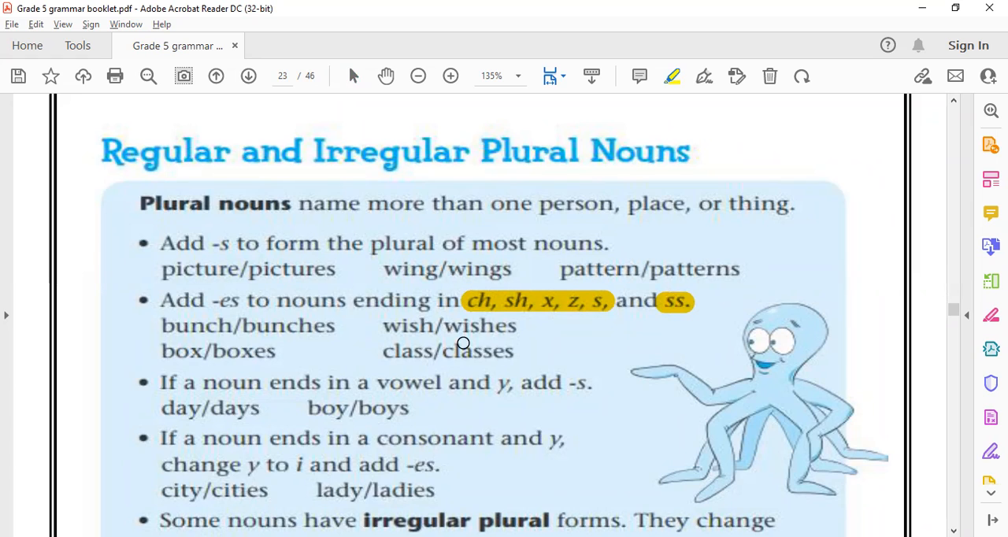
mouse_move(279, 335)
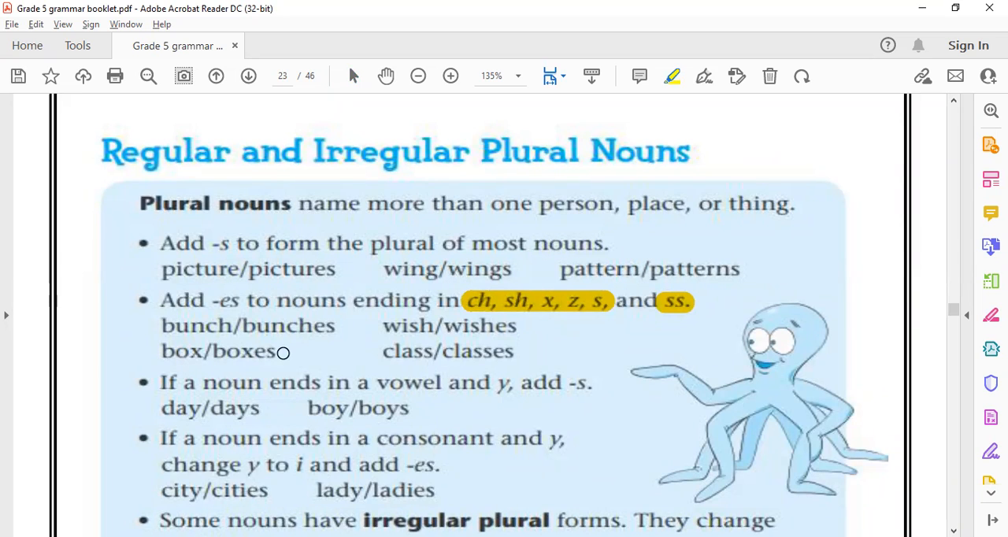
mouse_move(391, 350)
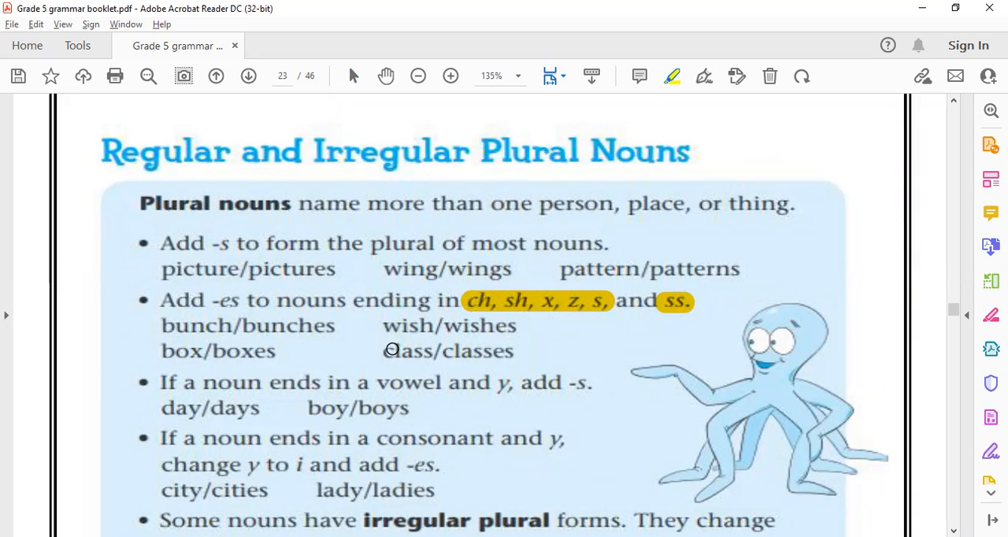
mouse_move(161, 416)
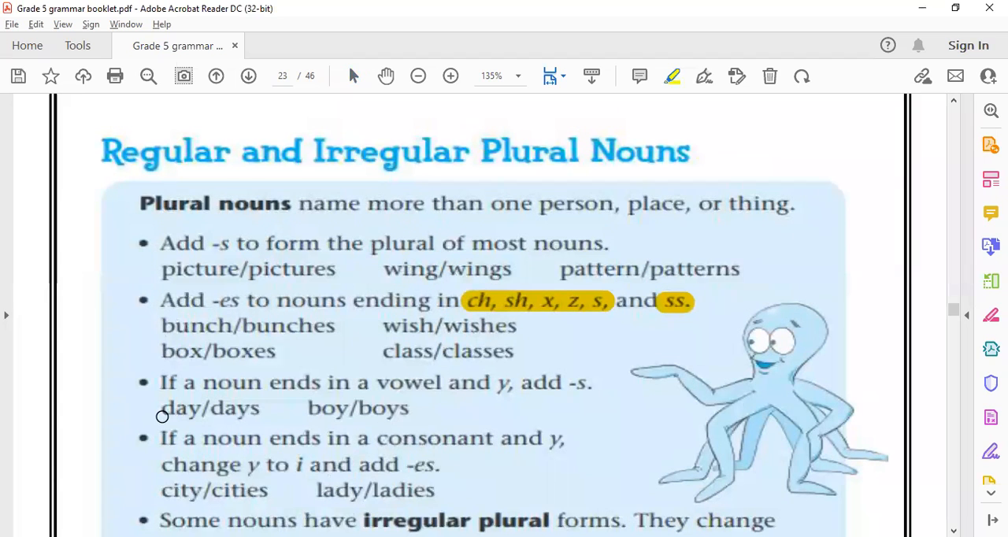
mouse_move(383, 383)
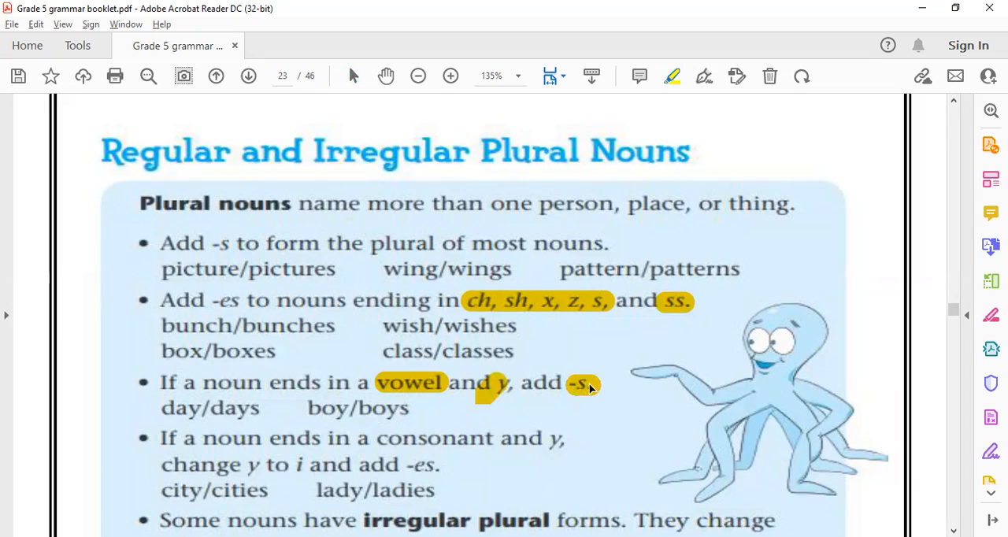
mouse_move(531, 402)
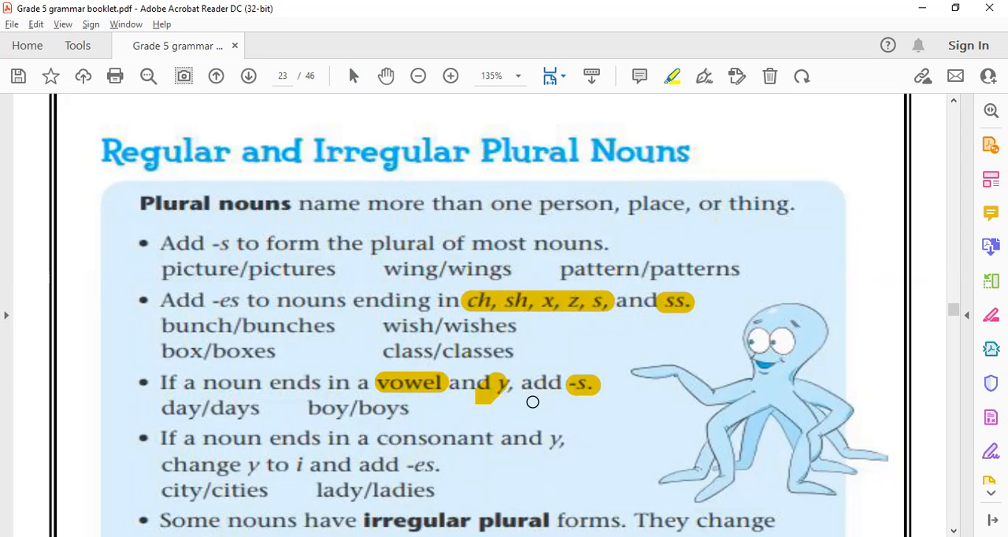
mouse_move(265, 428)
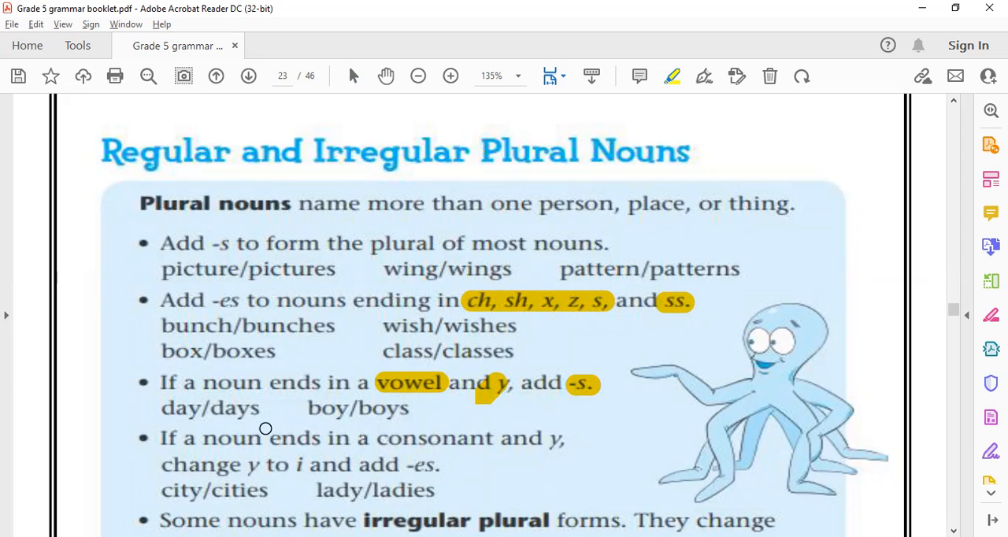
mouse_move(392, 442)
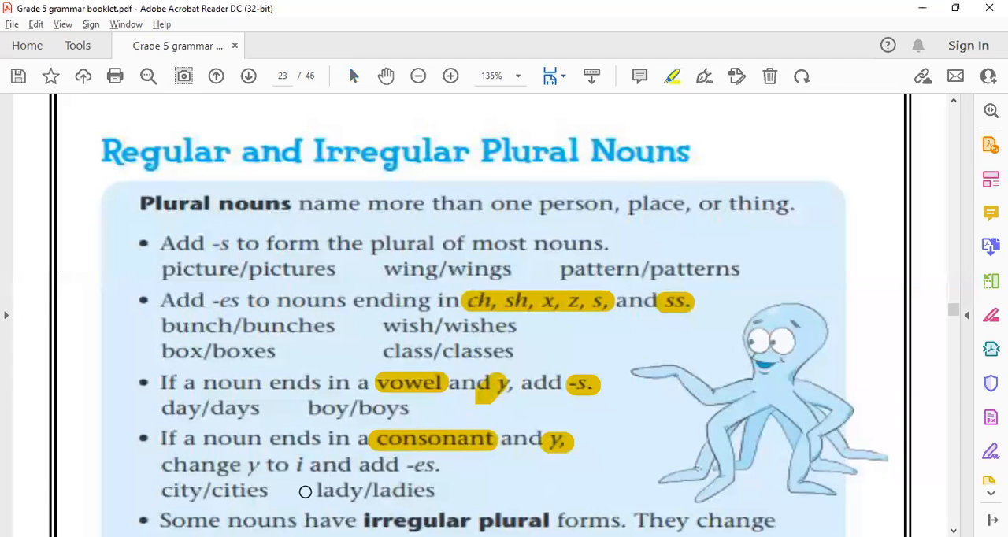
mouse_move(252, 464)
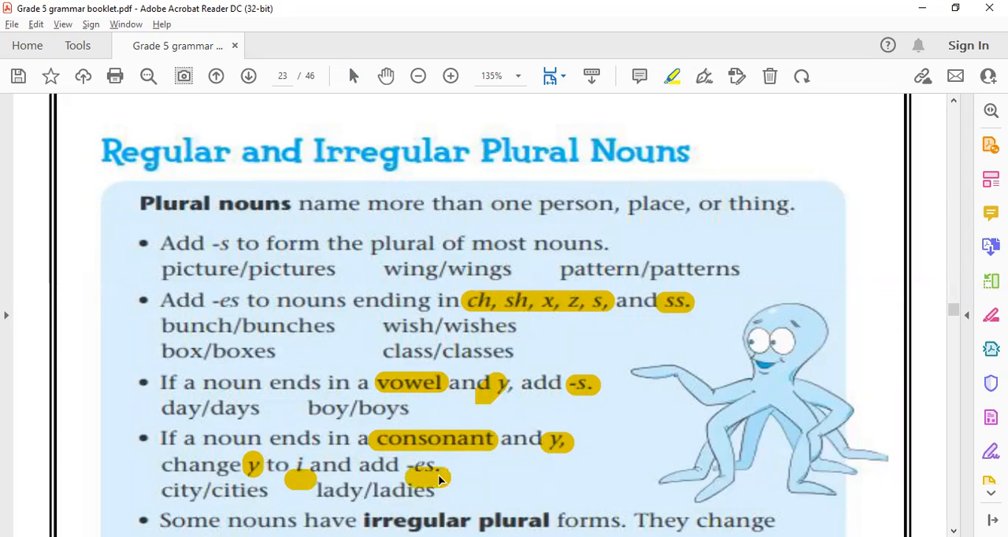
mouse_move(66, 433)
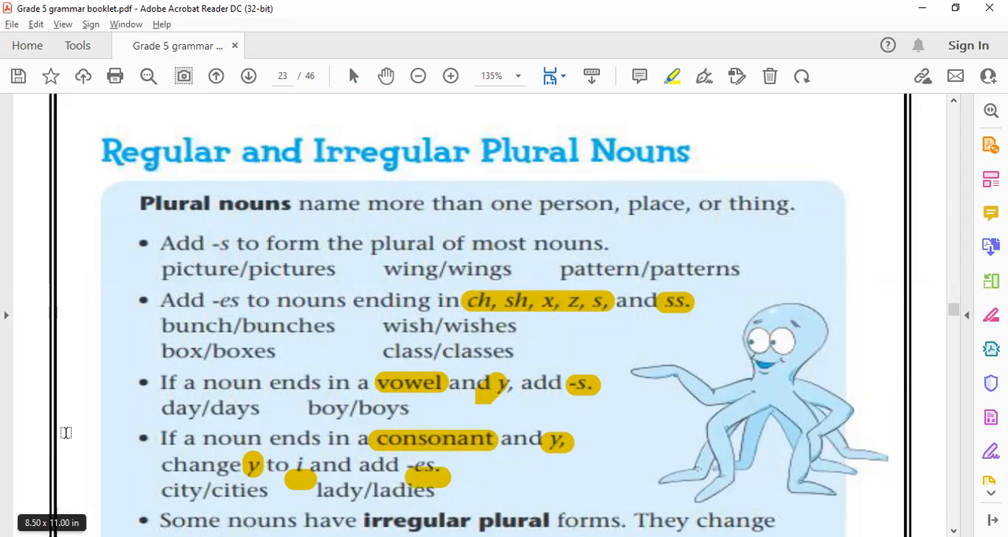
Scroll down to show the irregular plural rule and the f/fe rule
scroll("down", 3)
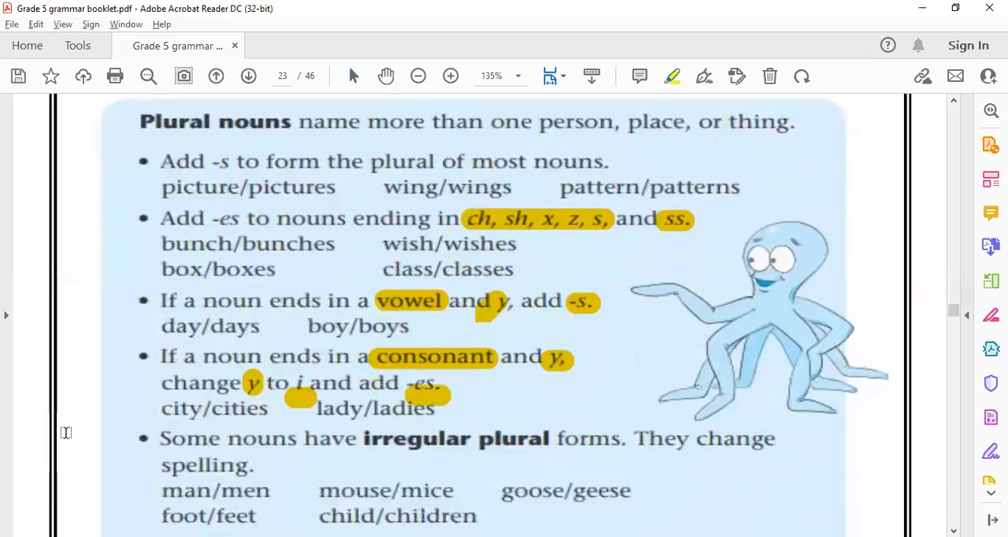
scroll("down", 3)
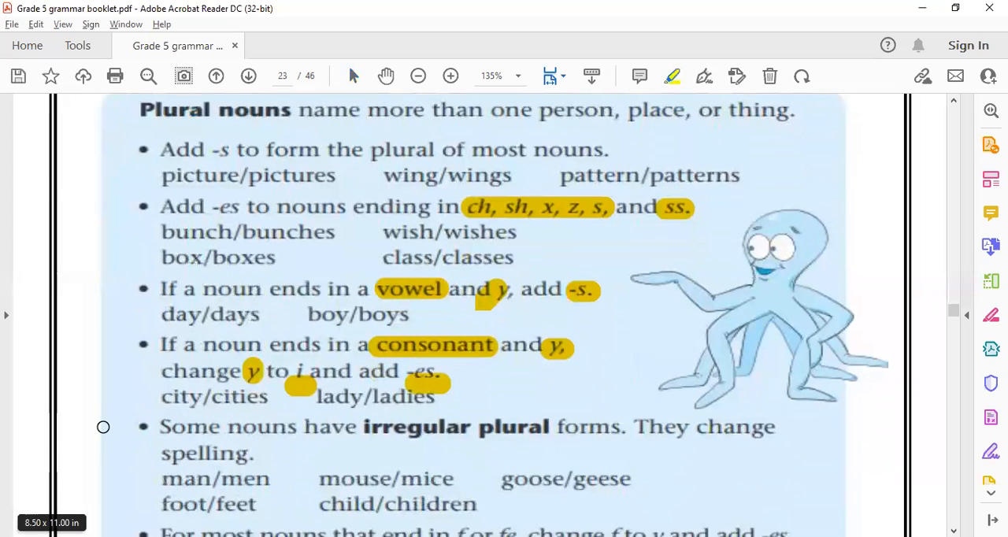
scroll("down", 3)
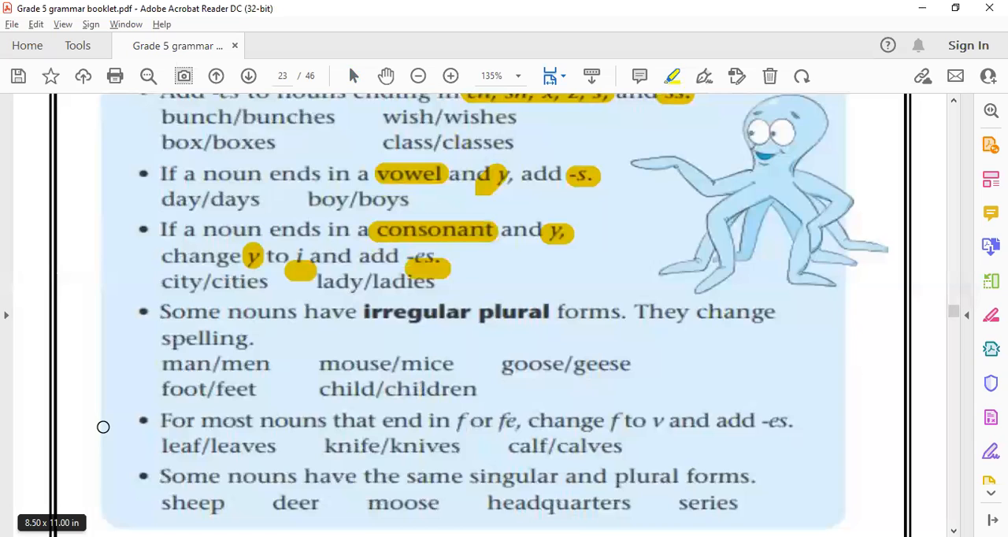
scroll("down", 3)
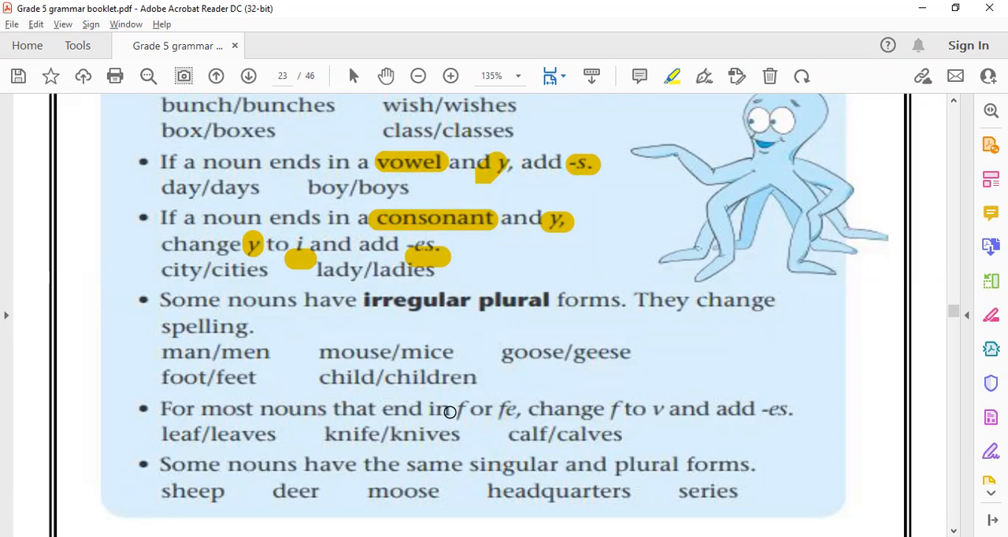
Highlight 'f or fe' in the f/fe plural rule
left_click_drag(454, 408, 516, 408)
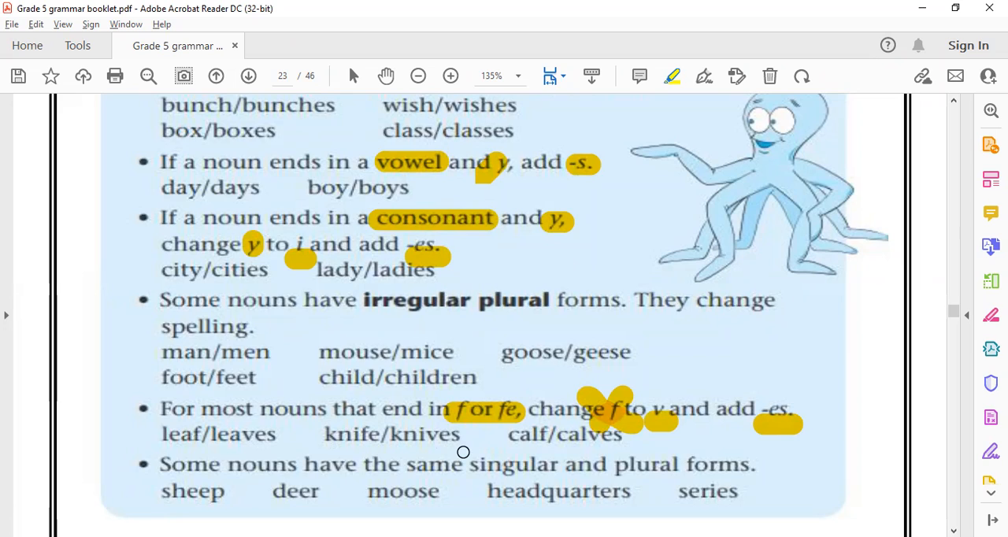
mouse_move(124, 486)
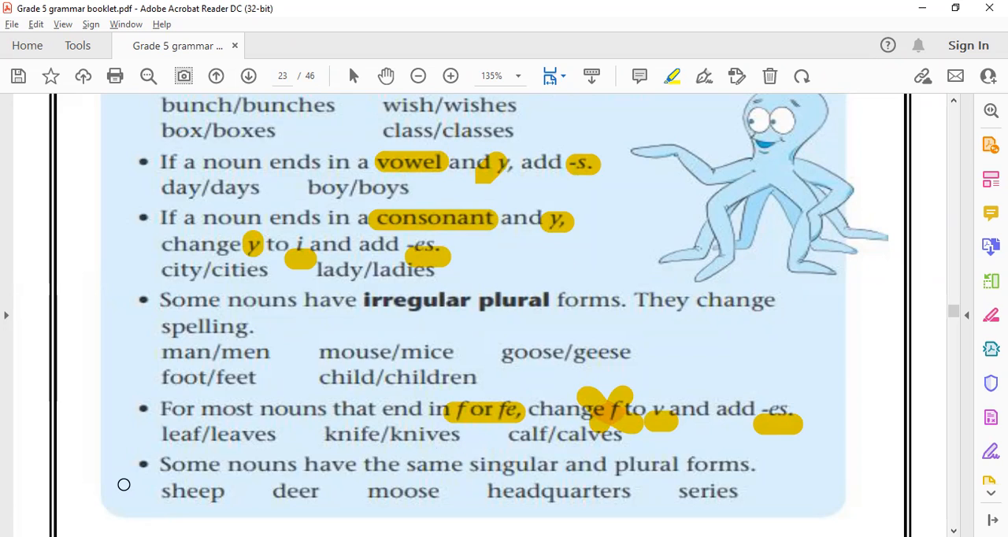
mouse_move(73, 389)
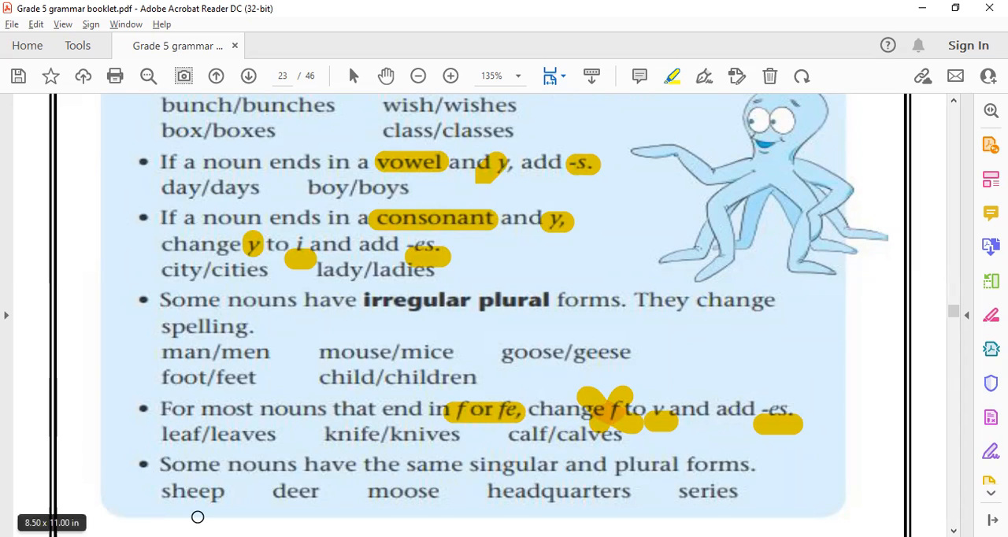
mouse_move(263, 508)
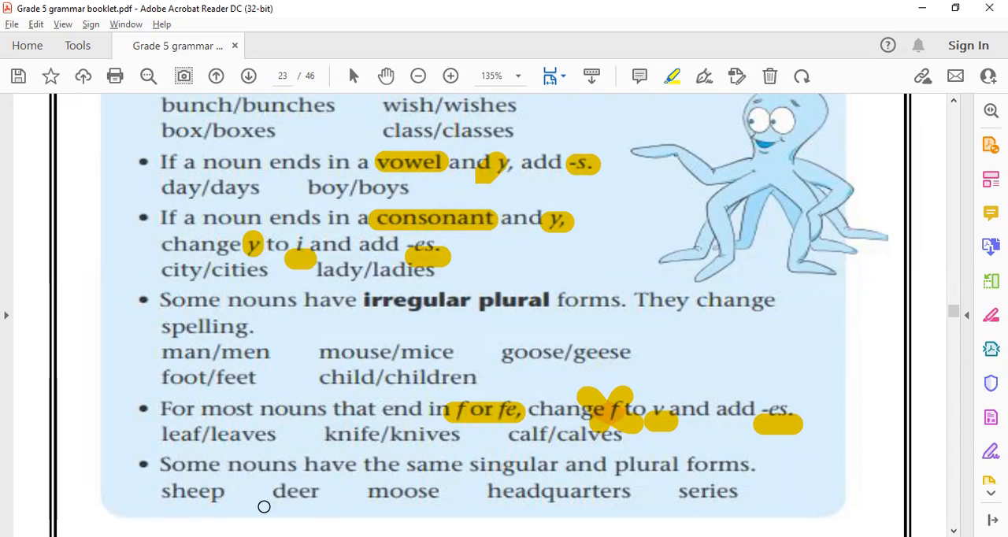
mouse_move(410, 509)
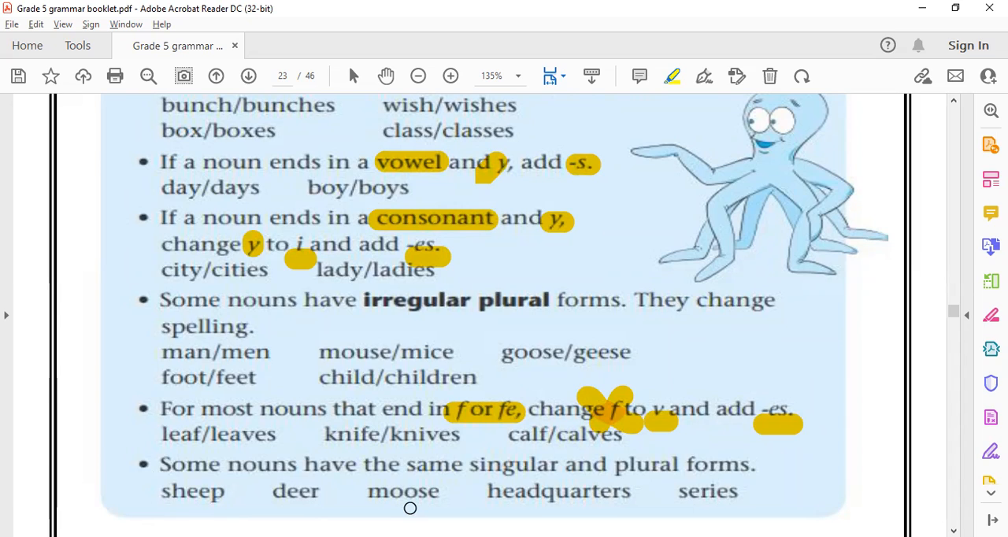
Scroll down until Exercise A, 'Write the plural form', is visible
scroll("down", 3)
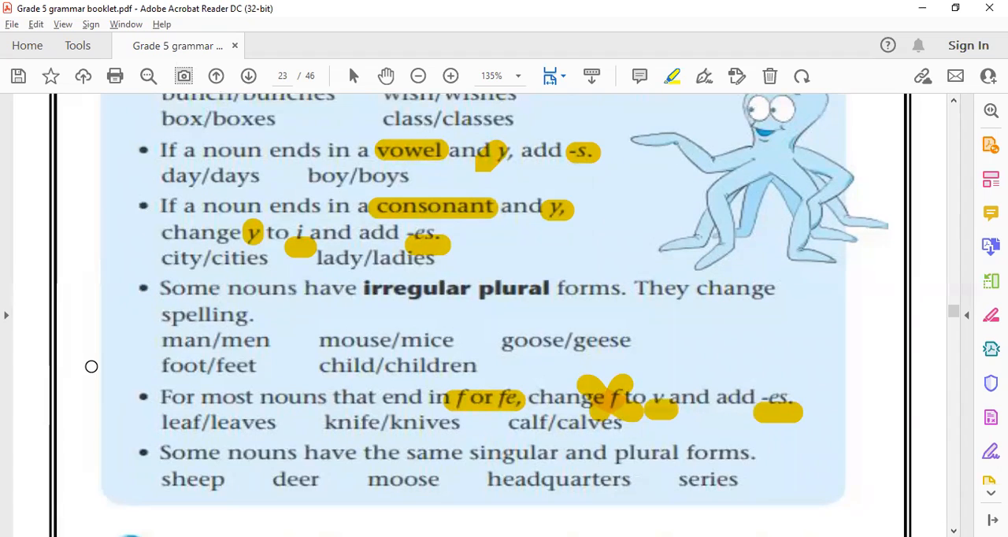
scroll("down", 3)
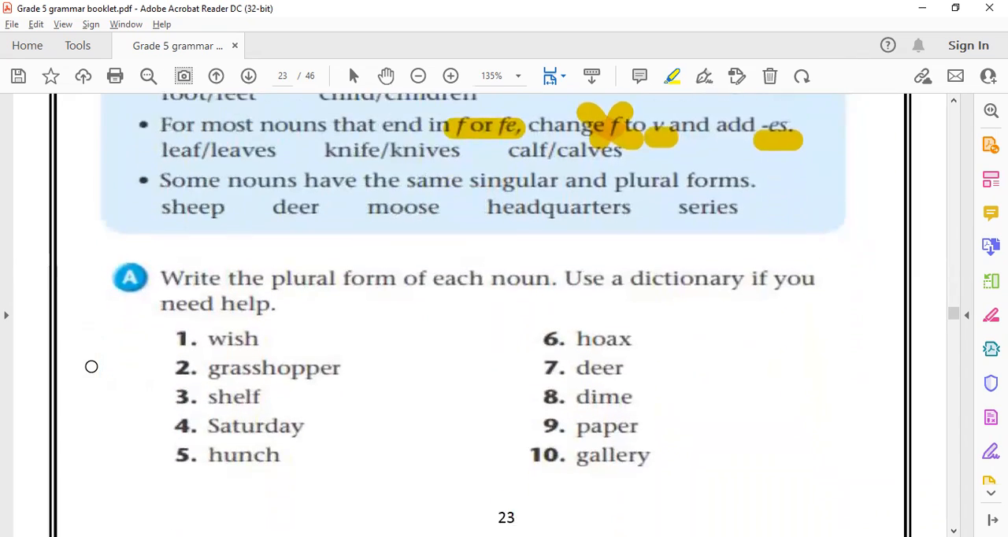
scroll("down", 3)
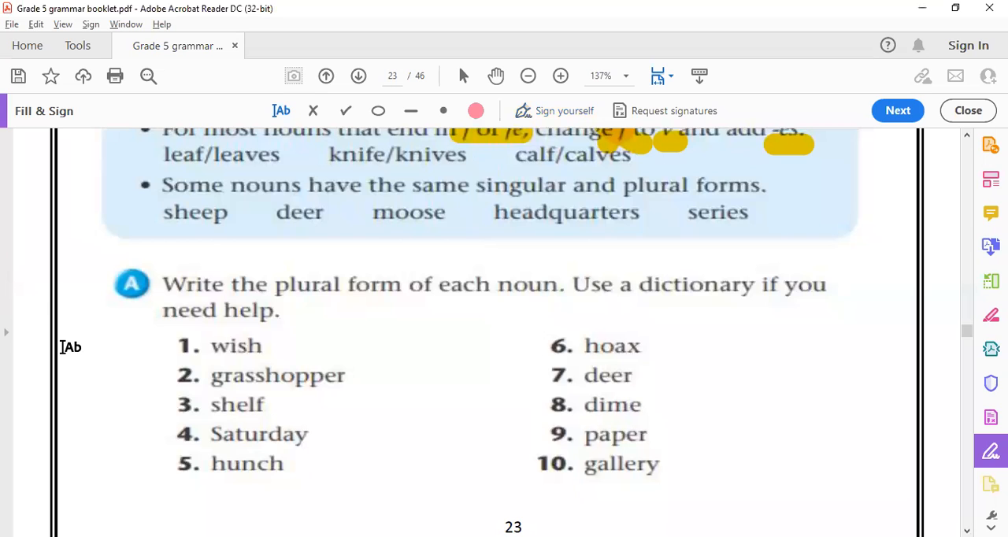
Type 'wishes' and 'grasshoppers' in a text box beside Exercise A items 1 and 2
left_click(69, 346)
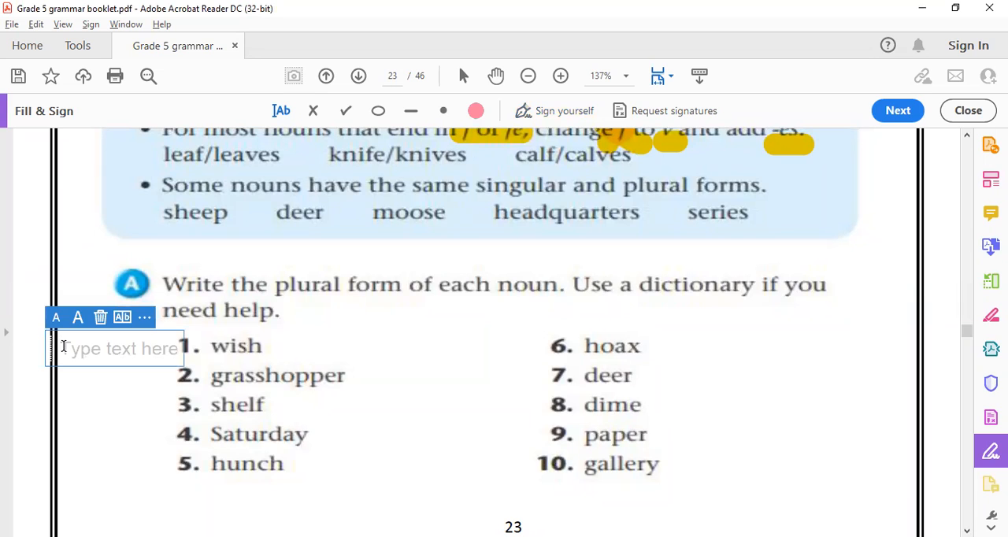
type("wi")
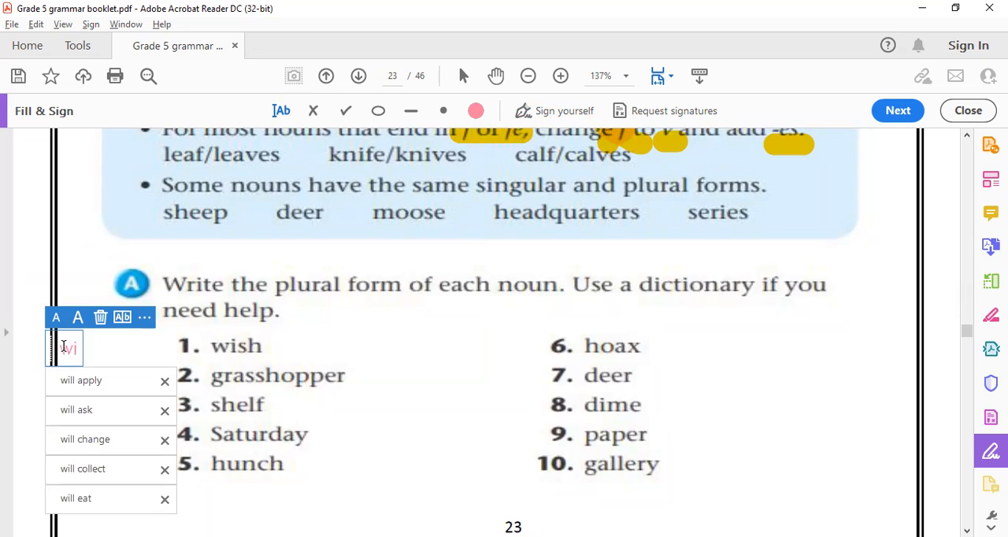
type("wishes")
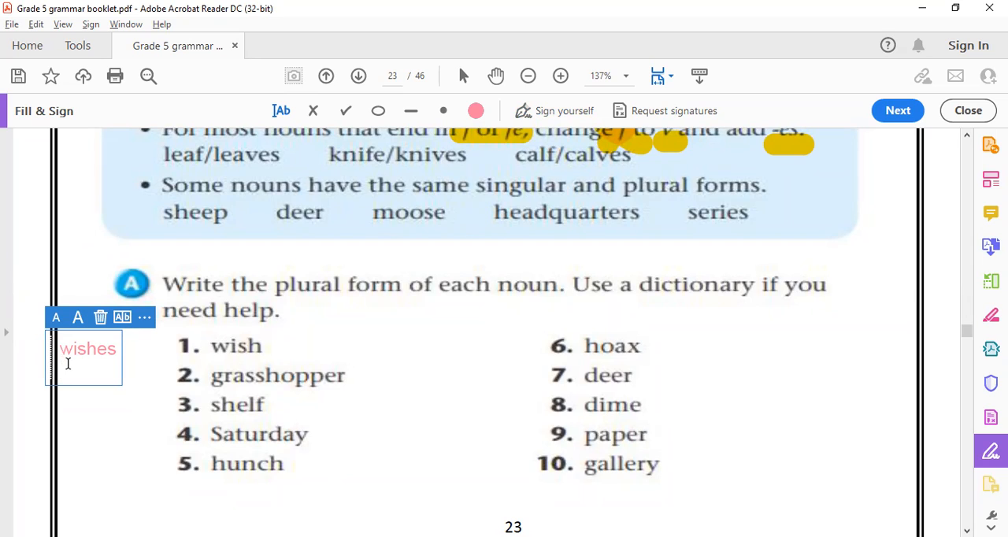
type("grasshopper")
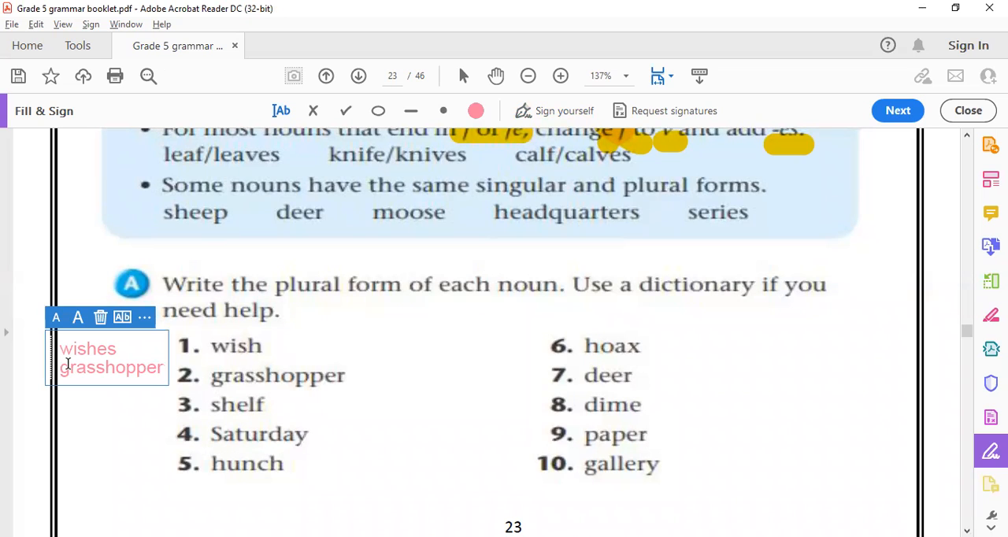
type("s")
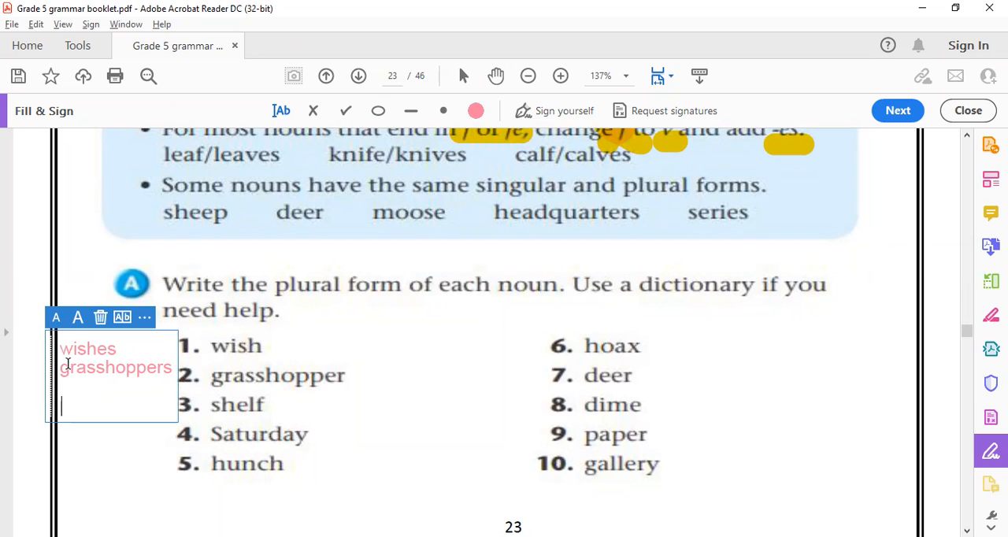
Type 'shelves', 'Saturdays' and 'hunches' beside items 3 to 5
type("she")
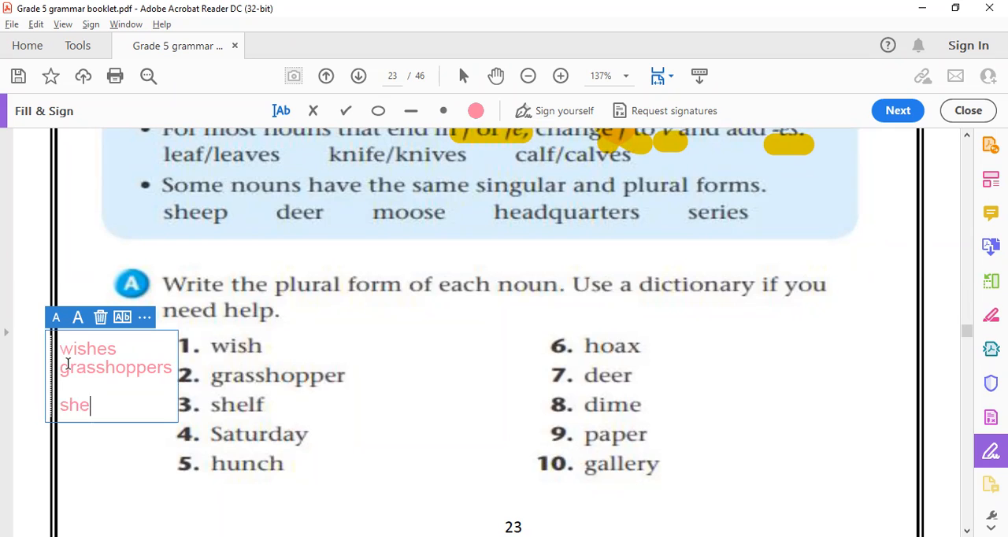
type("lves")
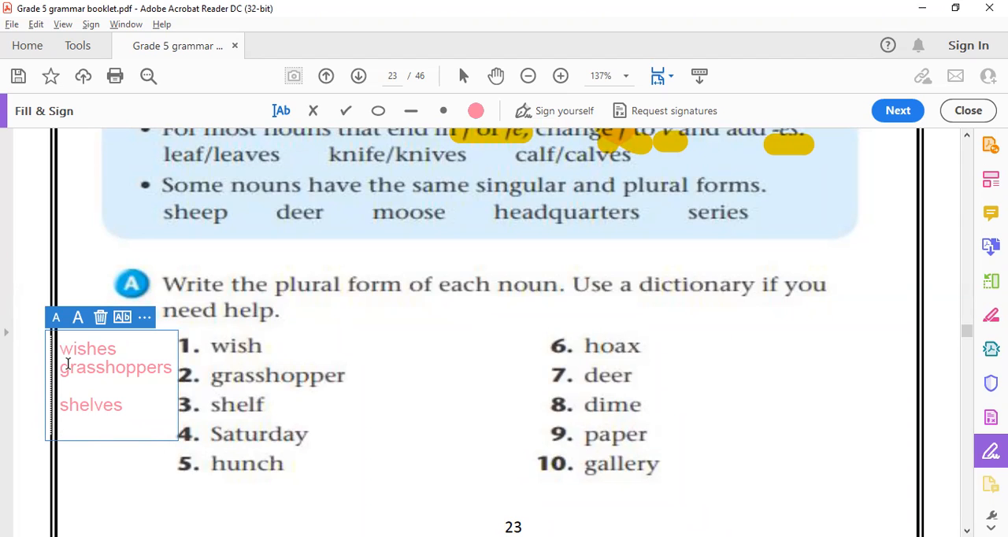
type("Sat")
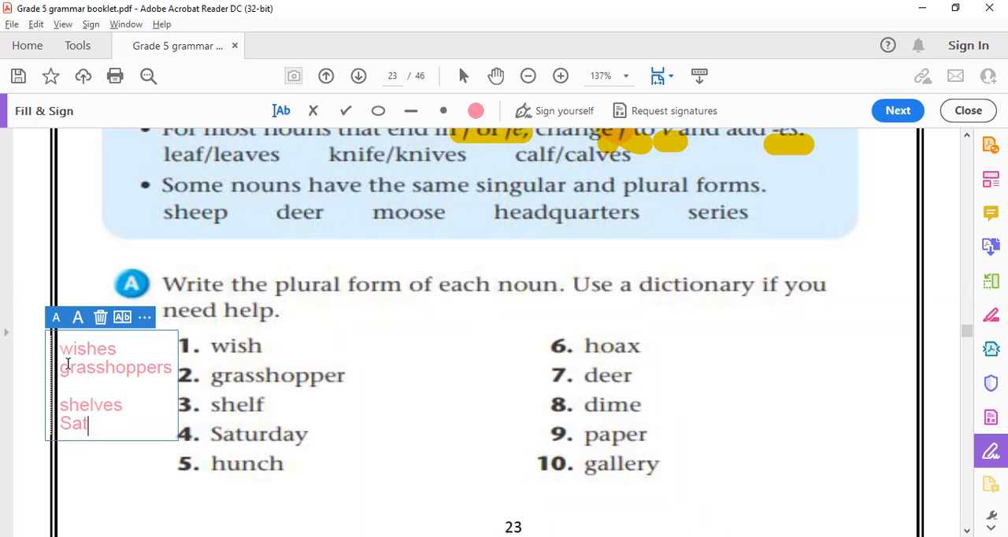
type("urdays")
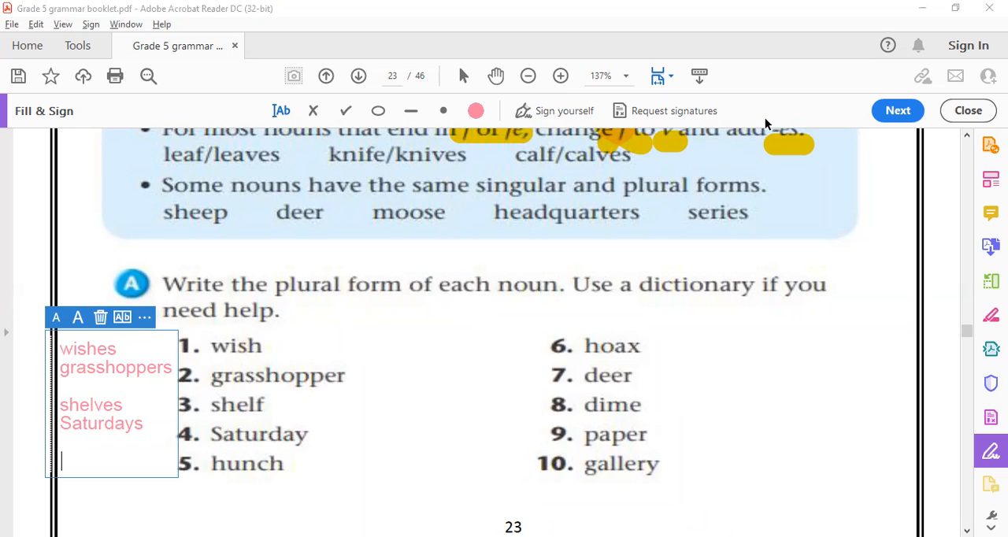
mouse_move(313, 444)
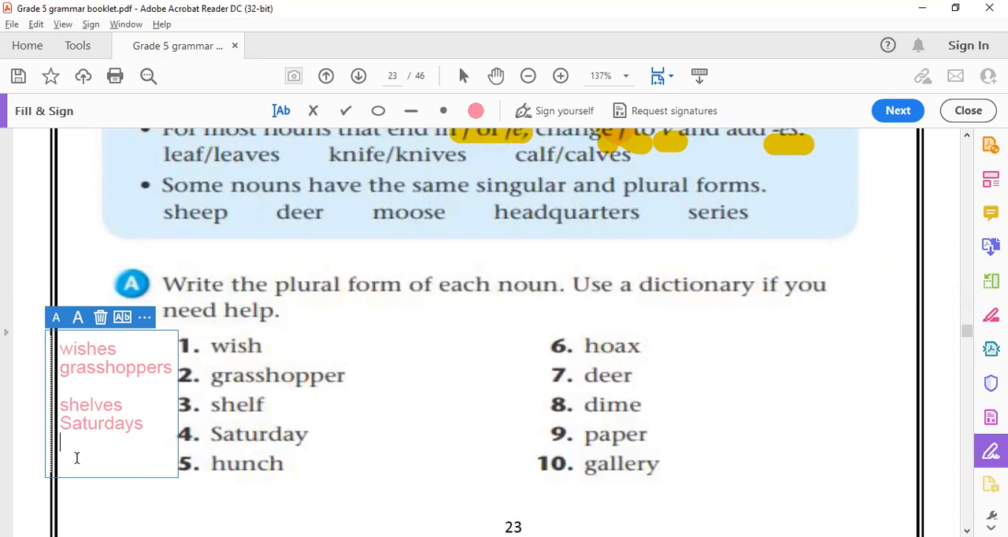
type("hun")
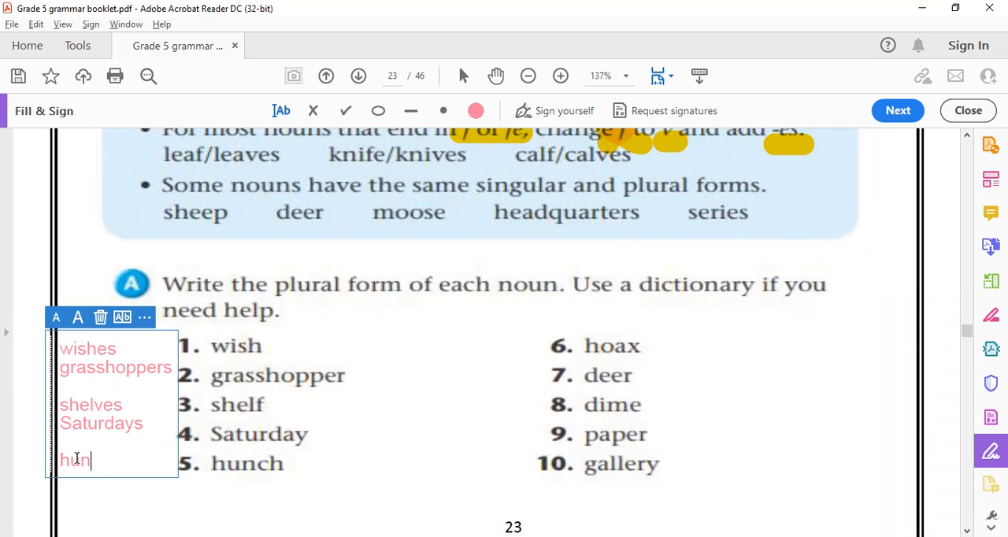
type("ches")
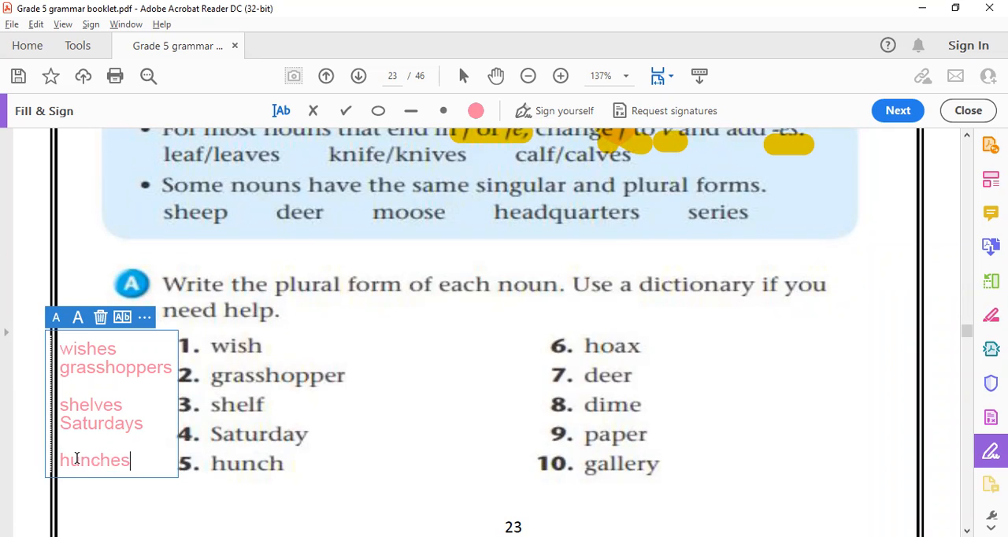
mouse_move(681, 348)
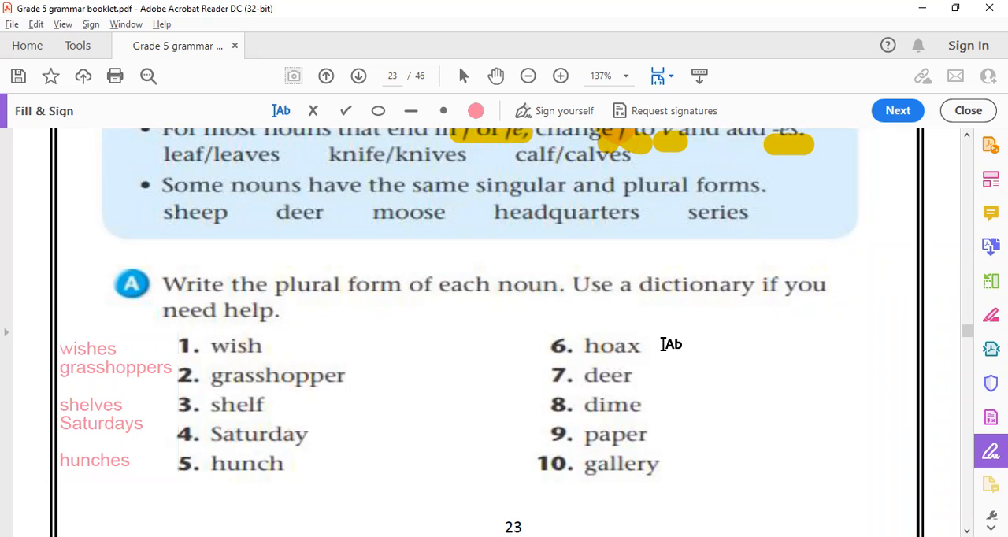
Type 'hoaxes' and 'deer' in a new text box beside items 6 and 7
left_click(670, 345)
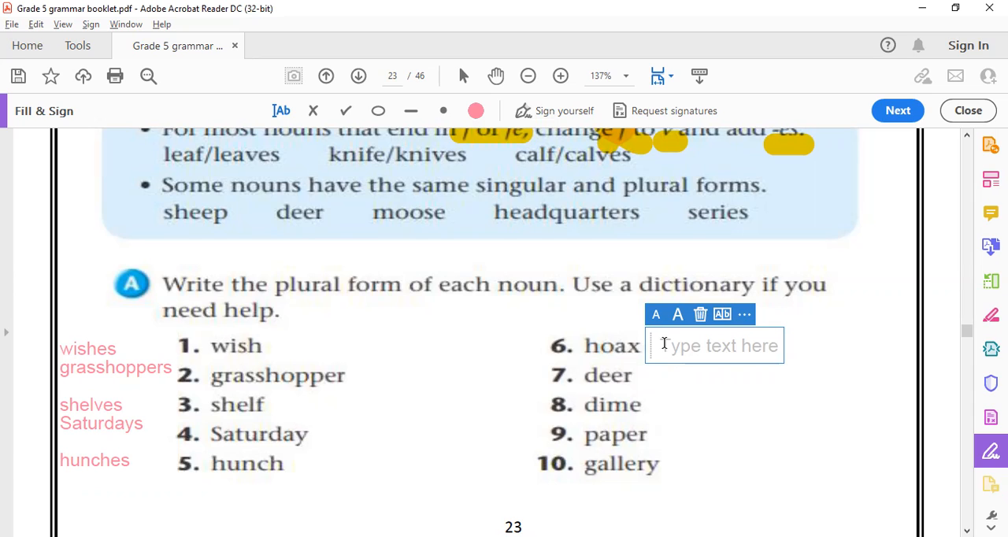
type("hoaxes")
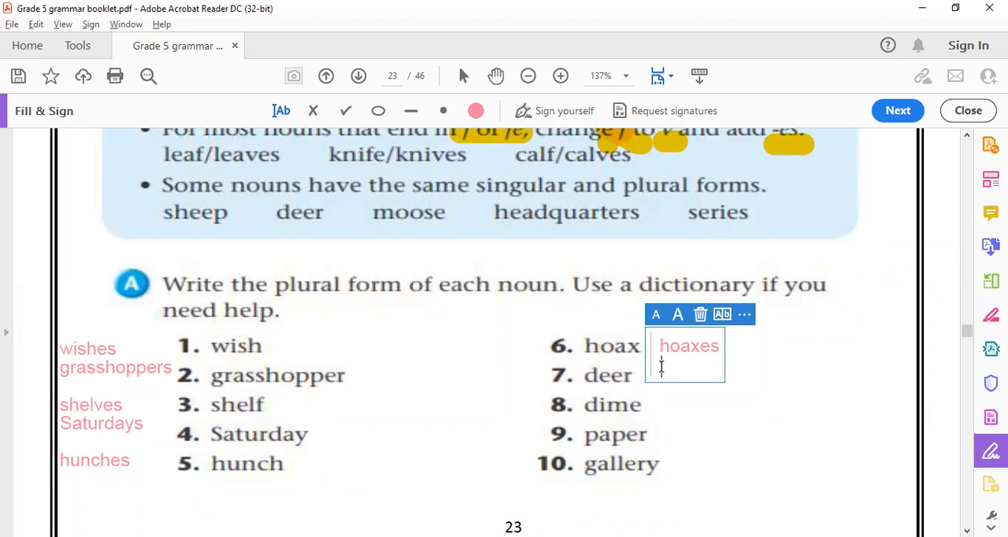
type("deer")
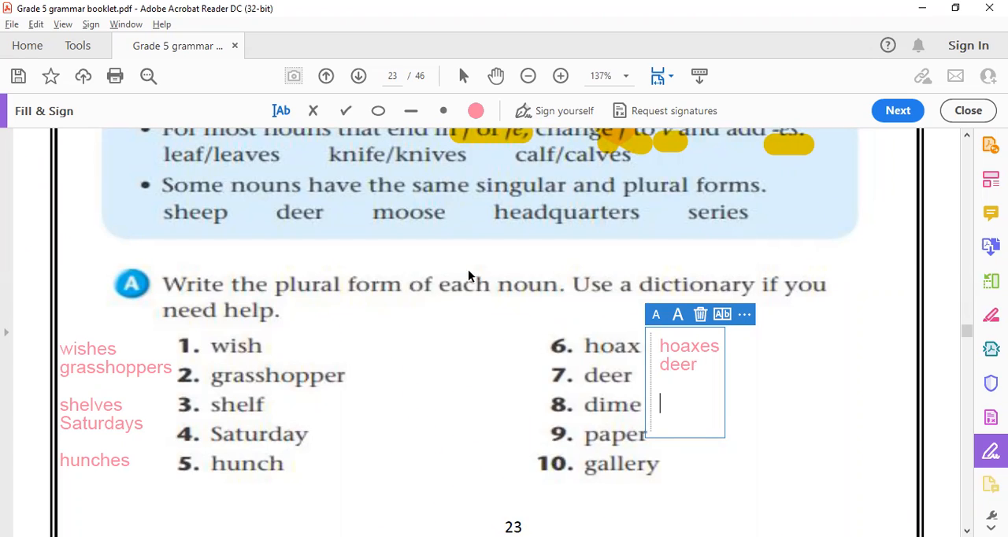
Type 'dimes' and 'papers' beside Exercise A items 8 and 9
type("dimes")
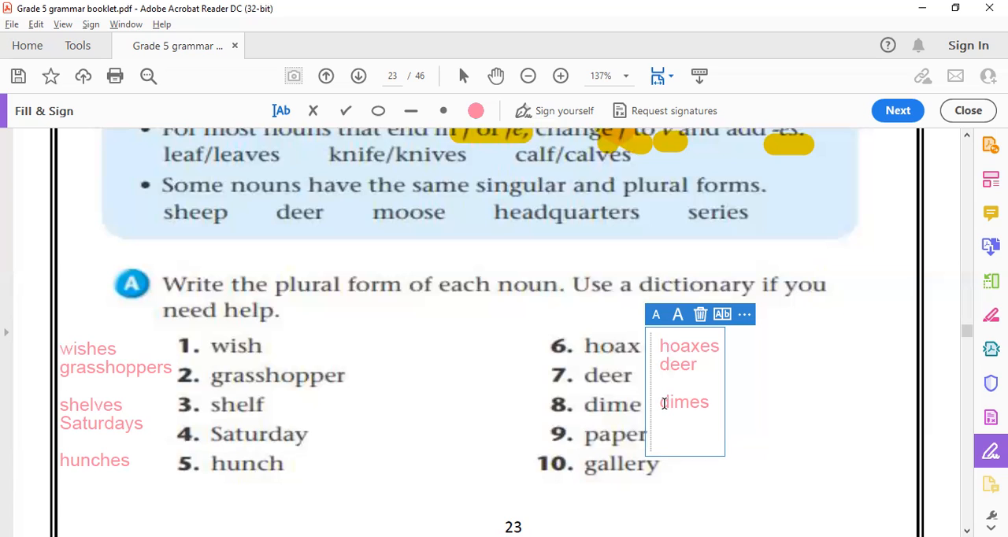
type("paper")
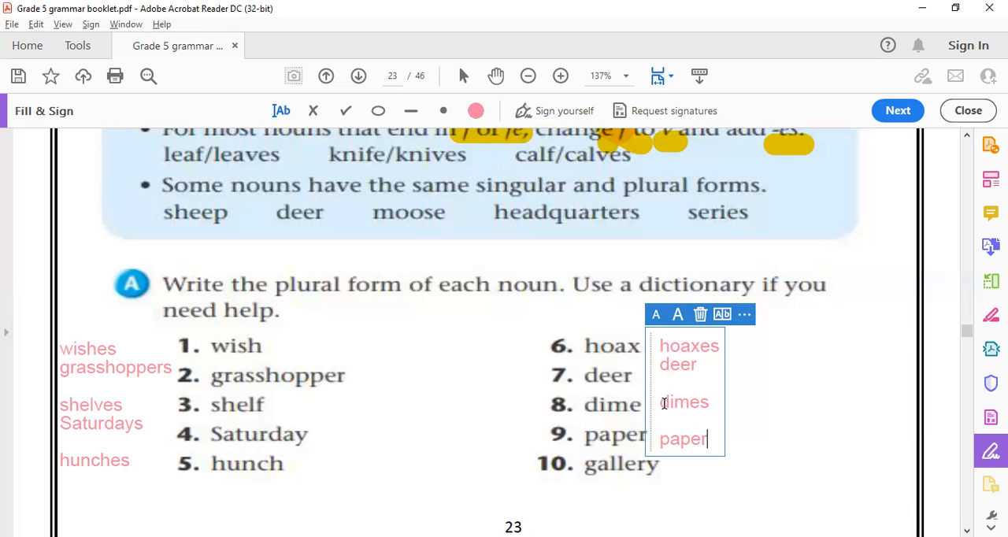
type("s")
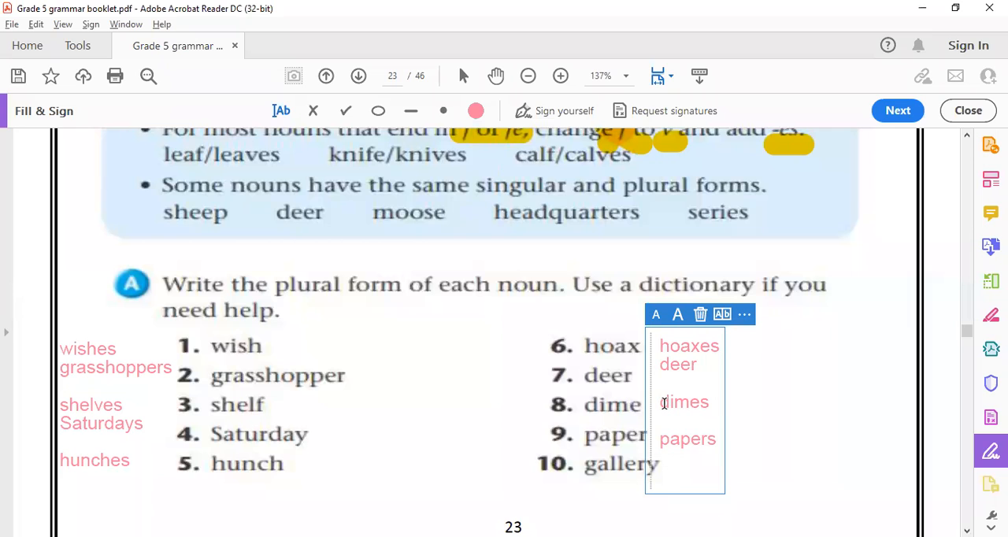
Type 'galleries' beside item 10, deleting the misspelled extra ending
type("gall")
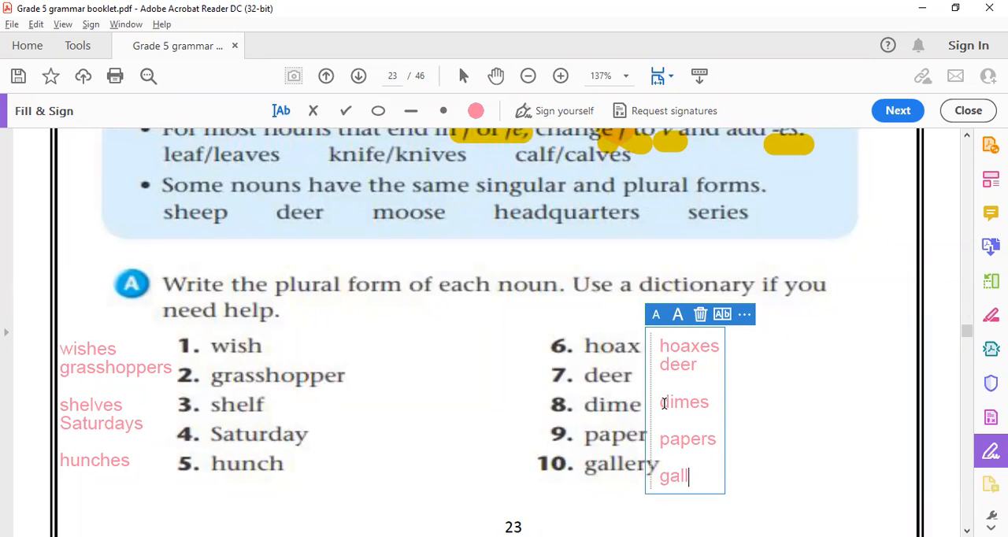
type("eri")
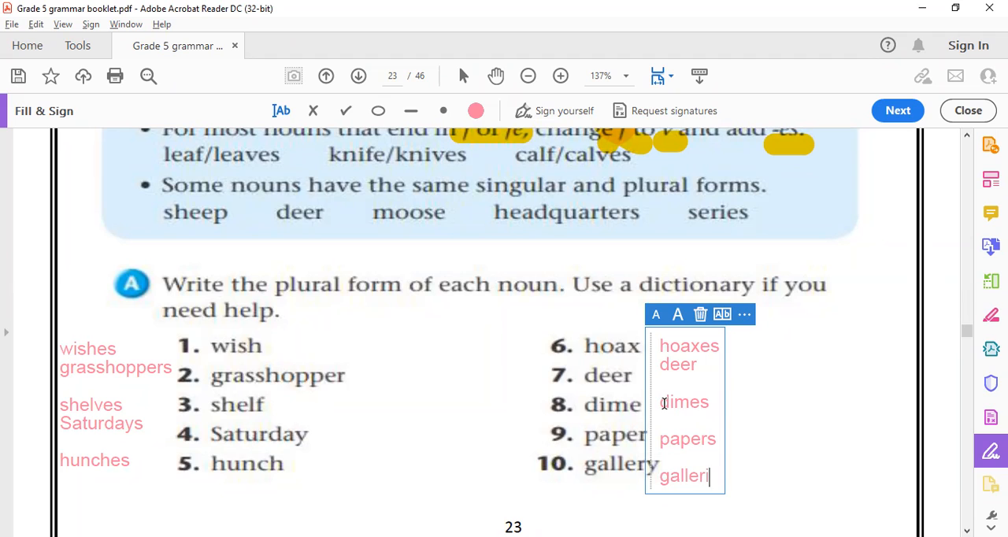
type("es")
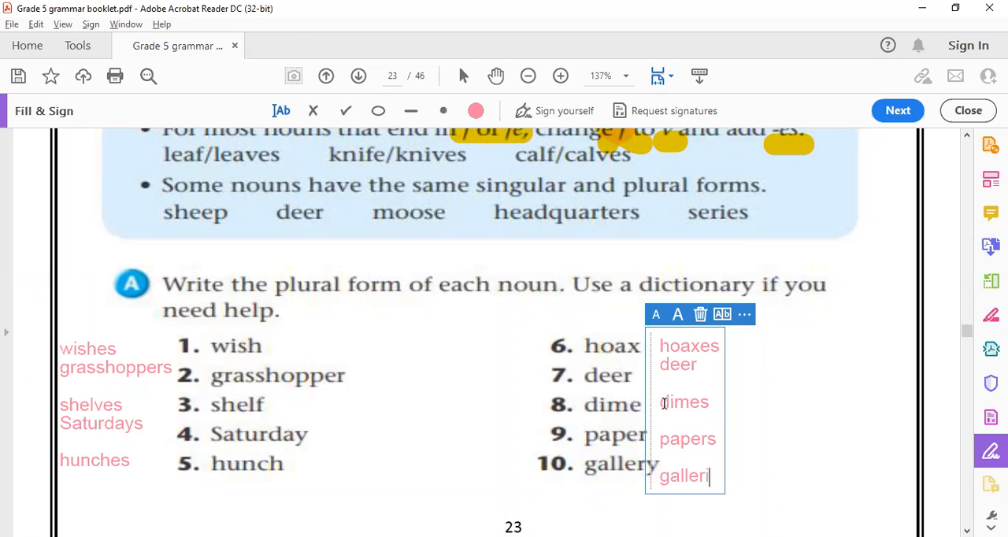
type("ys")
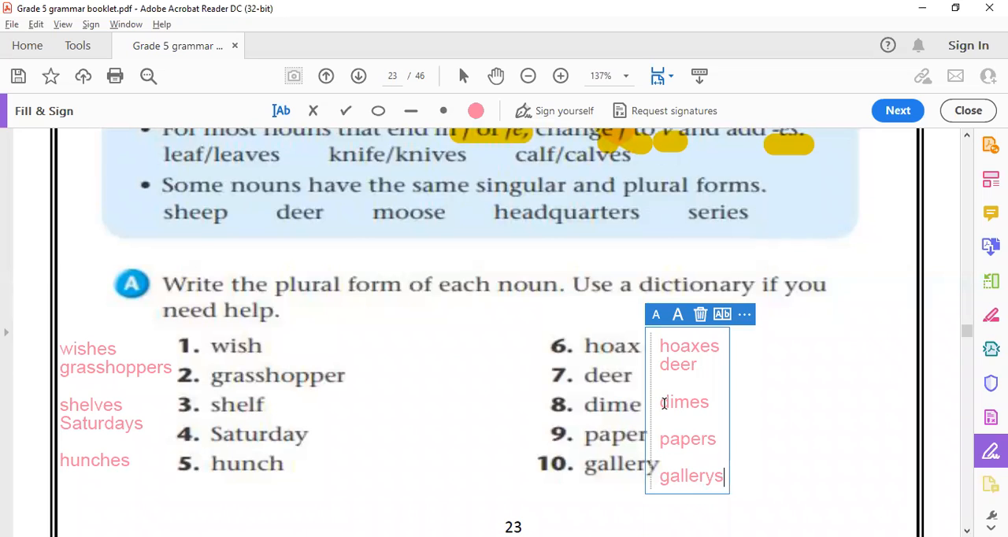
key("Backspace")
type("ie")
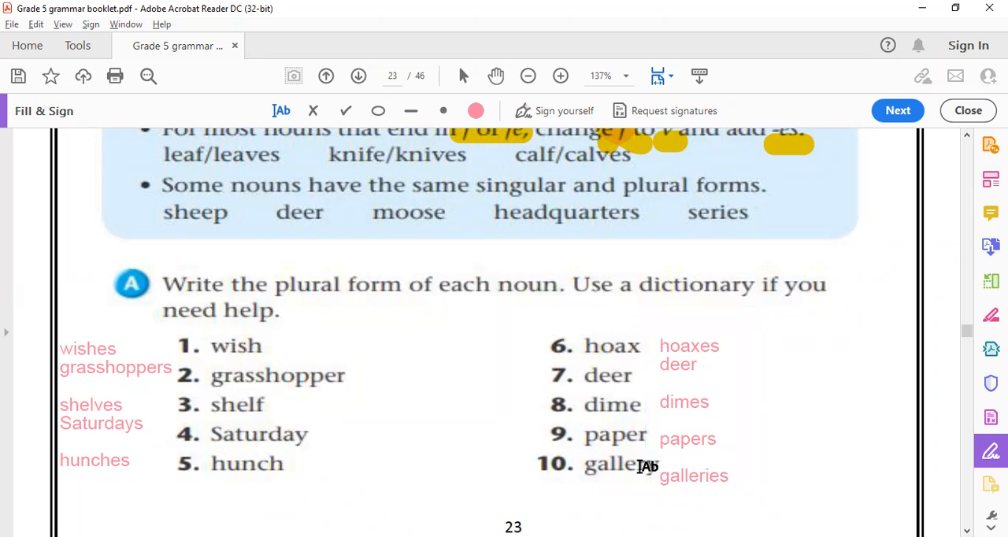
mouse_move(544, 393)
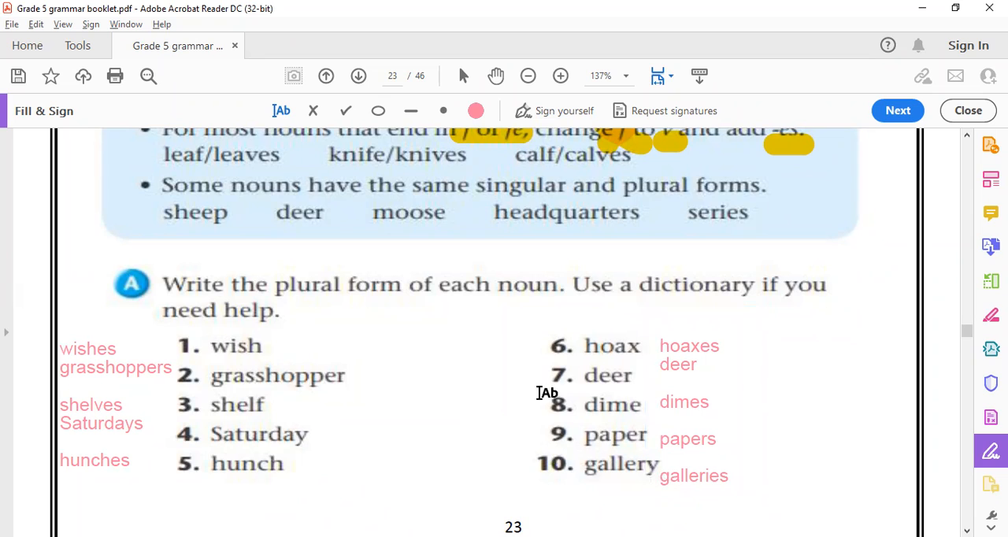
Scroll down to page 24 to show Exercise B's sentences
scroll("down", 3)
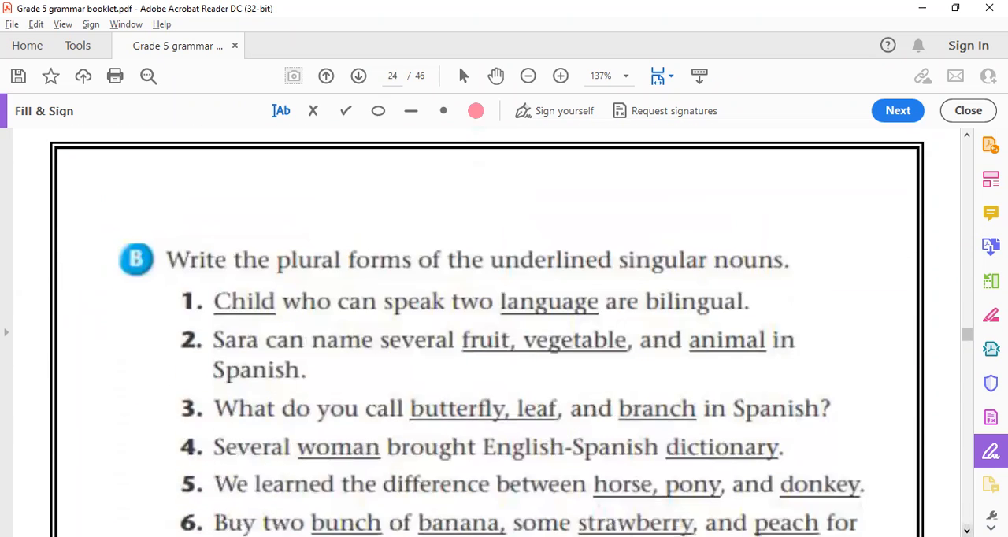
scroll("down", 3)
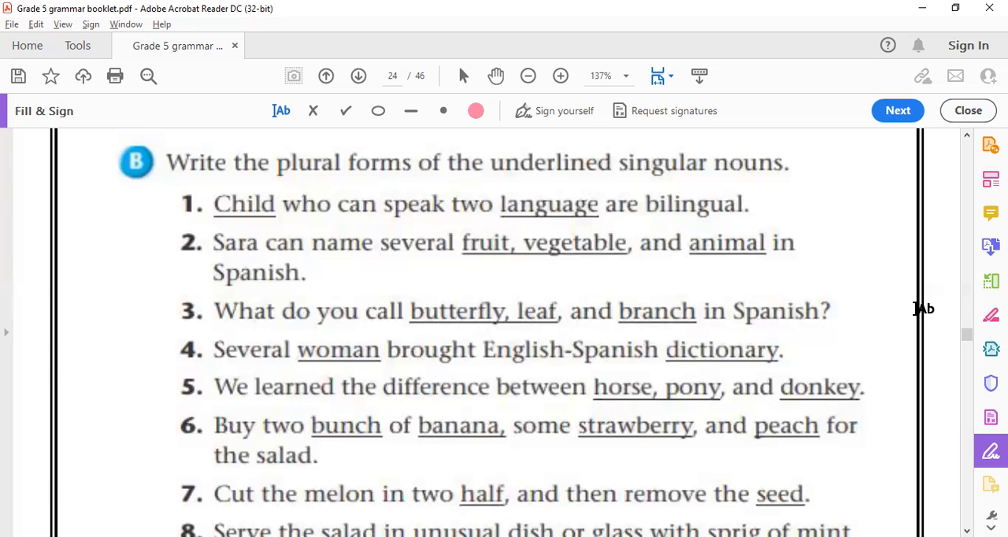
mouse_move(284, 196)
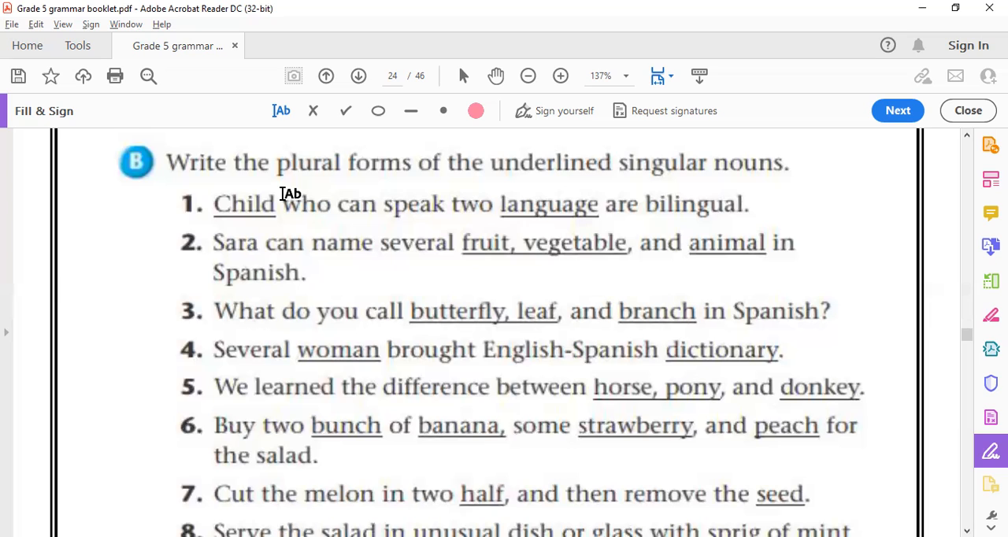
mouse_move(22, 205)
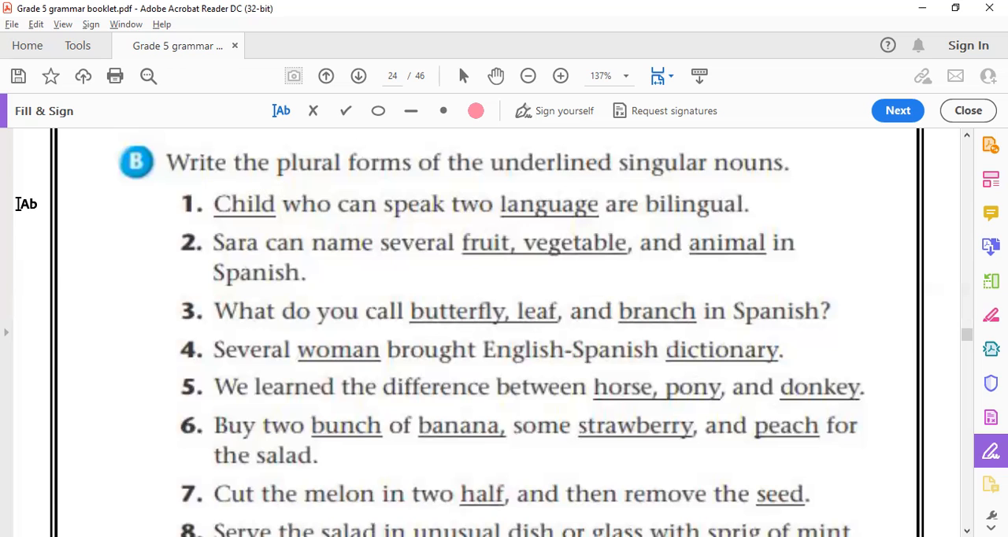
Add a text box beside Exercise B sentence 1 reading 'children - languages'
left_click(24, 204)
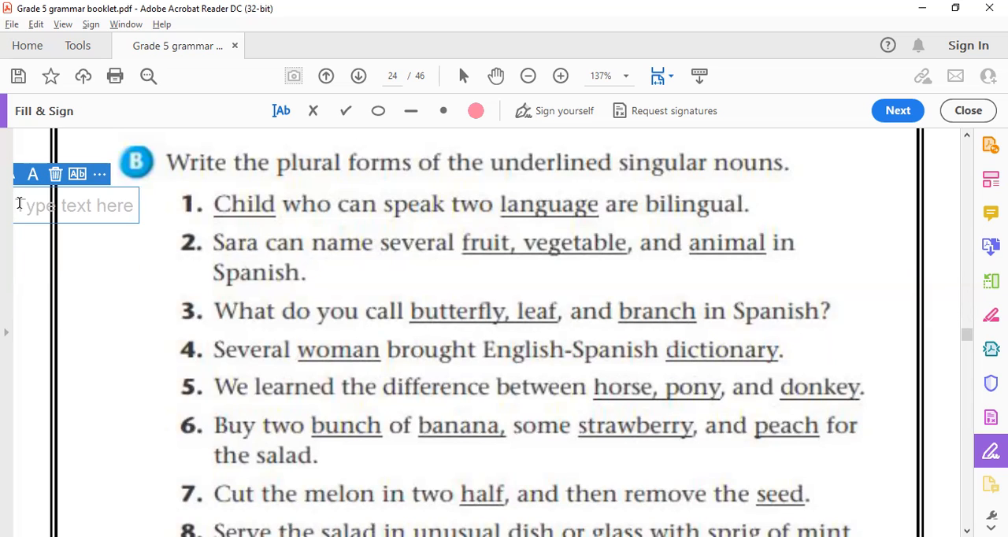
type("childs")
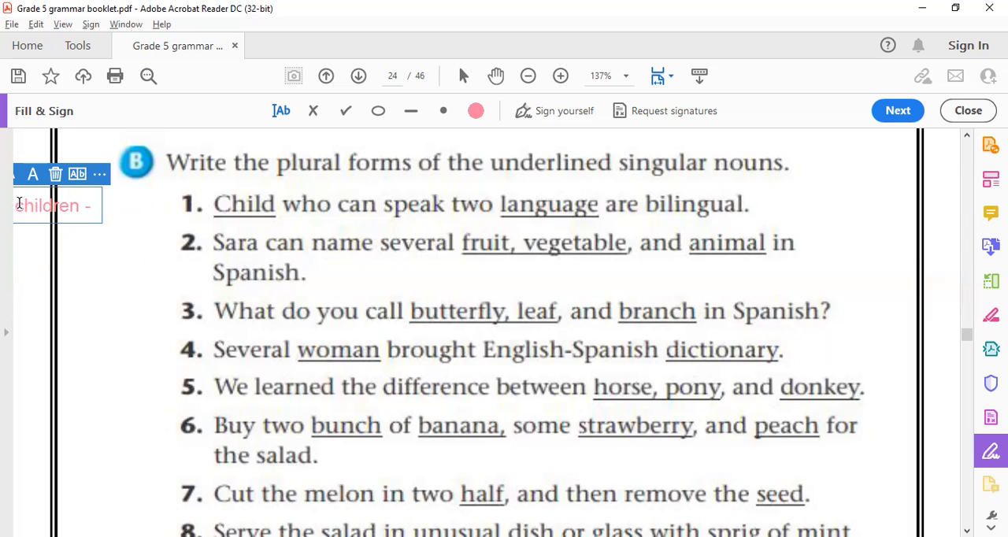
type("l")
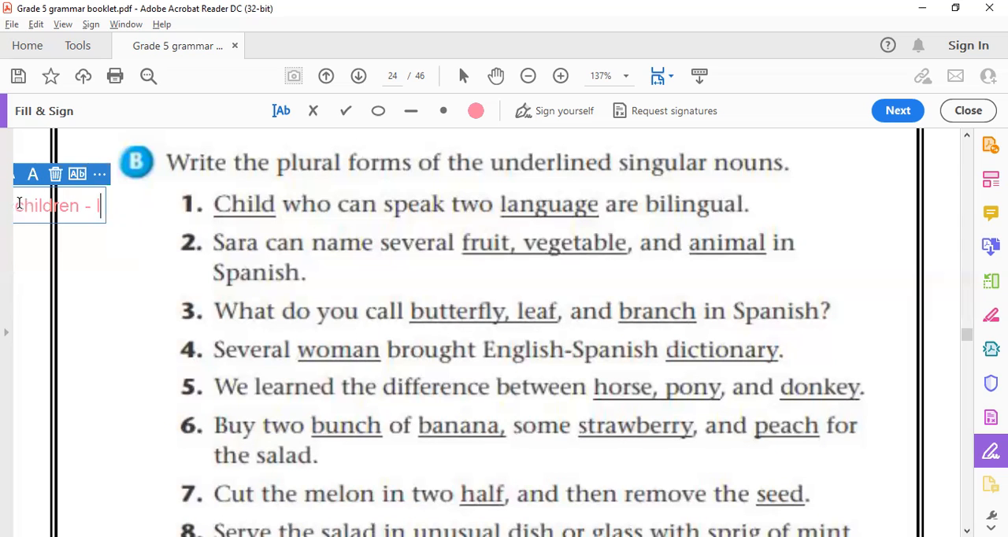
type("language")
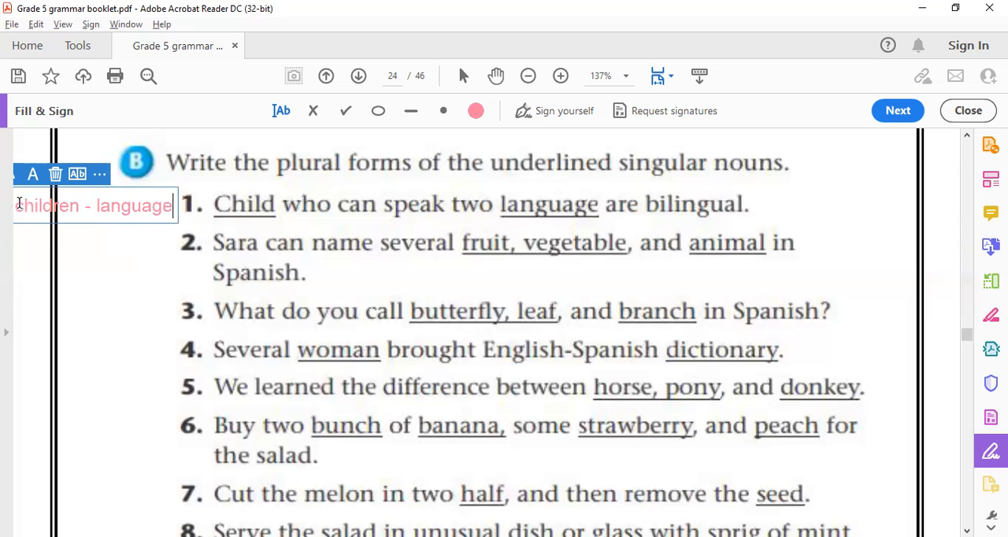
type("s")
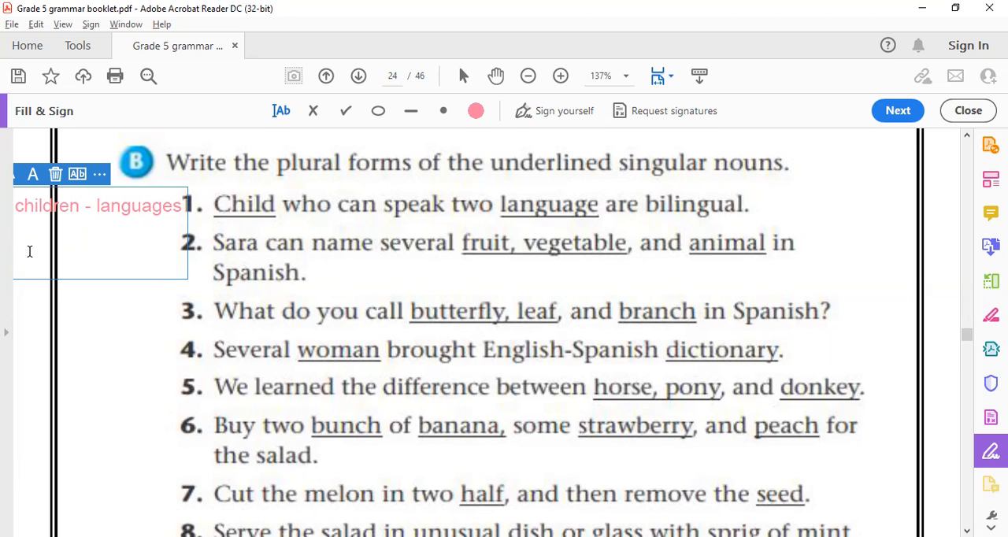
Write the plurals 'fruits - vegetables - animals' beside sentence 2
type("fruit")
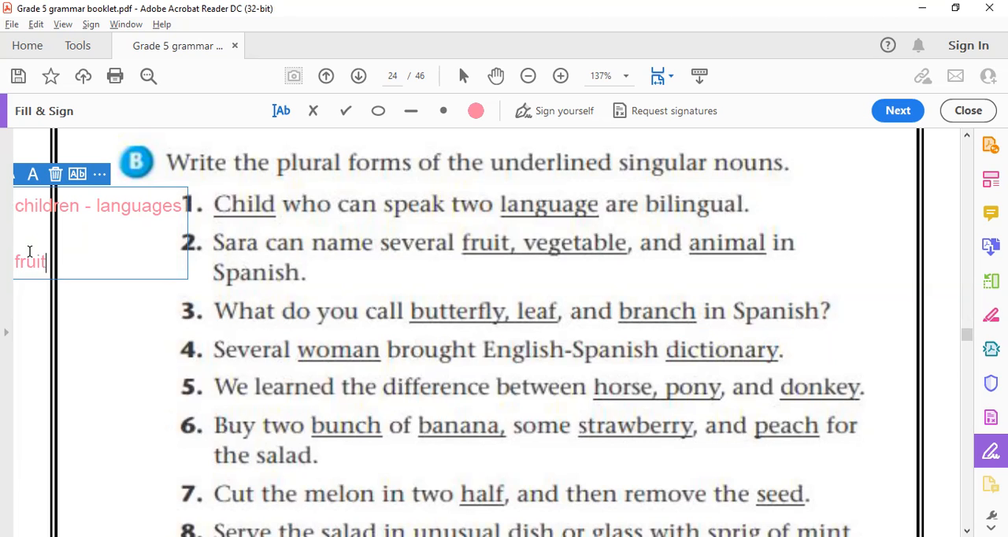
type("s -")
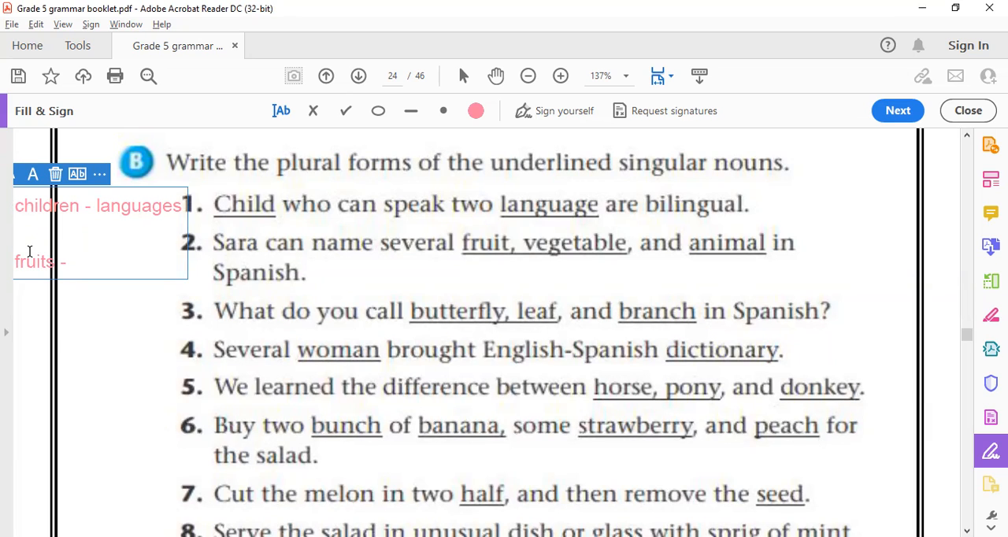
type("vegetables -")
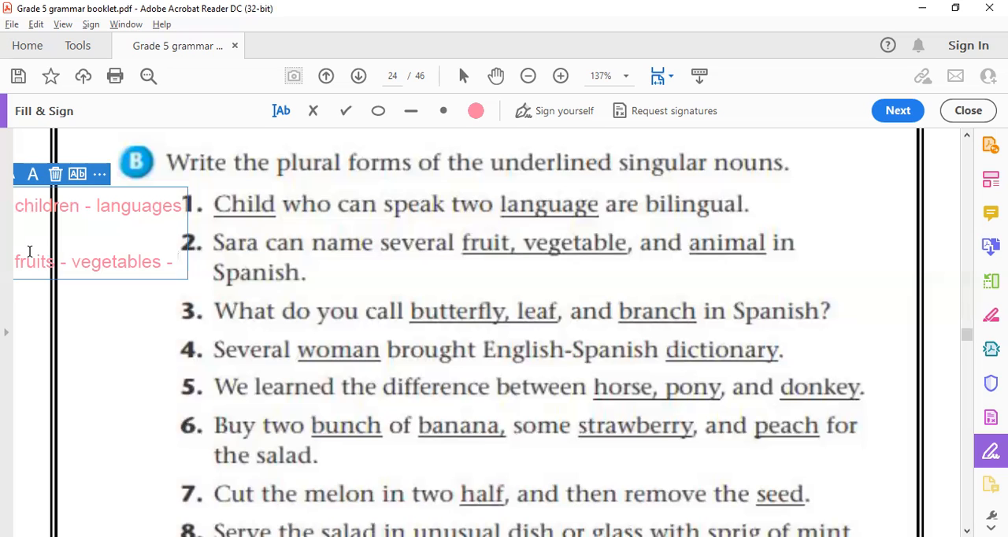
type("animals")
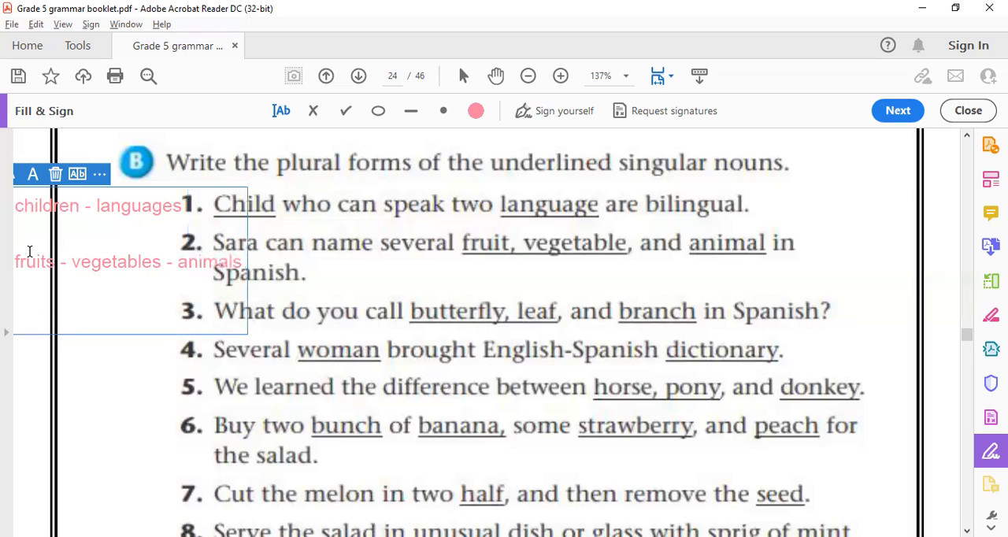
mouse_move(759, 250)
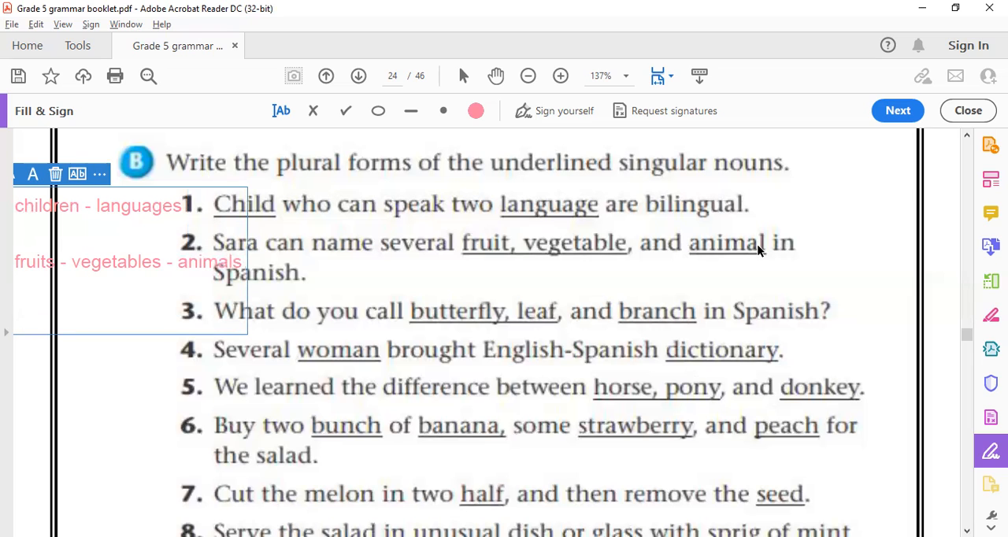
mouse_move(16, 315)
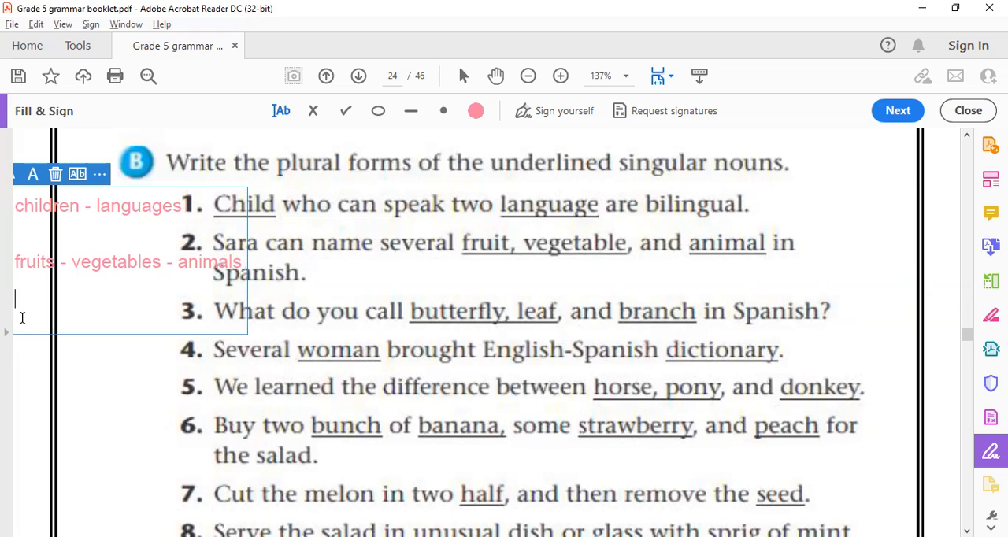
Write the plurals 'butterflies - leaves - branches' beside sentence 3
type("butt")
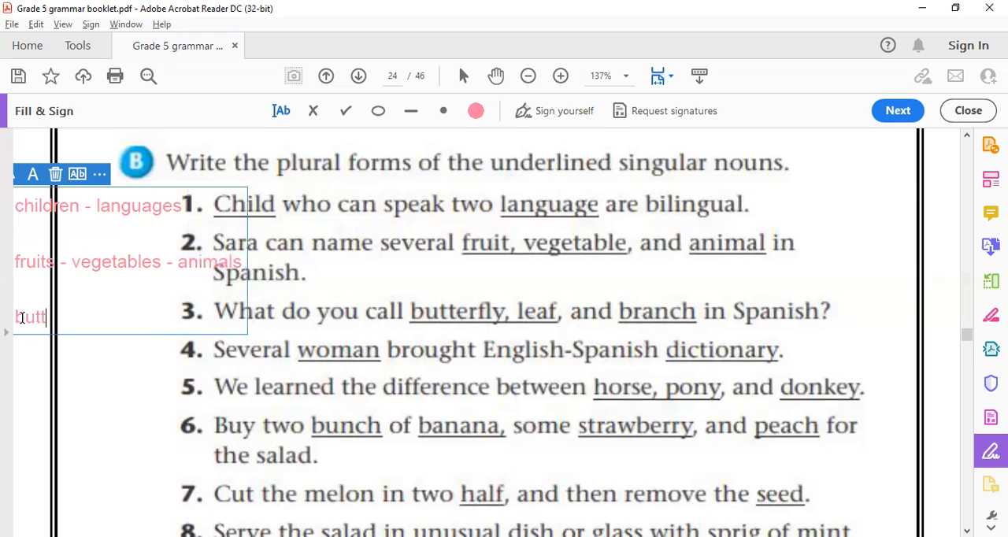
type("erf")
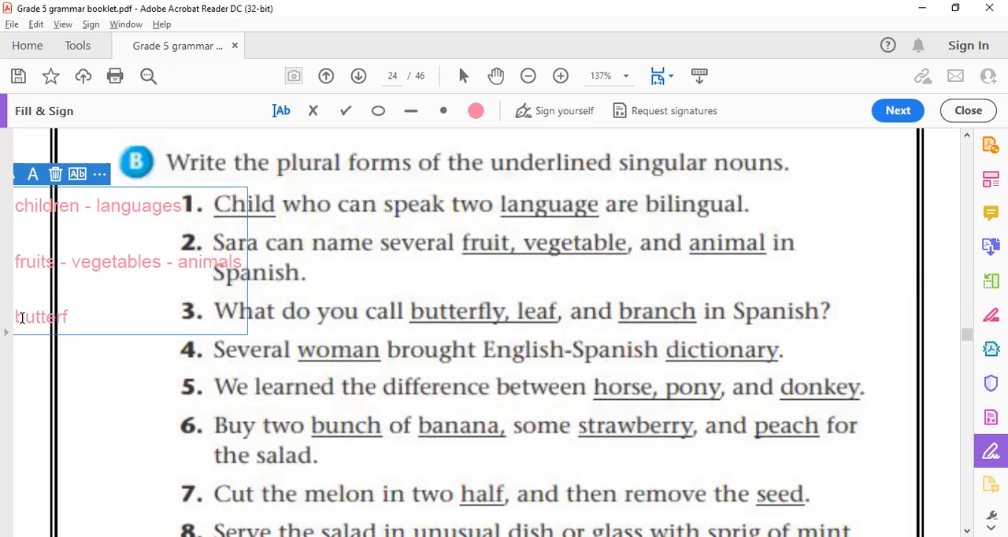
type("l")
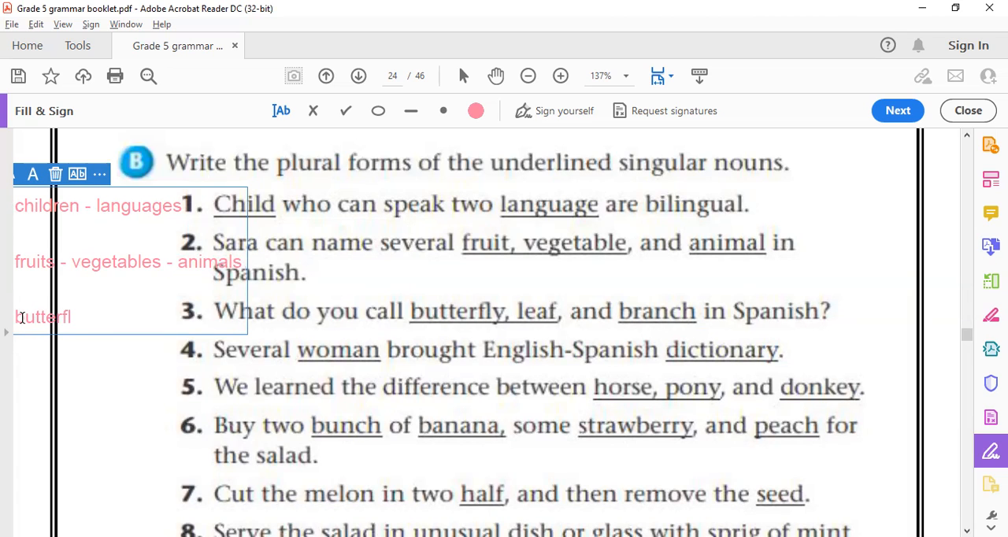
type("ies -")
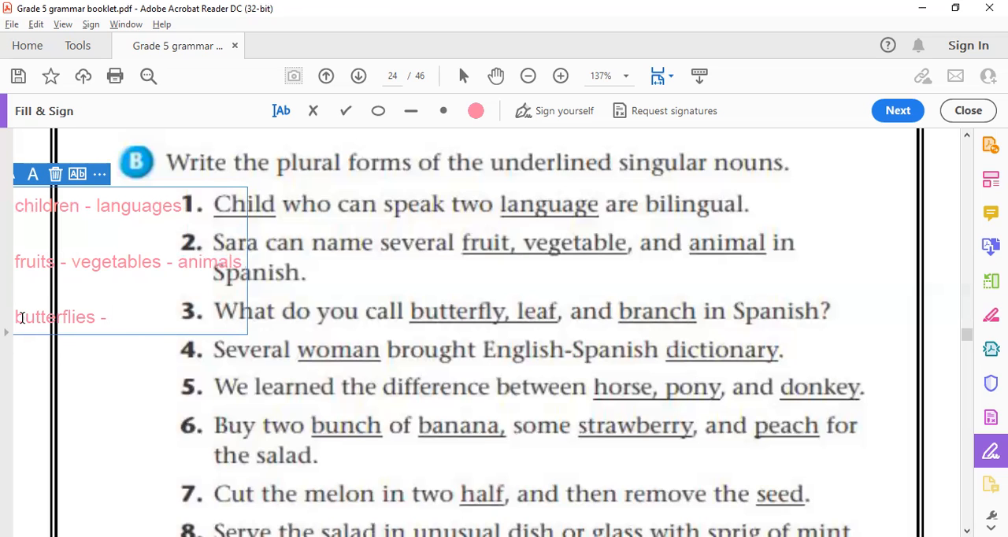
type("leaves")
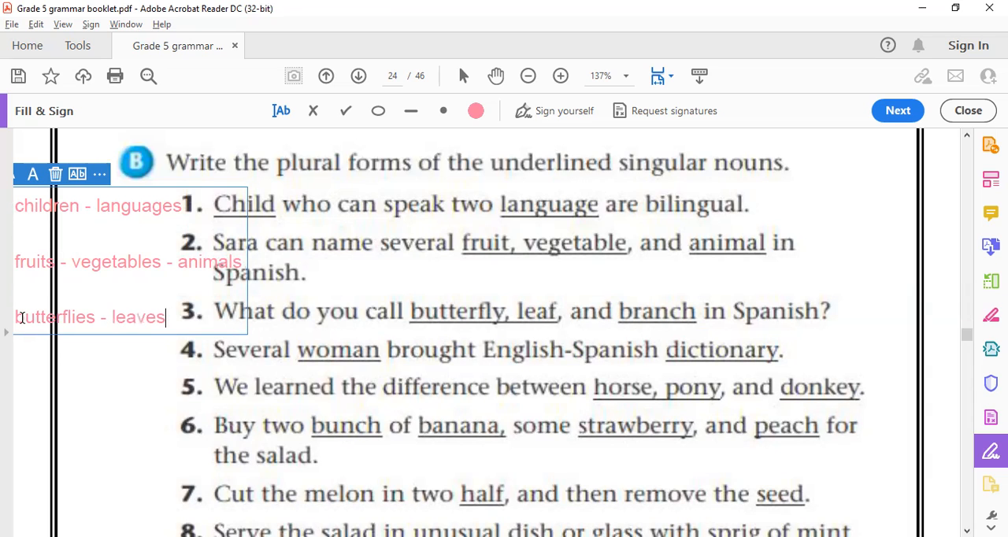
type("-")
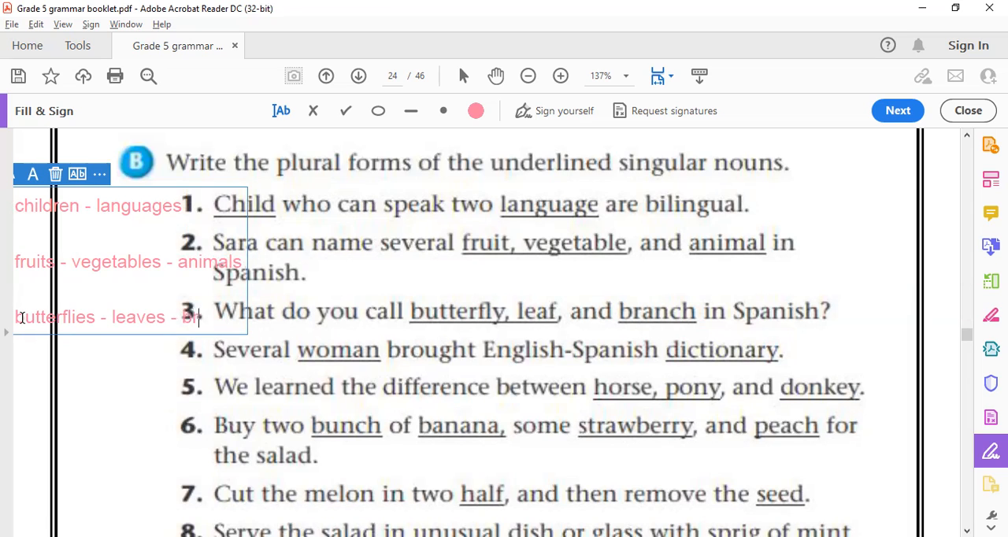
type("branches")
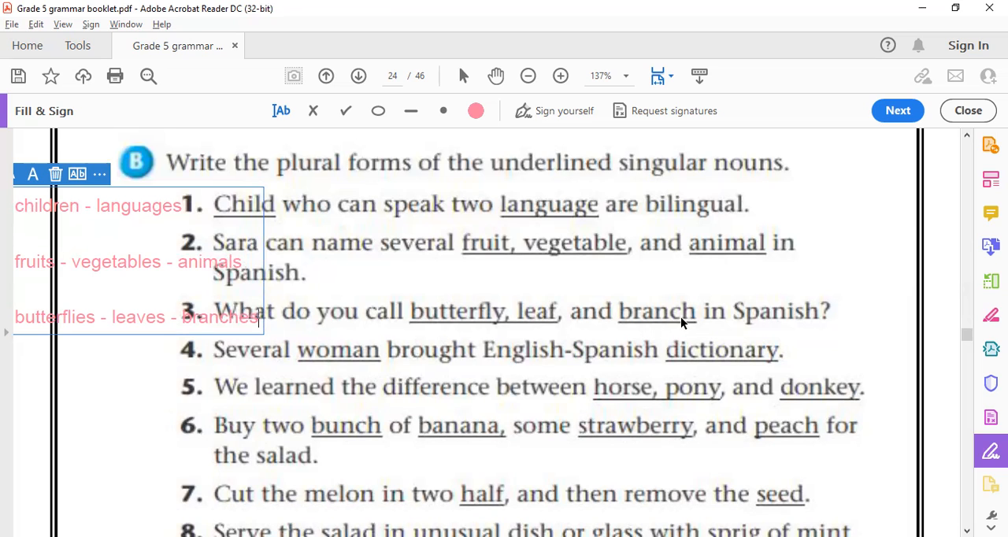
mouse_move(695, 333)
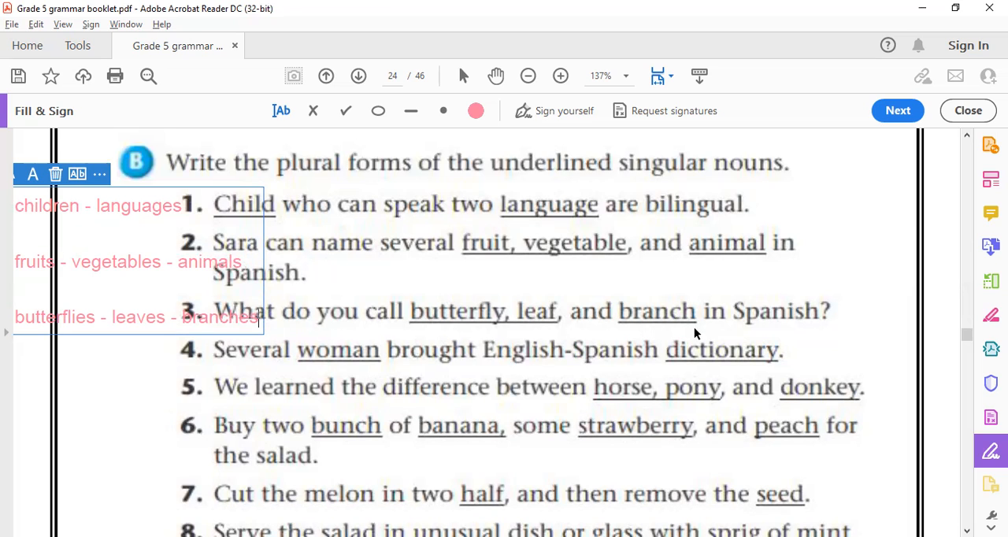
mouse_move(681, 320)
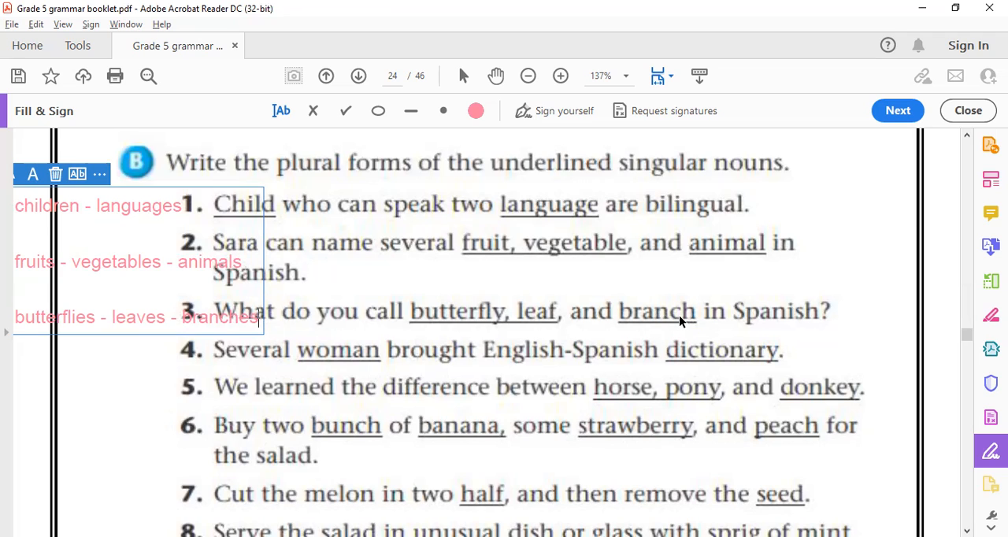
mouse_move(106, 390)
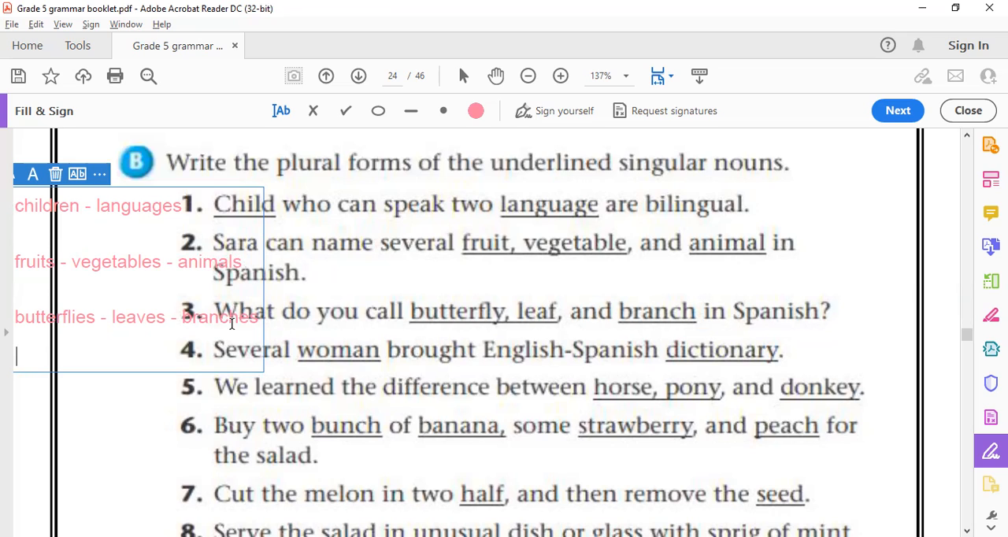
Write 'women - dictionaries' on the new pink line beside sentence 4
type("wom")
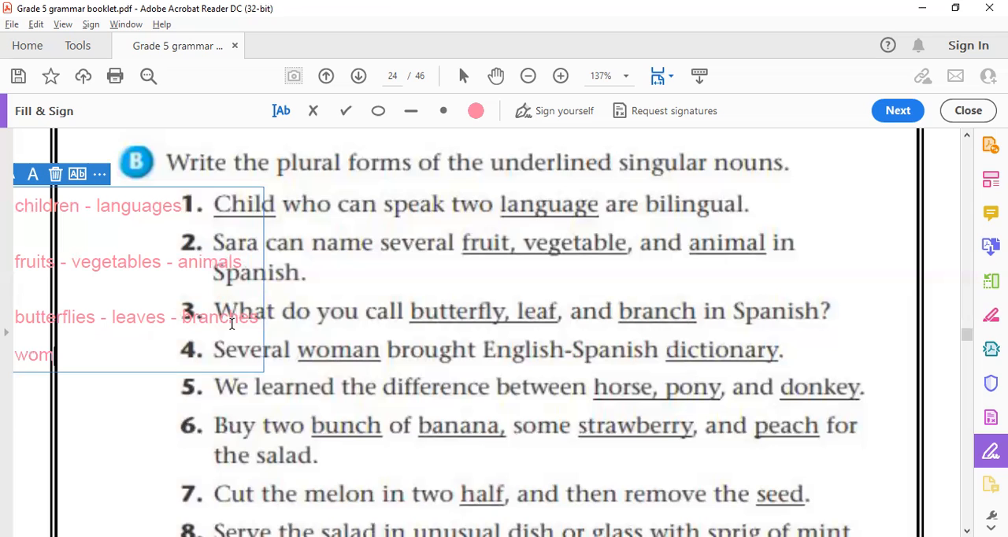
type("en")
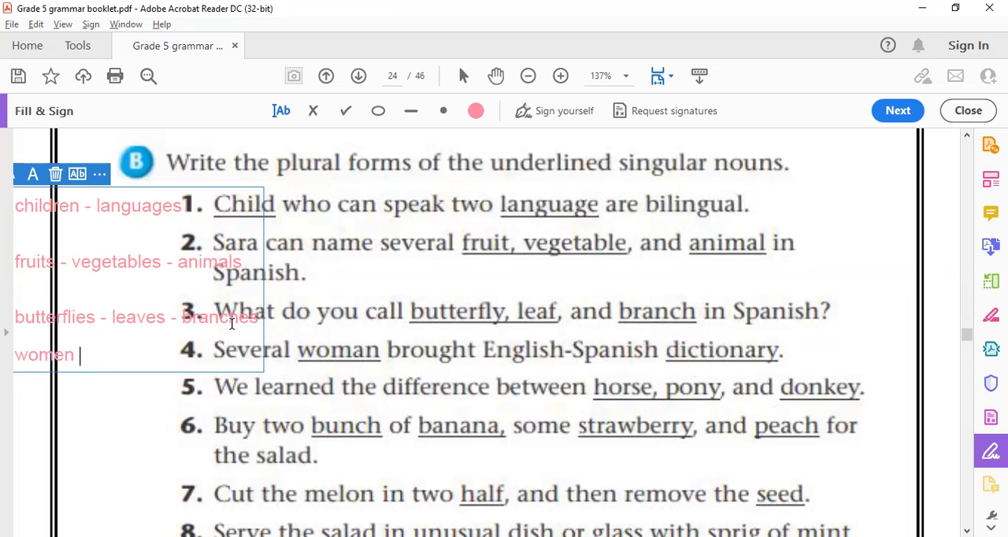
type("-")
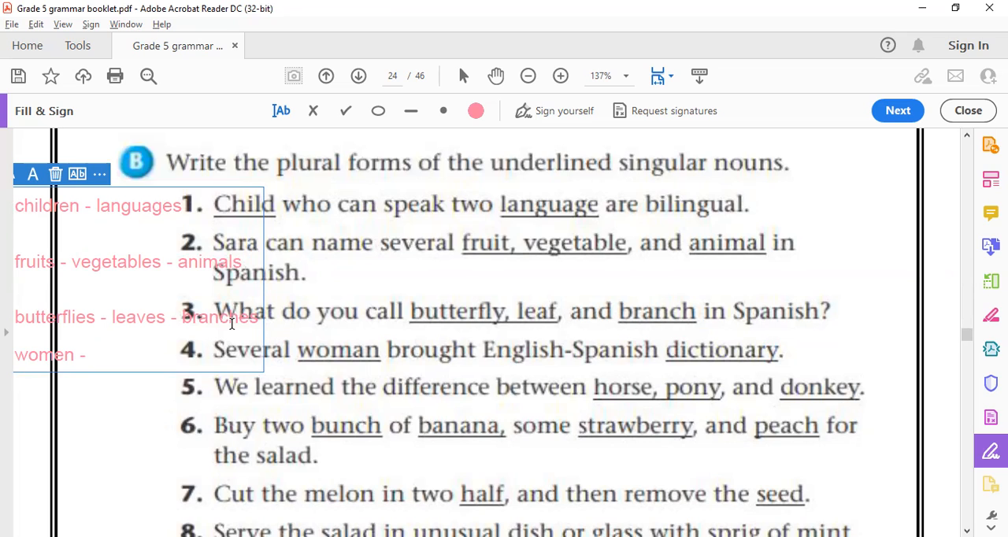
type("d")
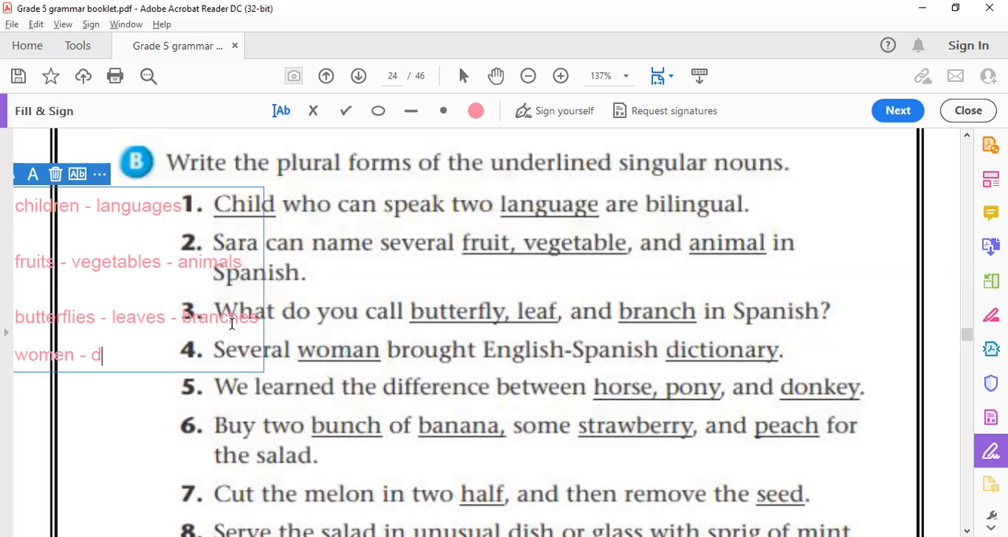
type("ictiona")
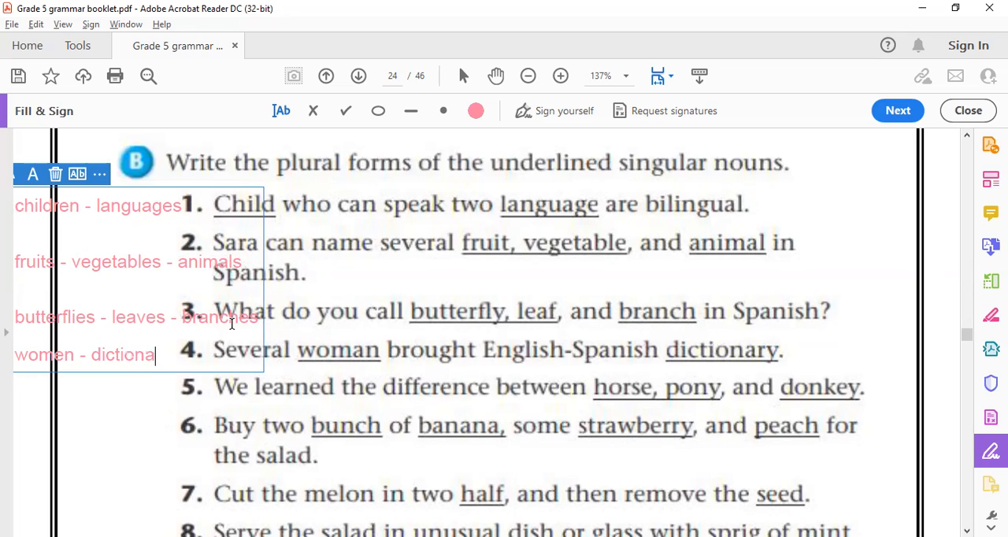
type("ries")
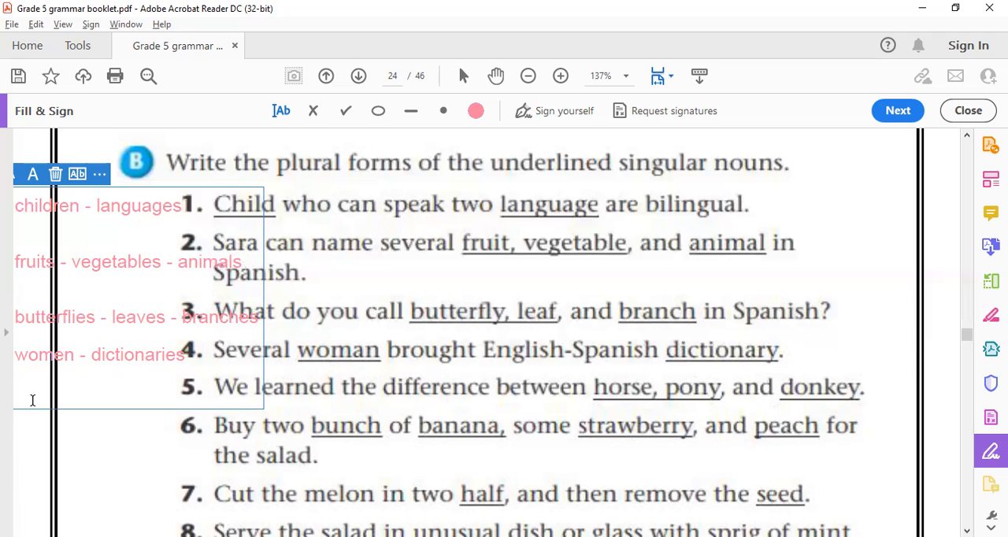
Complete the sentence 5 line as 'horses - ponies - donkeys', fixing a stray letter
type("horsees")
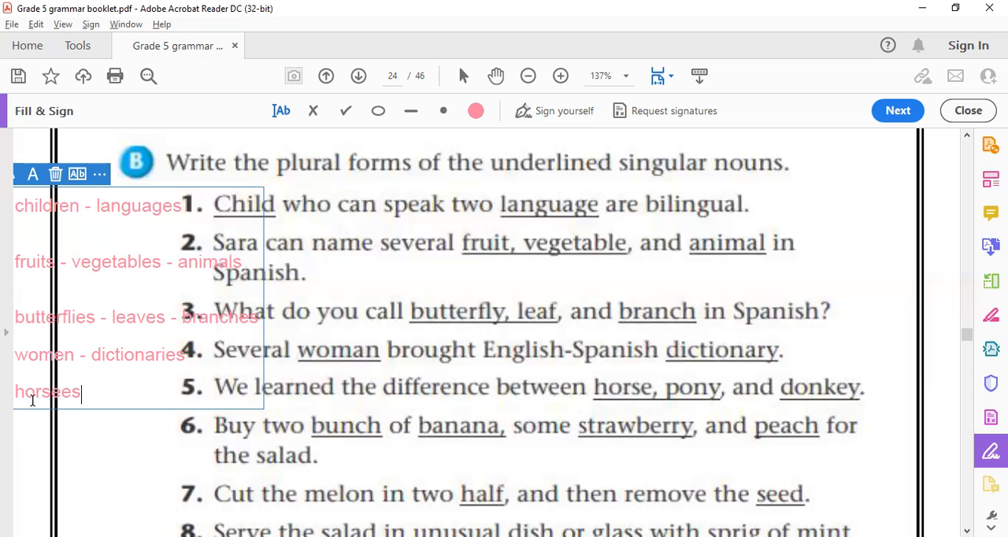
key("Backspace")
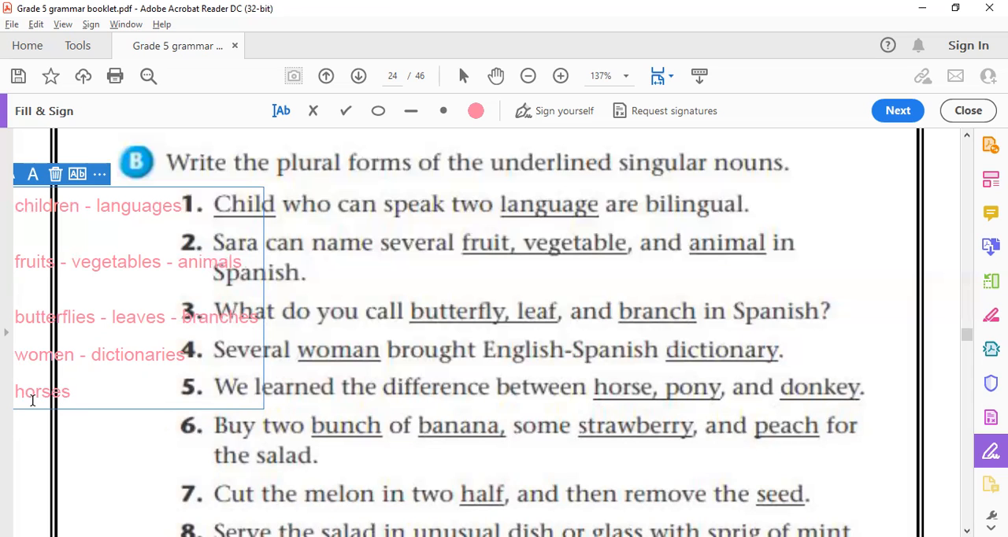
type("- pon")
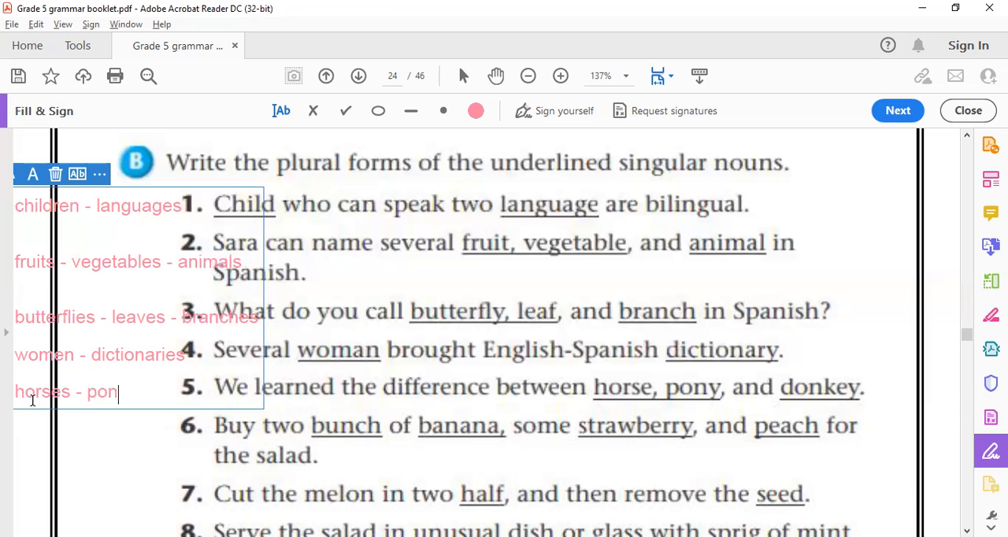
type("yies")
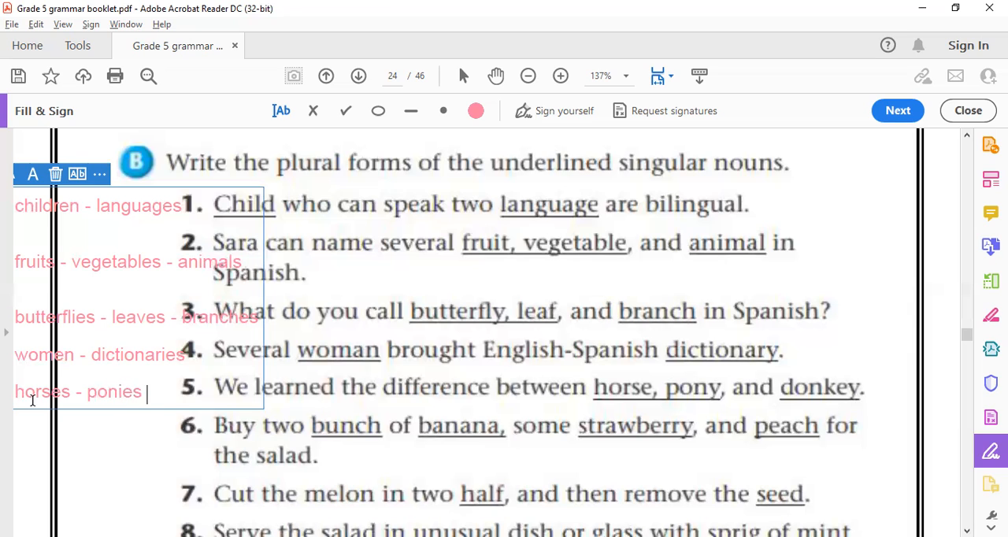
type("-")
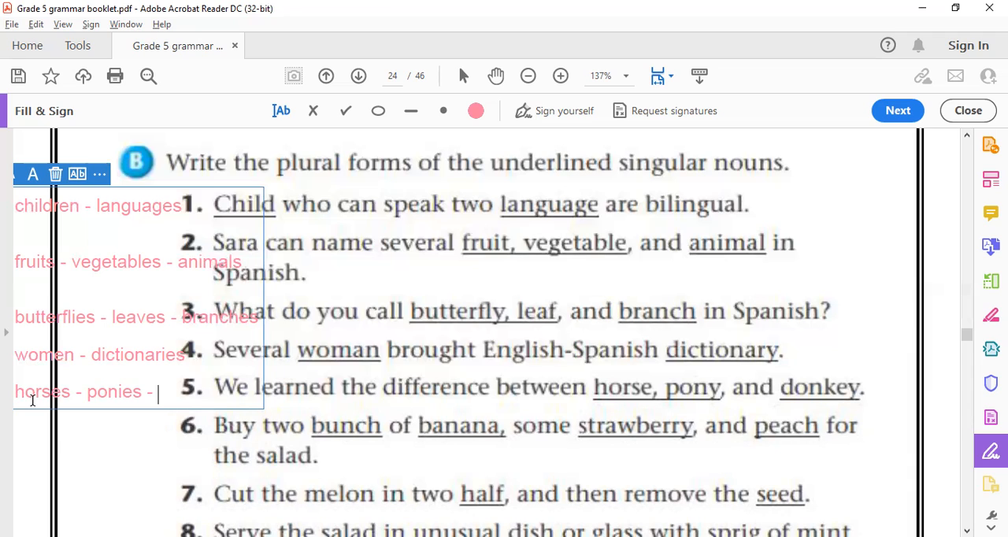
type("donke")
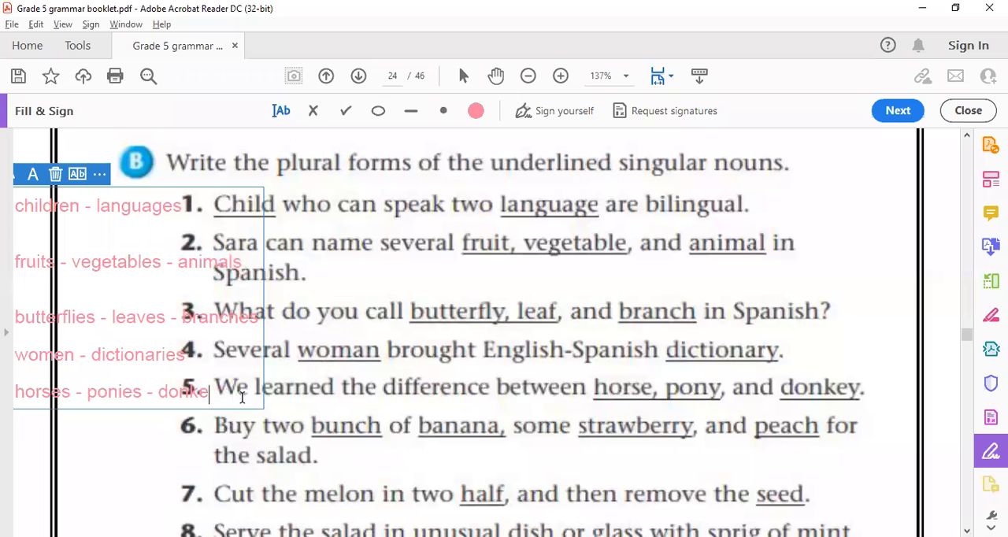
type("ys")
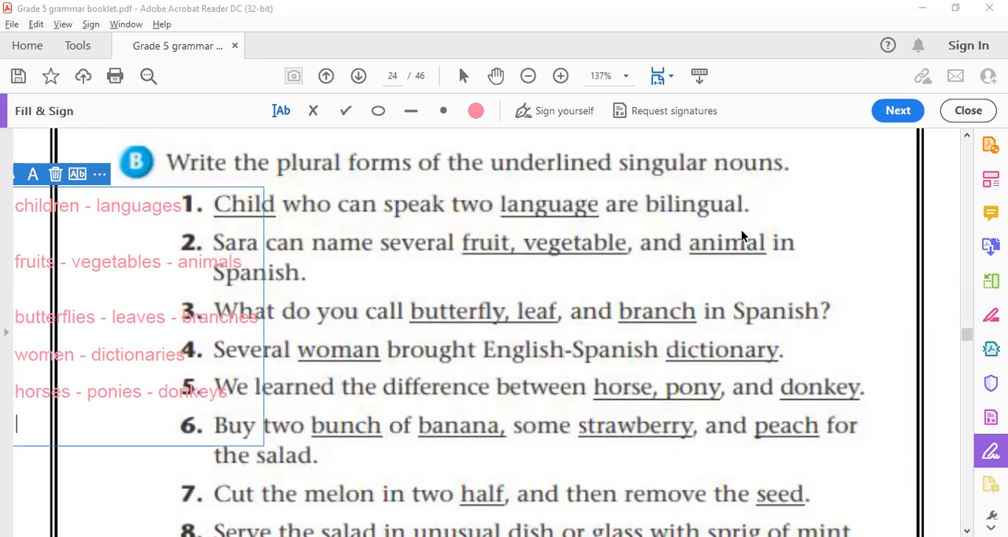
mouse_move(4, 493)
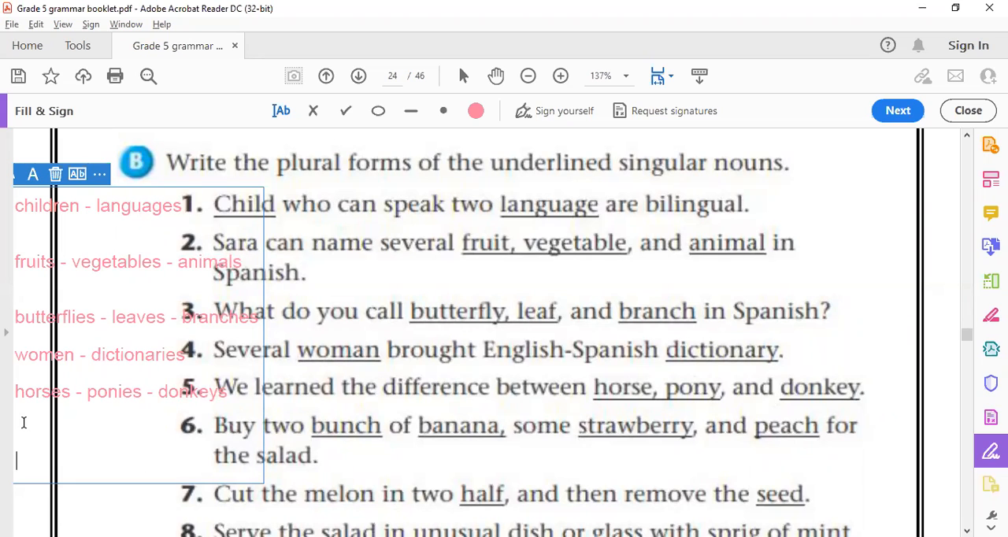
Write 'bunches - bananas - strawberries - peaches' beside sentence 6 in the pink text box
type("bunch")
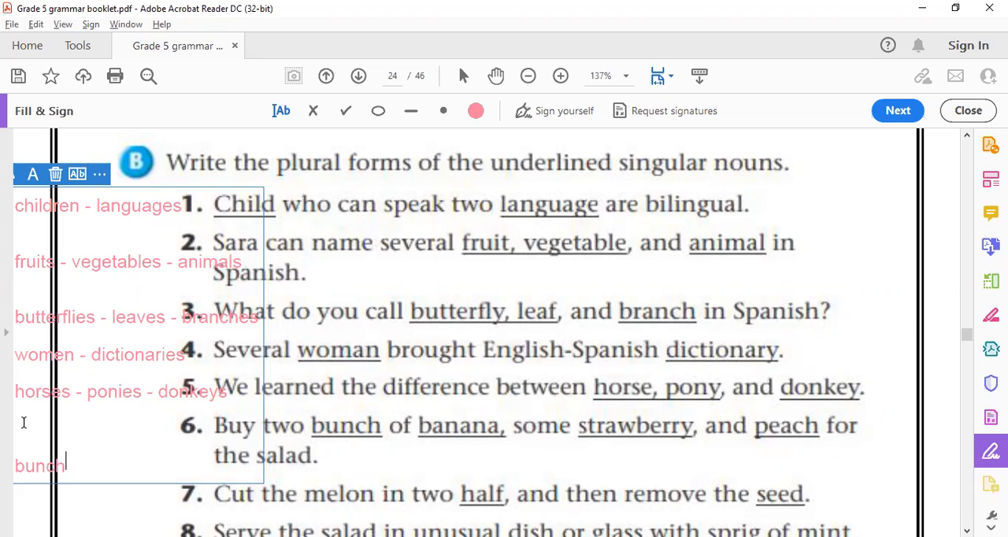
type("es")
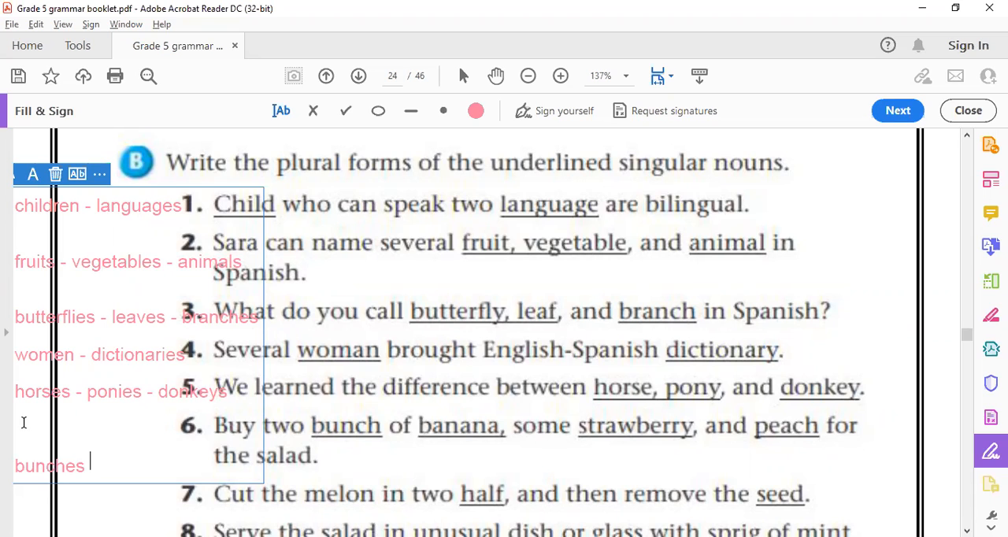
type("-")
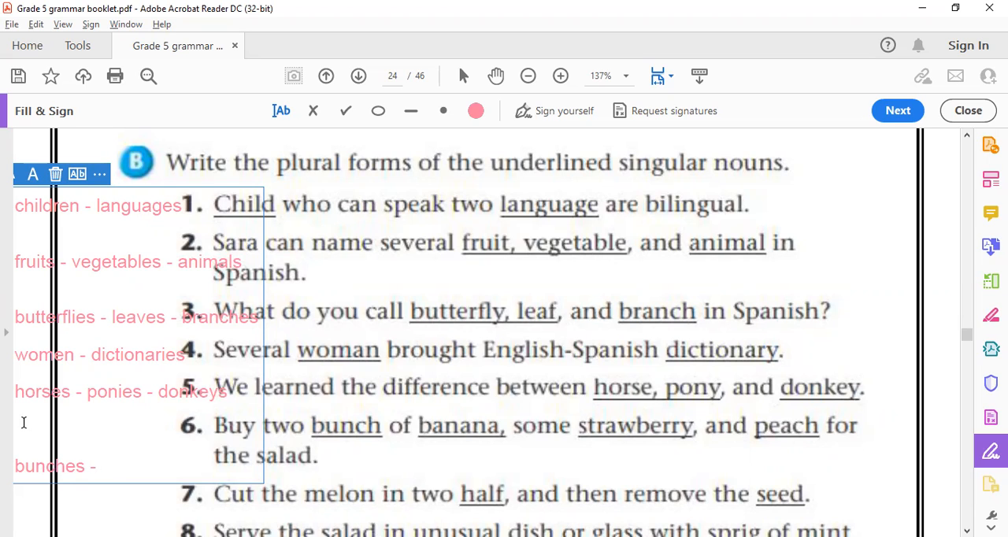
type("ba")
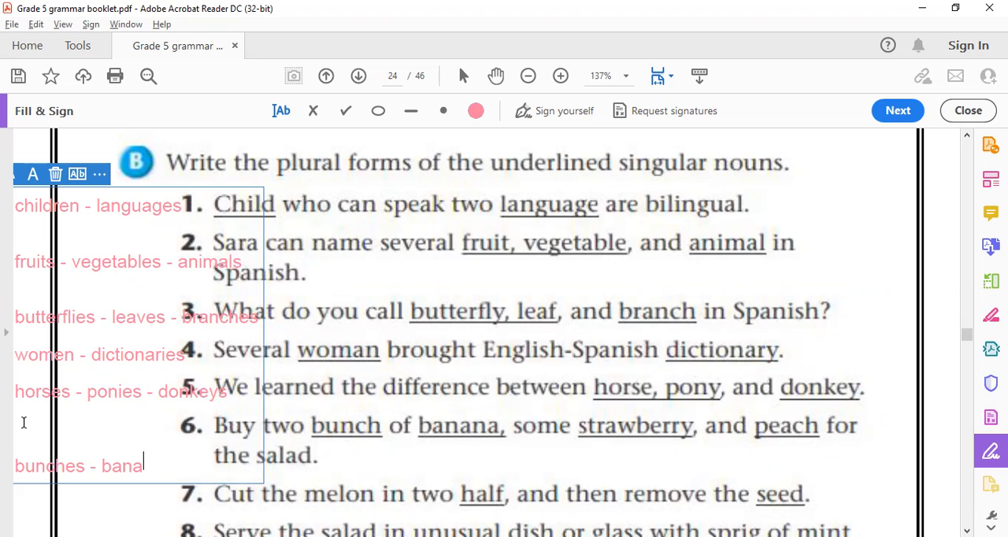
type("nas -")
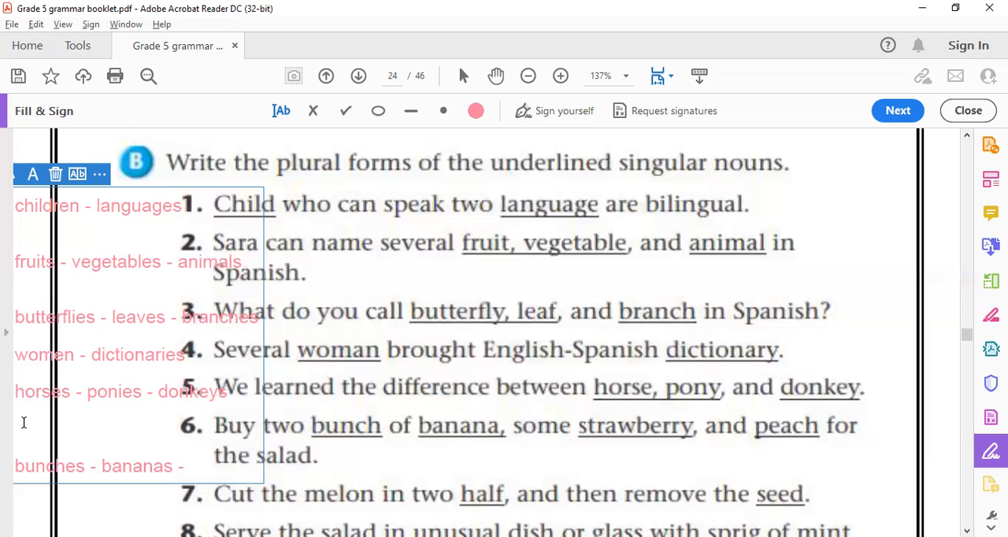
type("st")
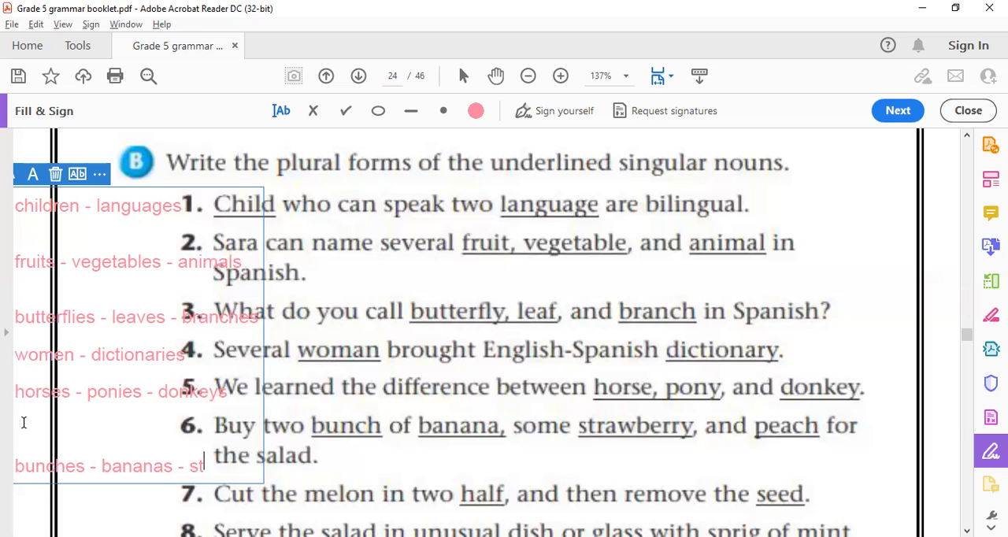
type("ra")
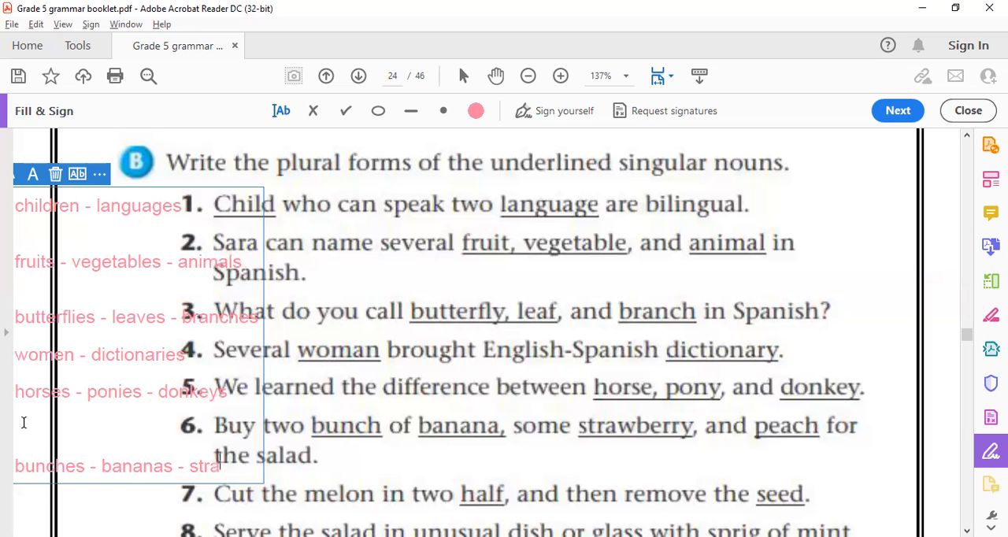
type("wberries -")
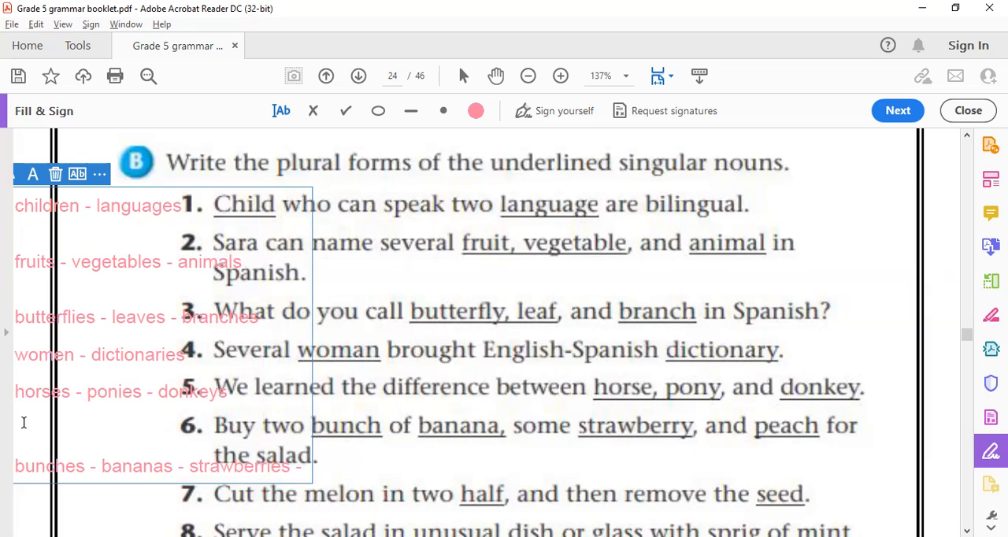
type("p")
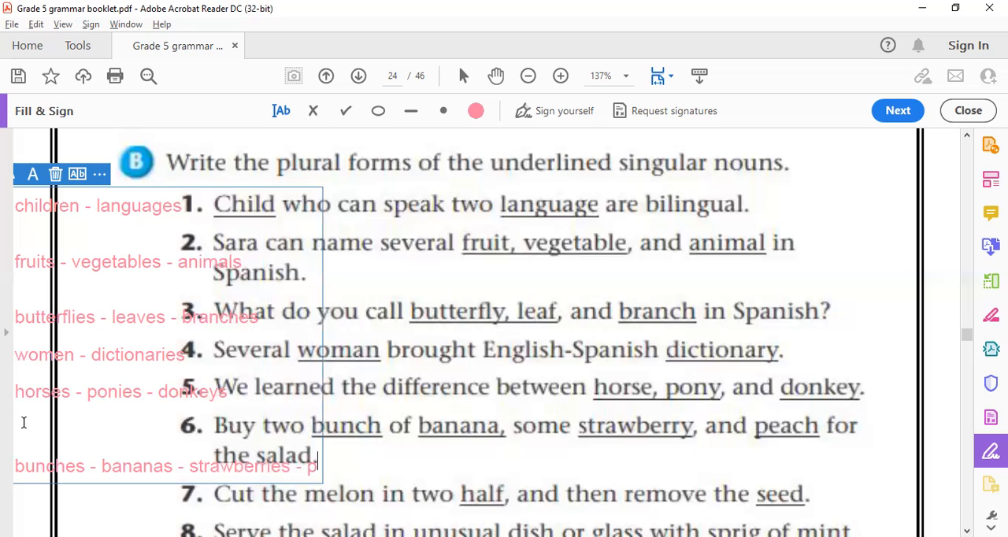
type("each")
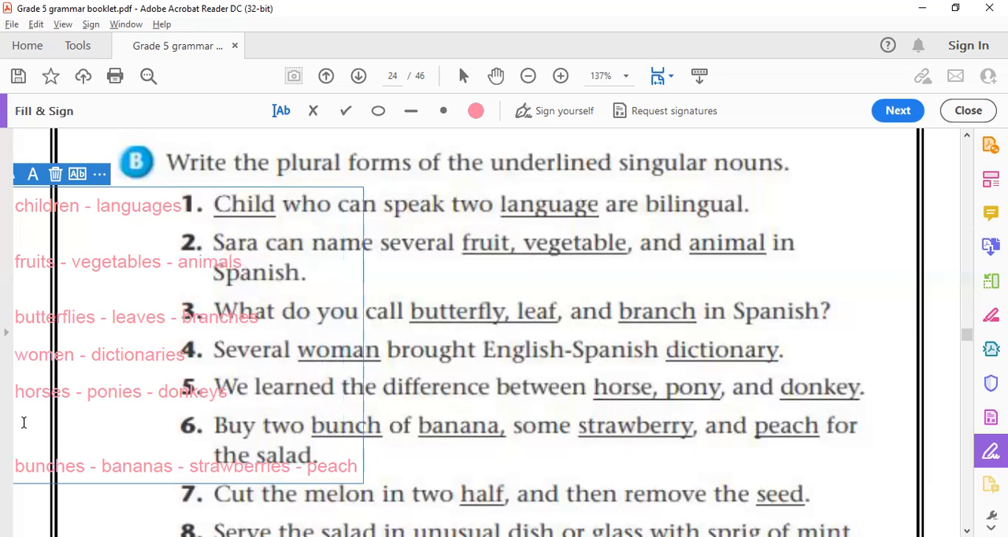
type("es")
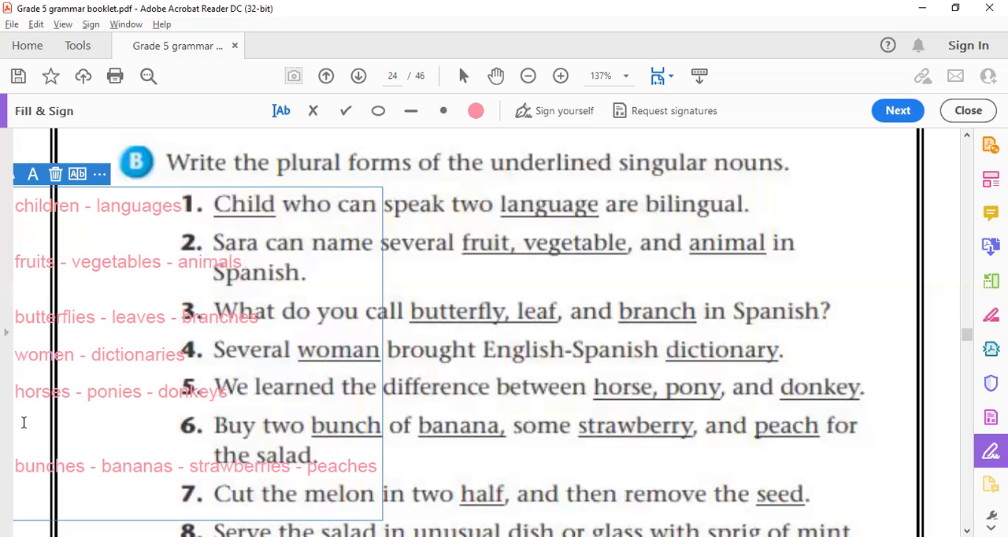
left_click(14, 497)
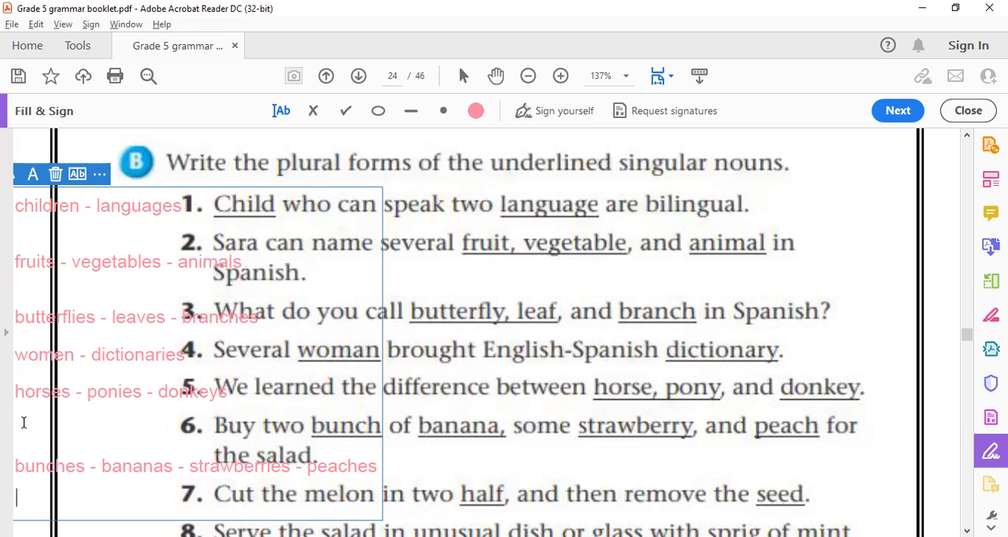
mouse_move(212, 377)
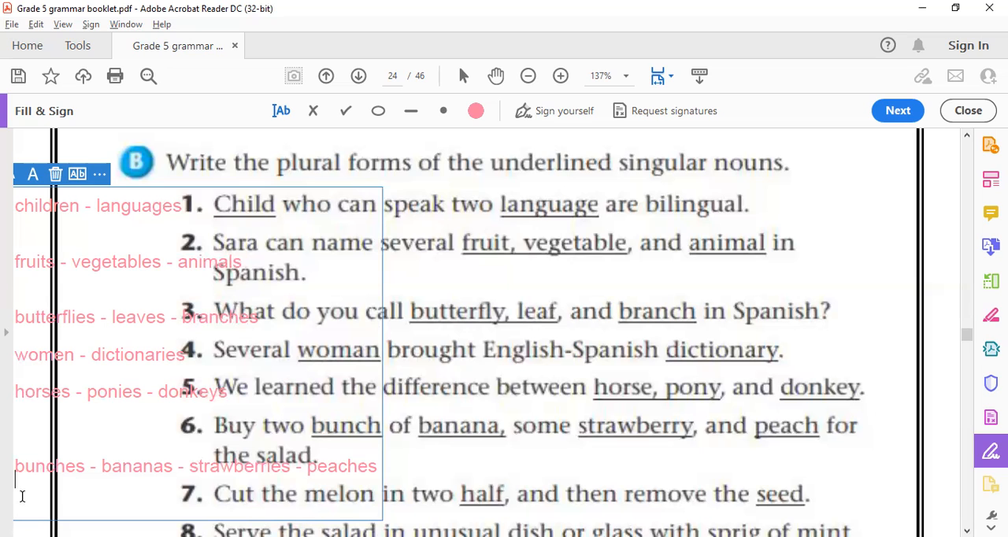
Write 'halves - seeds' beside sentence 7 and scroll down to sentences 8–10
type("Hal")
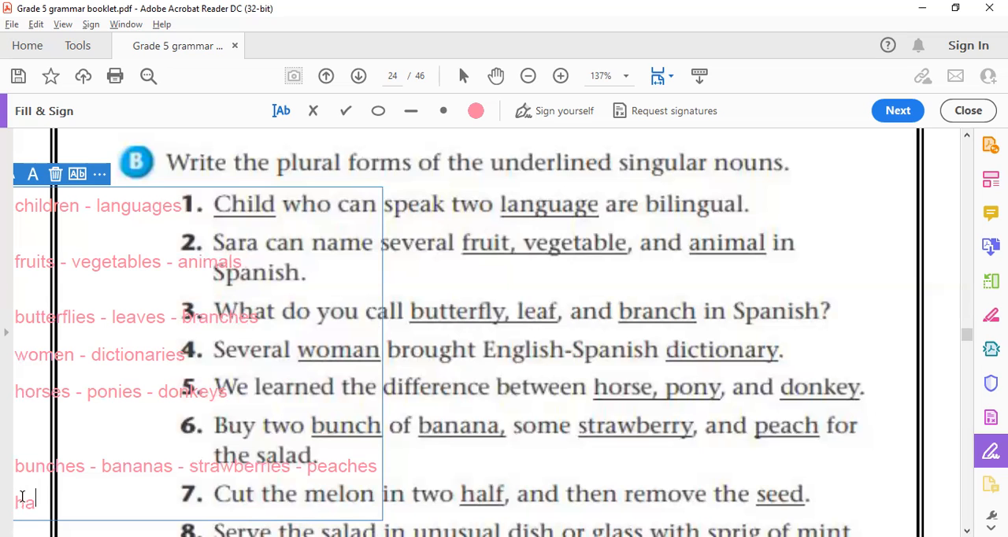
type("alves - seeds")
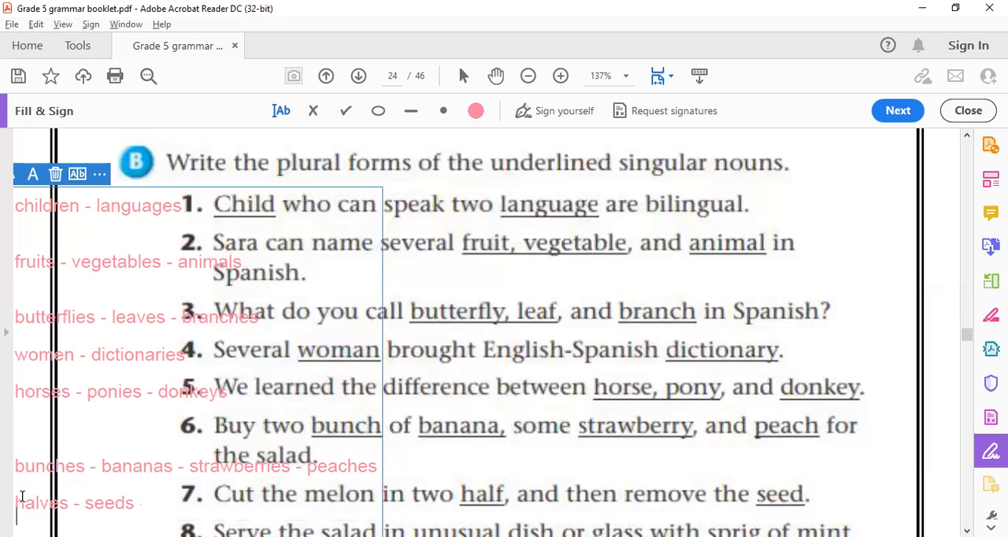
mouse_move(689, 513)
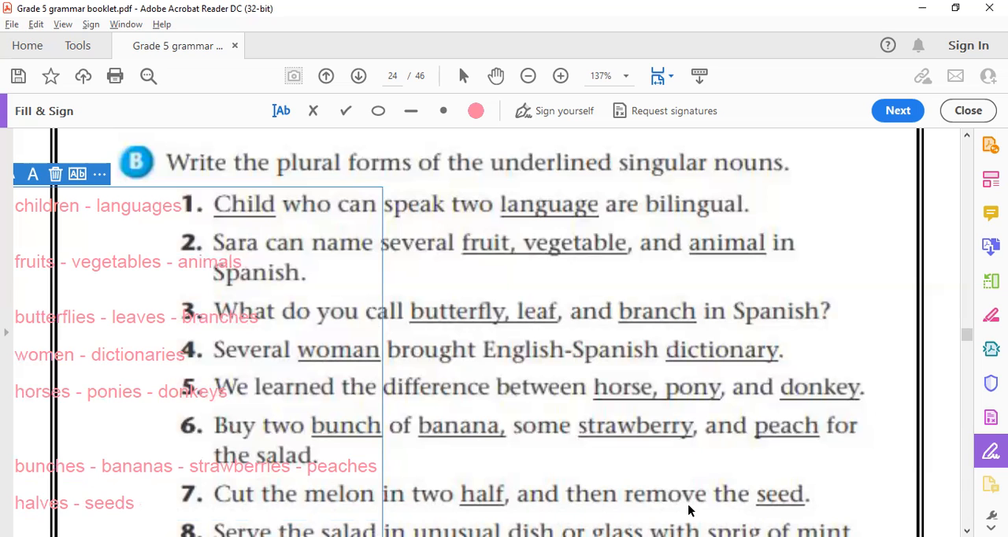
scroll("down", 3)
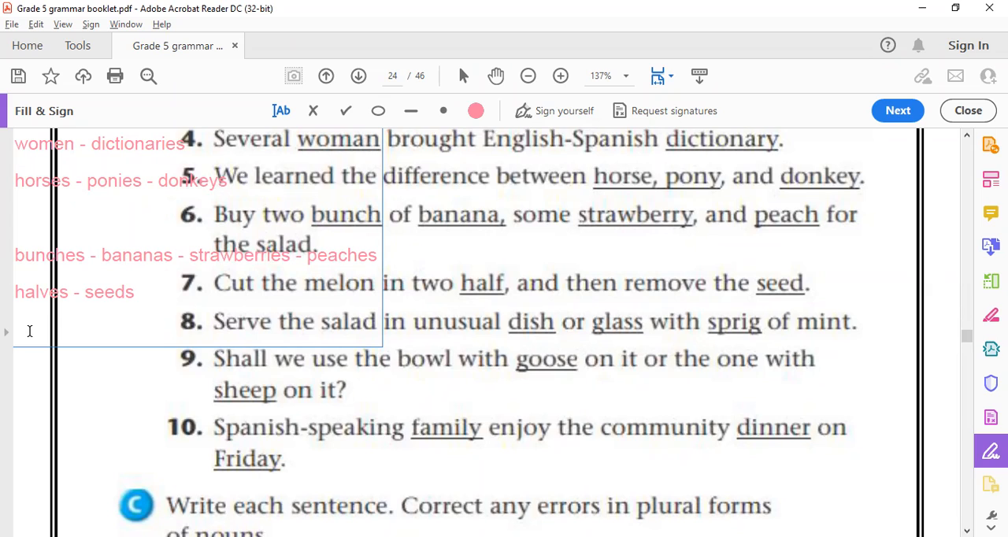
mouse_move(768, 108)
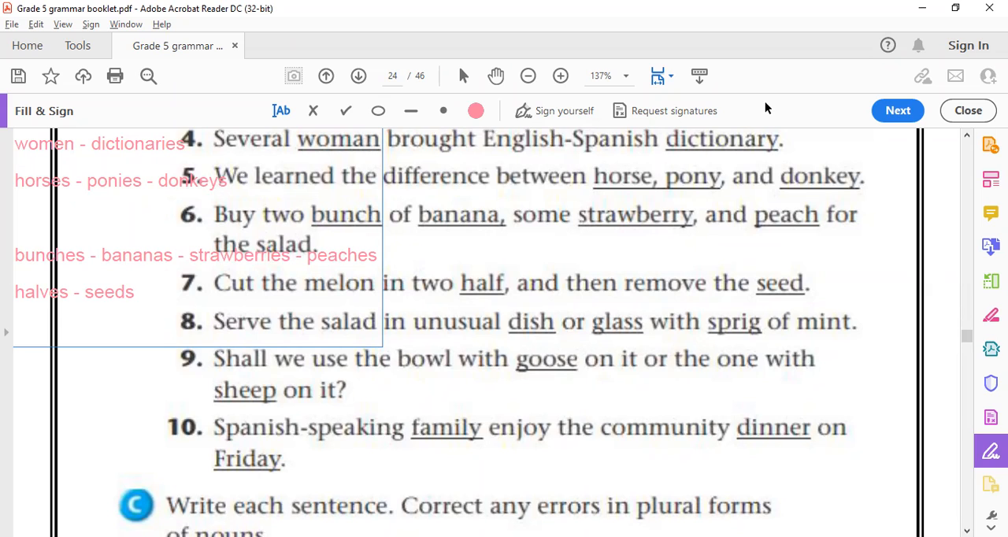
mouse_move(32, 328)
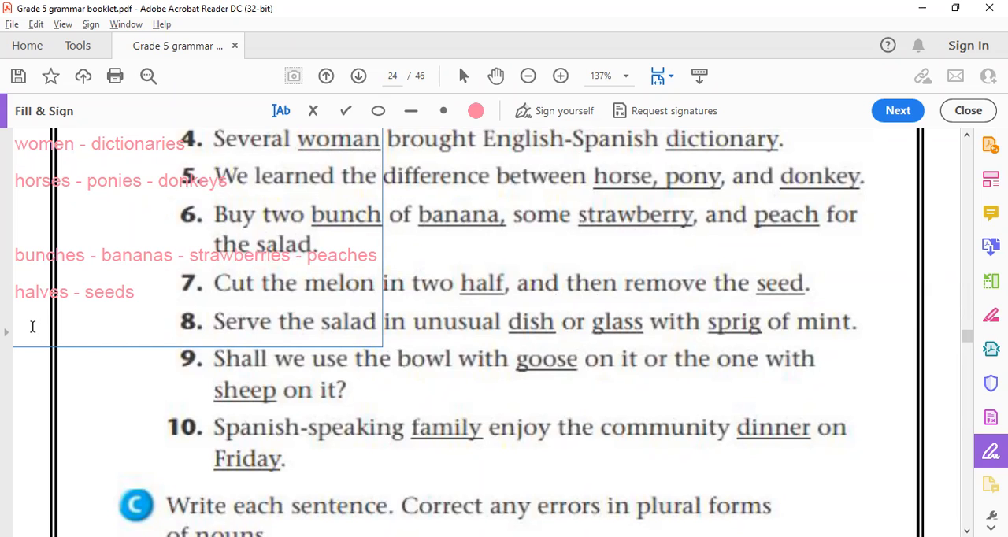
Write 'dishes - glasses - sprigs' beside sentence 8, correcting a typo
left_click(16, 311)
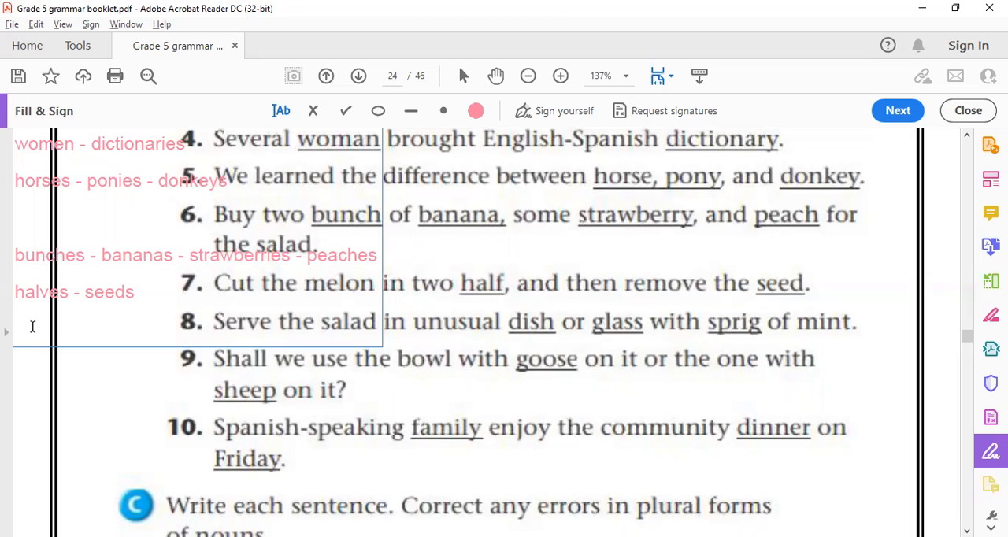
type("ds")
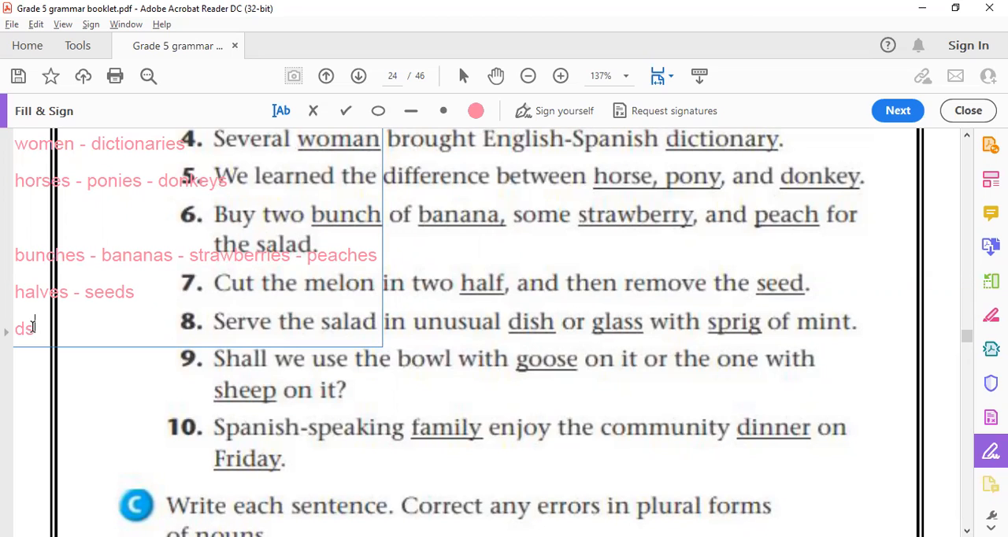
key("Backspace")
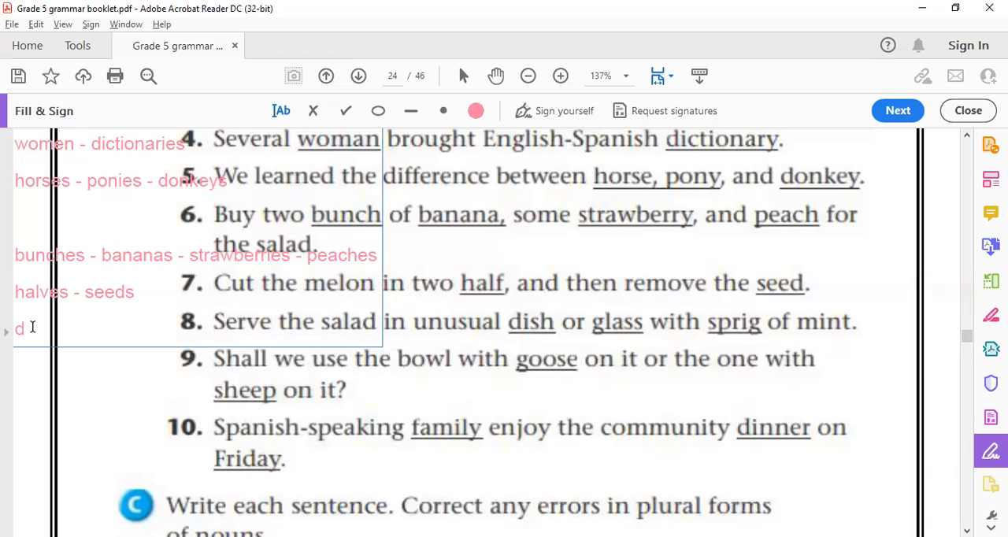
type("i")
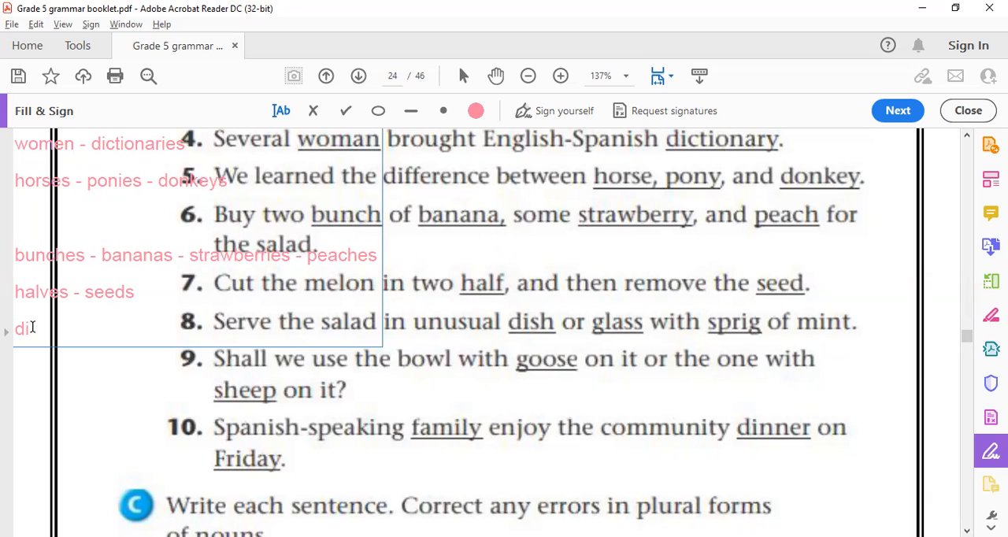
type("sh")
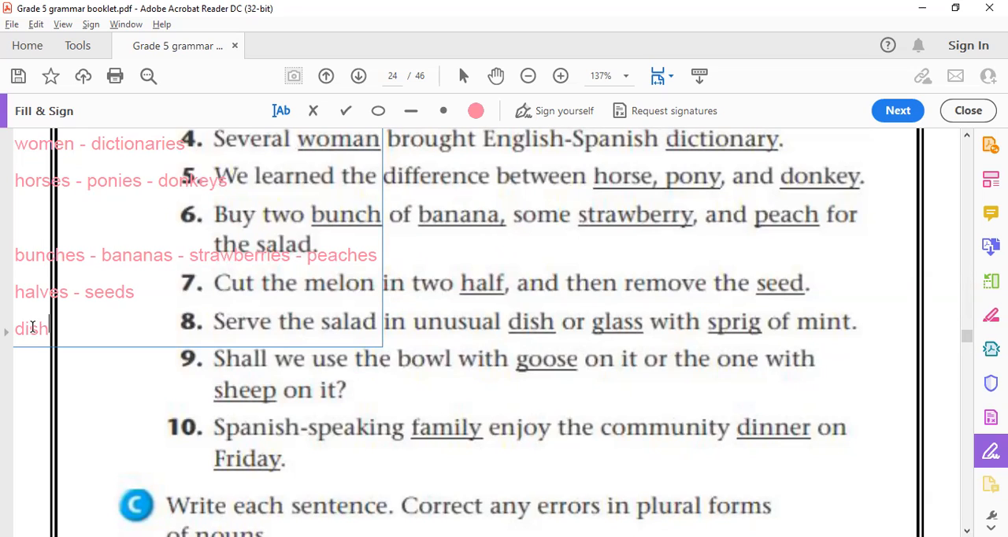
type("es -")
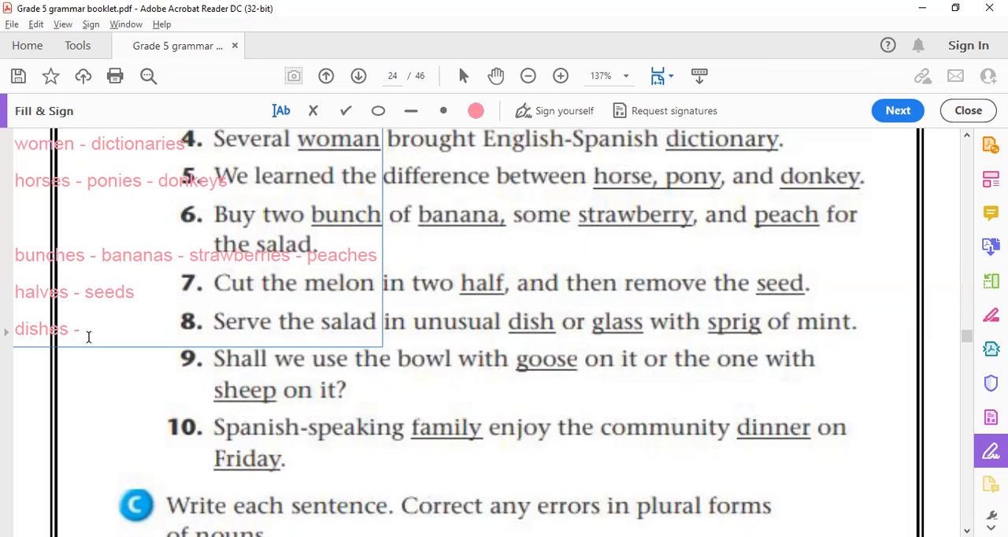
type("glass")
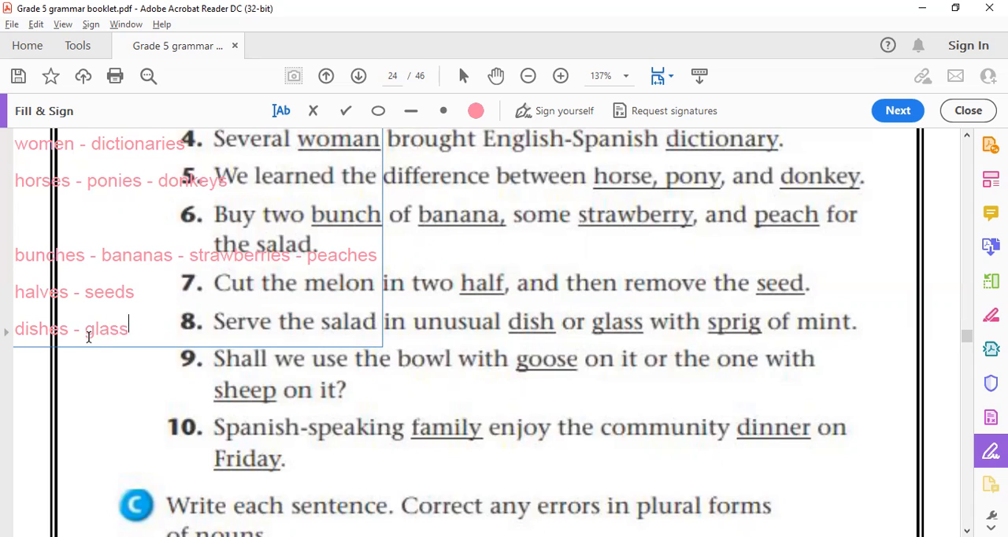
type("es -")
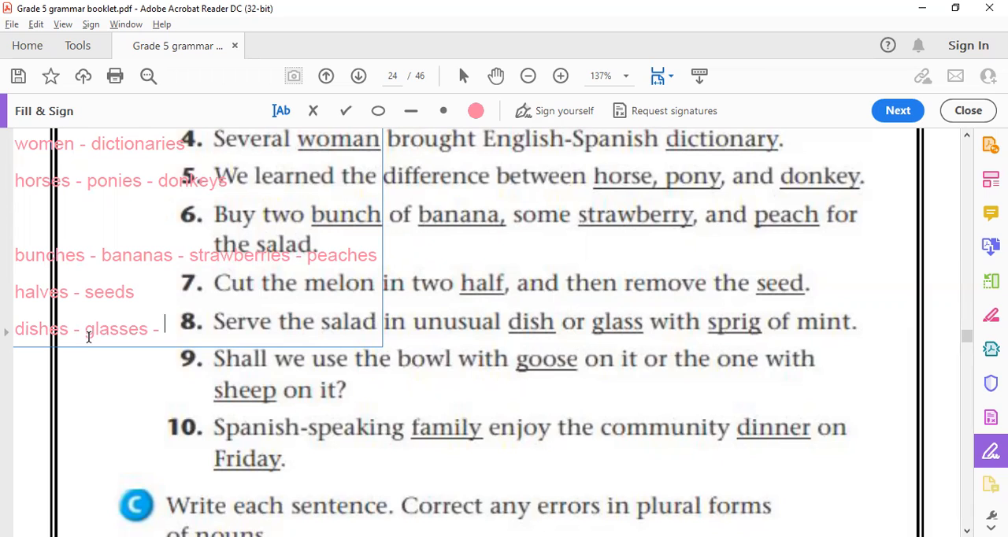
type("sprigs")
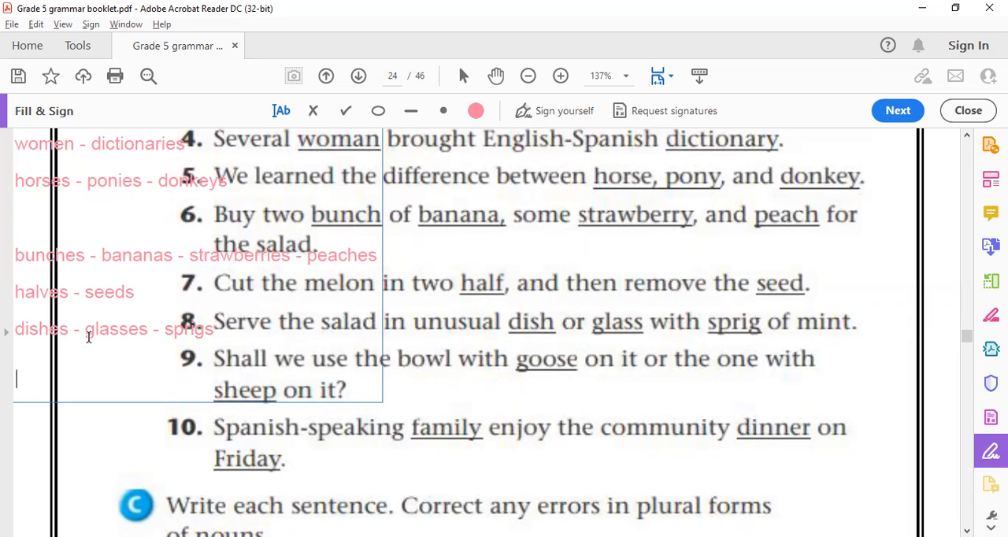
Write 'geese - sheep' on the pink line beside sentence 9
type("g")
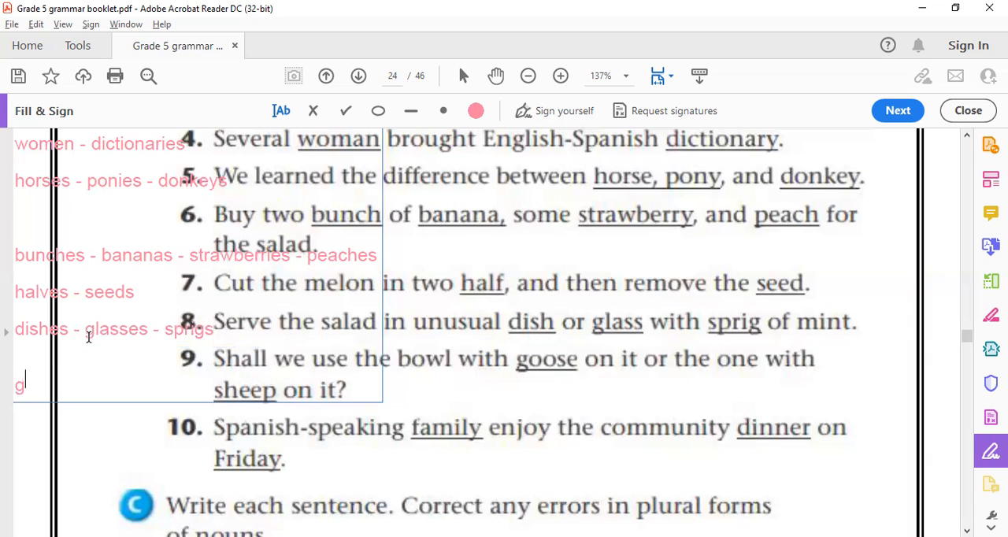
type("eese")
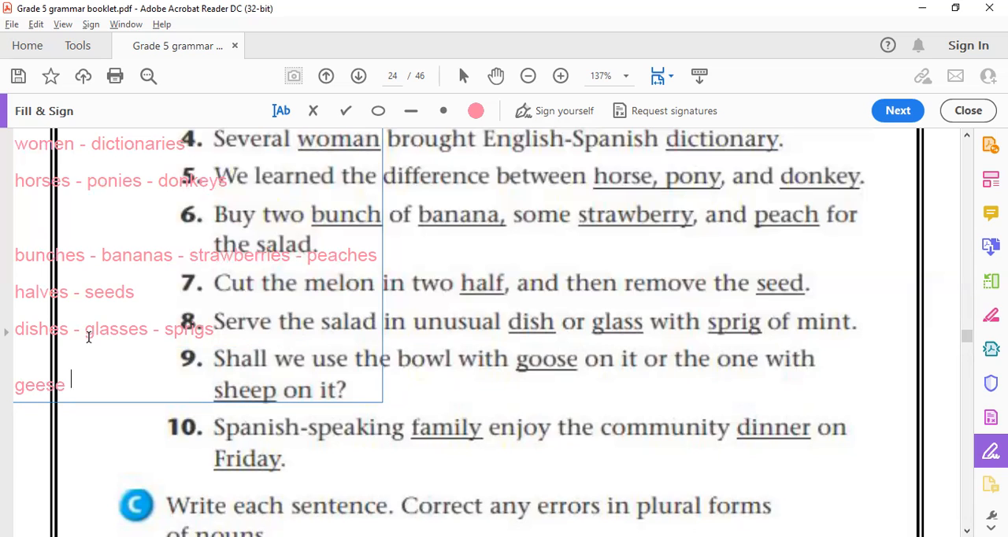
type("-")
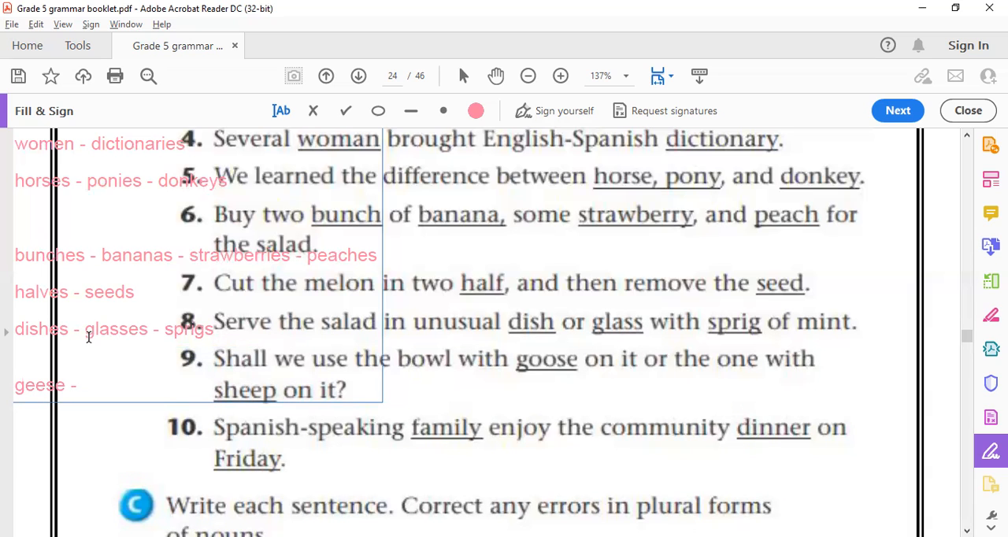
type("s")
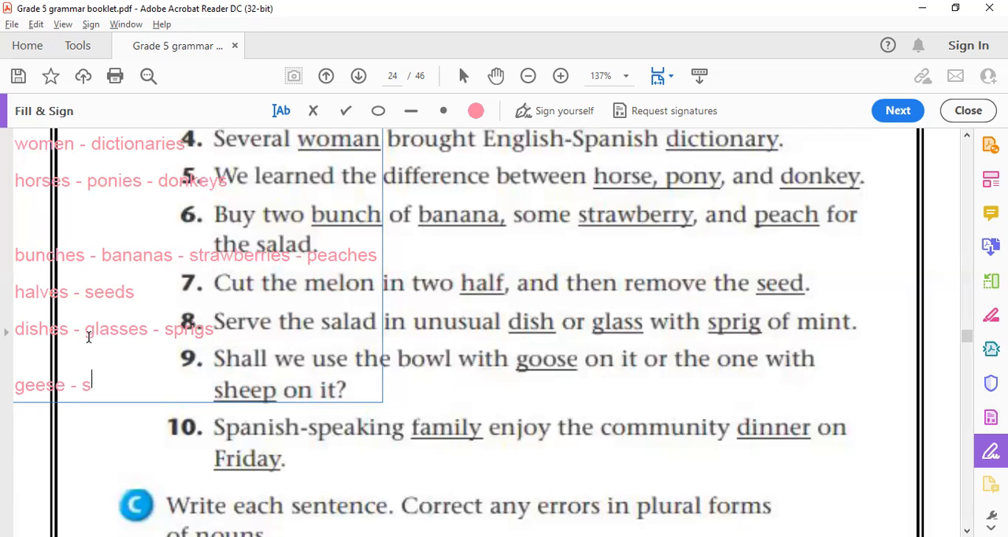
type("heep")
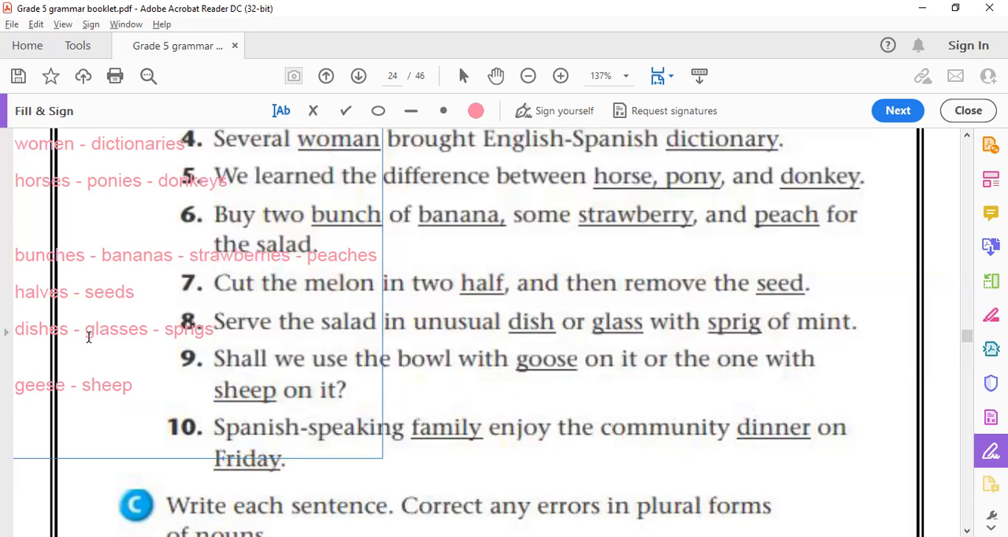
Write 'families - dinners - Fridays' on the pink line beside sentence 10
type("fam")
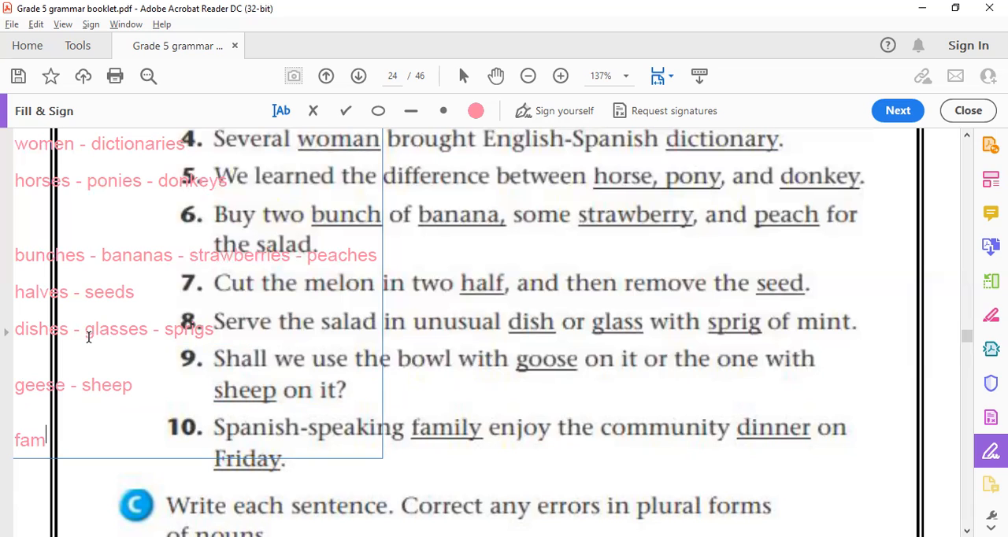
type("ilies -")
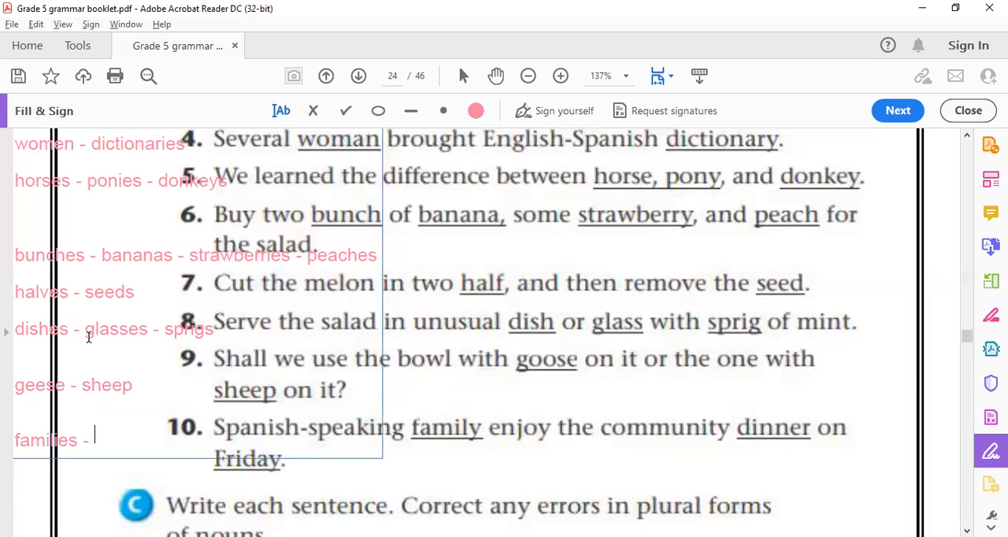
type("d")
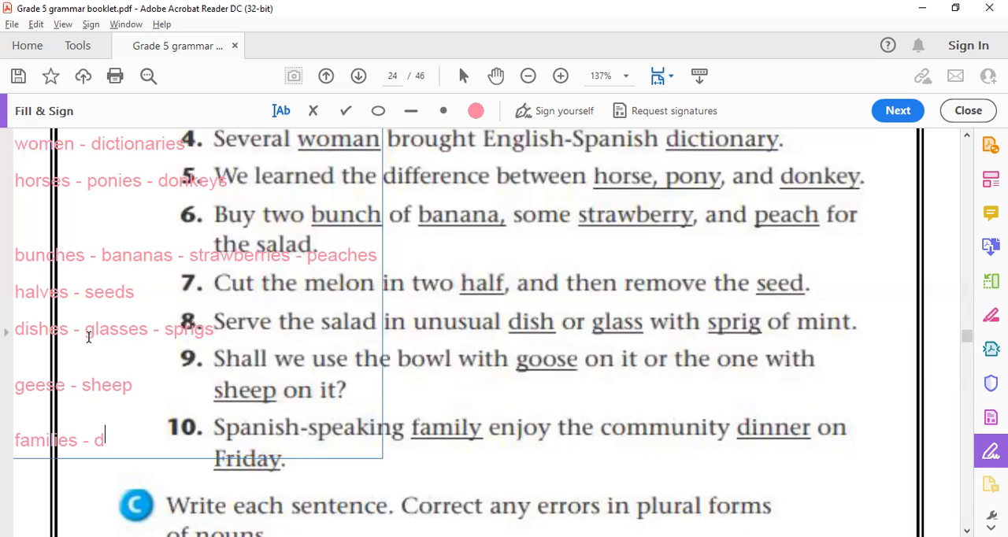
type("inners -")
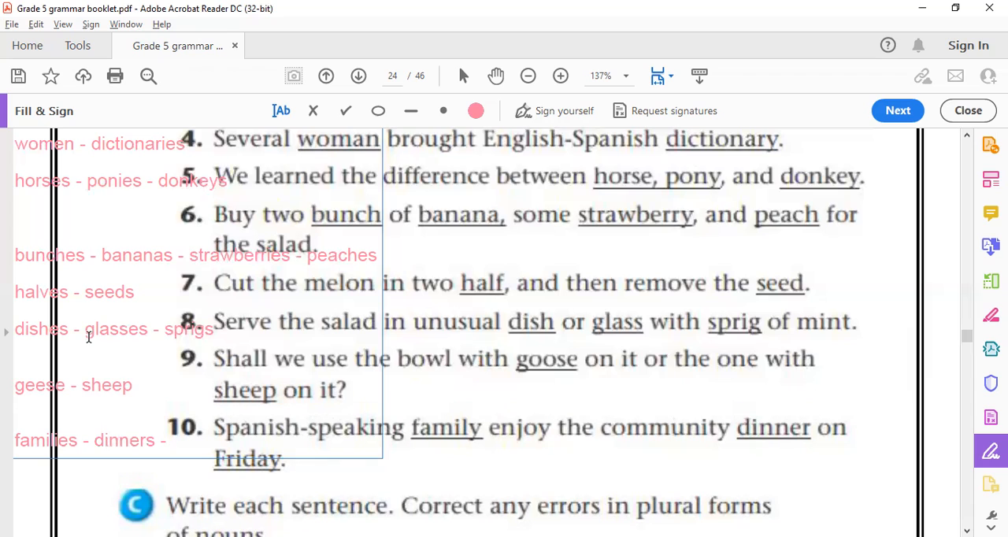
type("Frida")
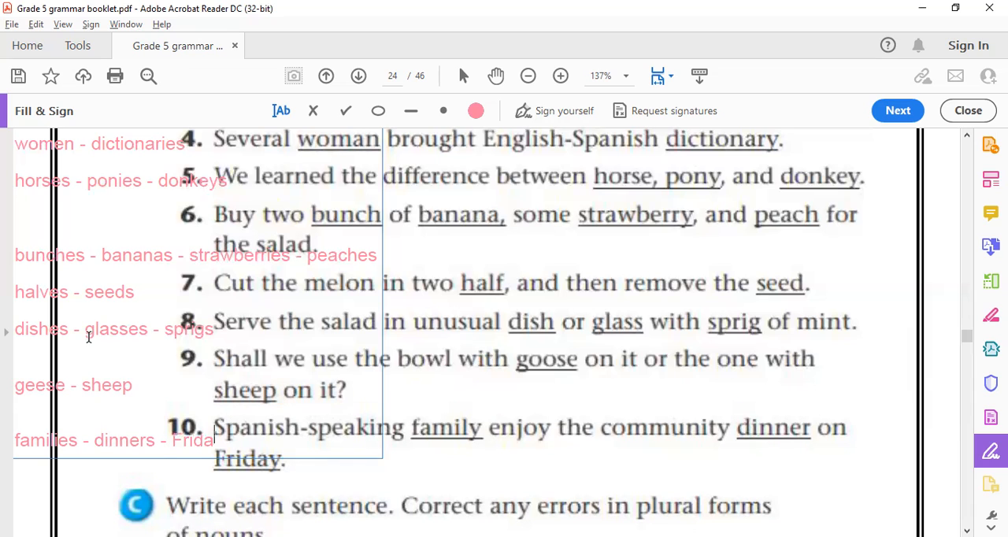
type("ys")
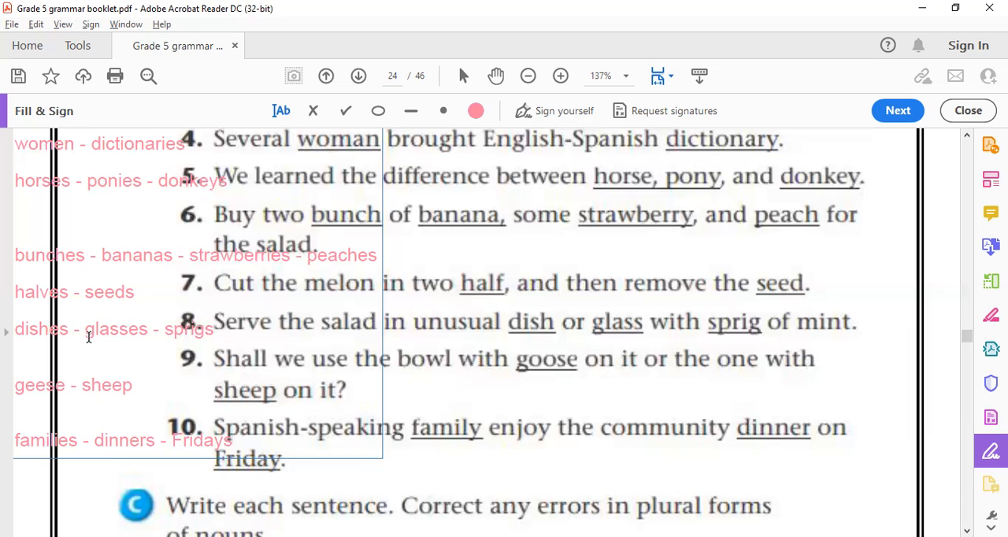
mouse_move(443, 433)
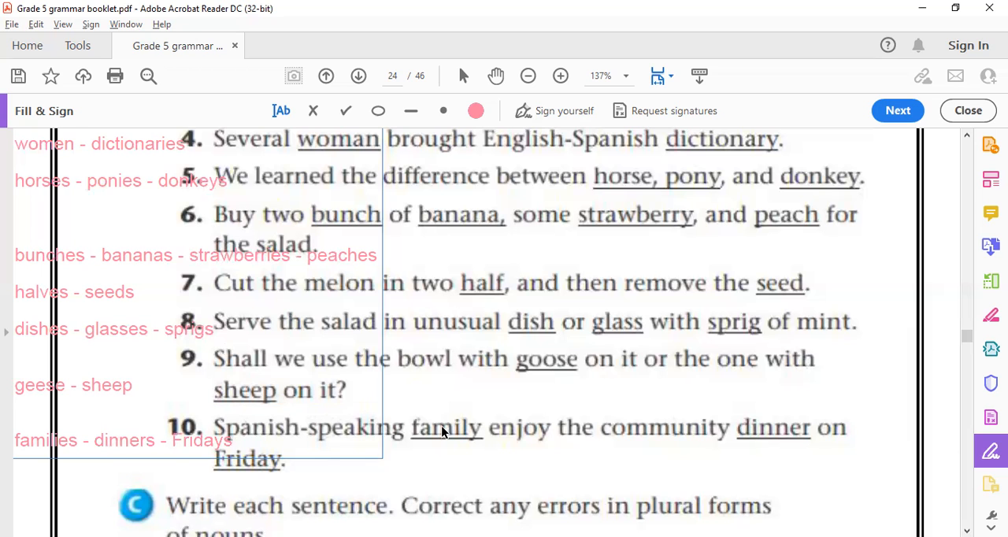
Scroll down past Exercise B to reveal Exercise C sentences 11–15
scroll("down", 3)
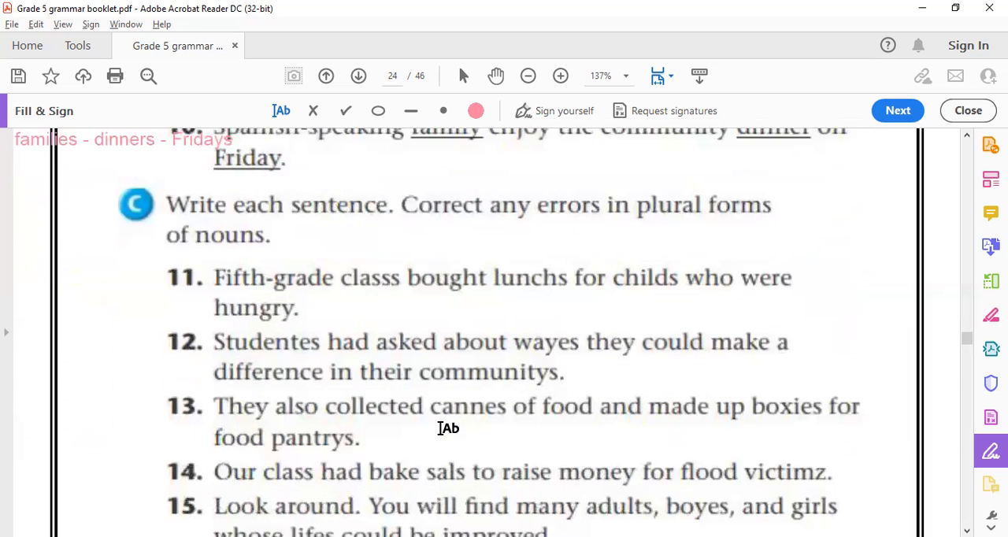
scroll("down", 3)
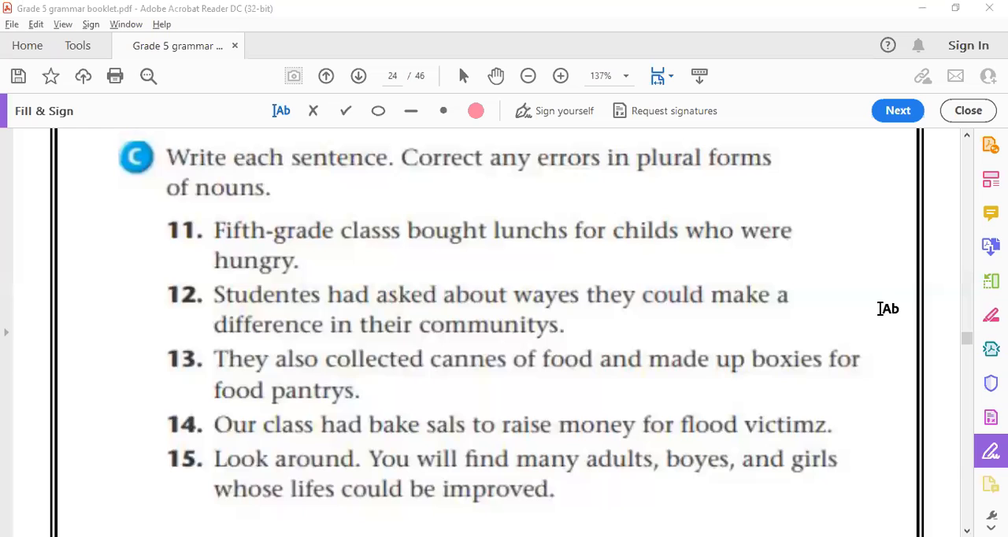
mouse_move(758, 279)
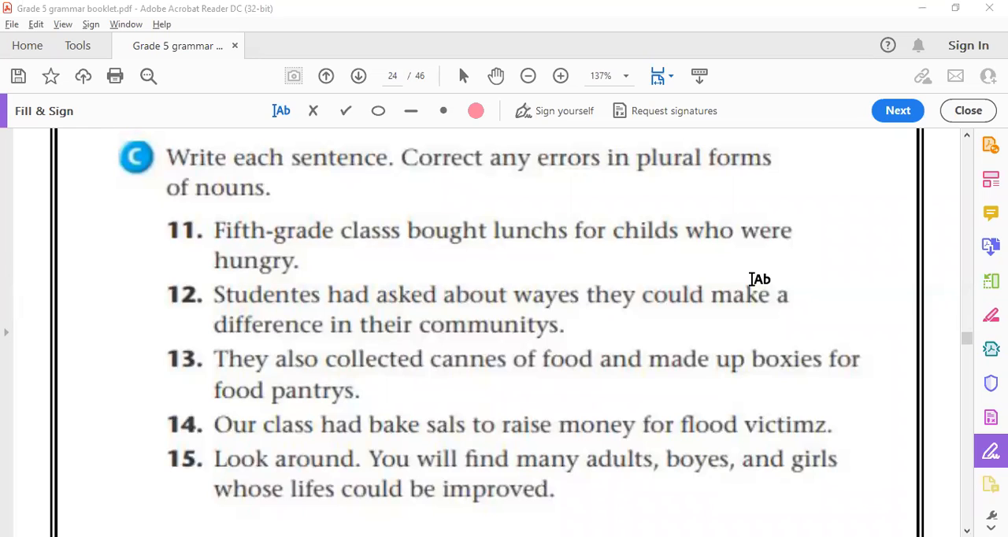
mouse_move(281, 208)
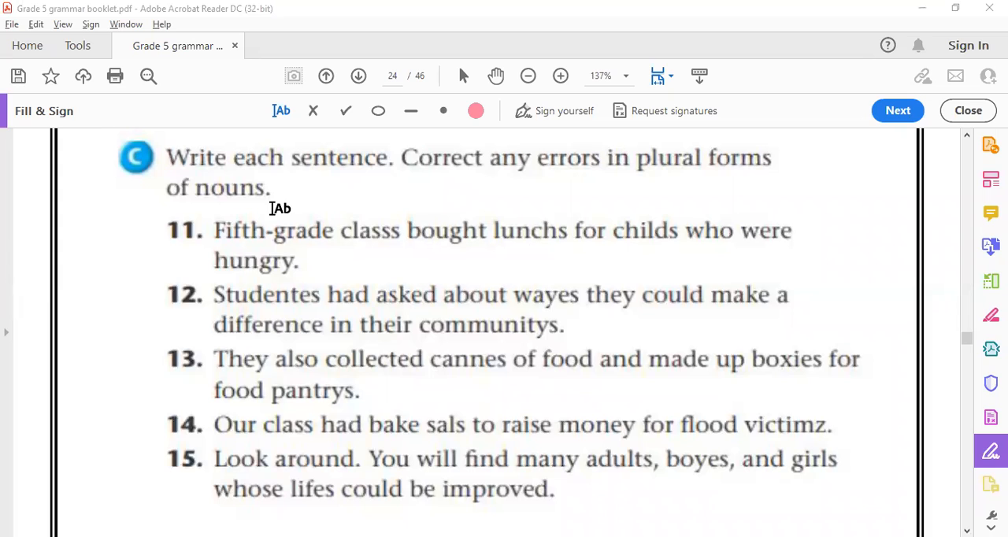
mouse_move(319, 259)
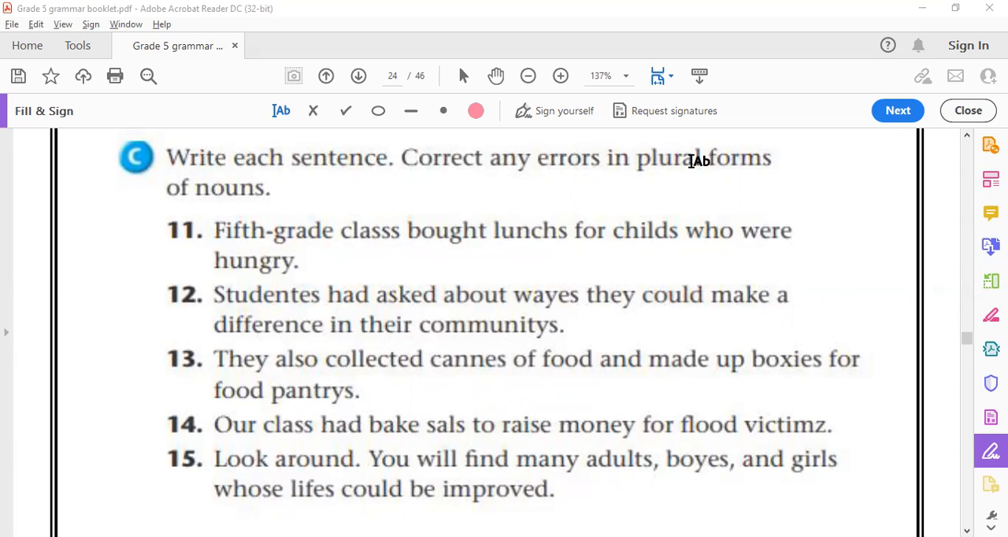
mouse_move(874, 42)
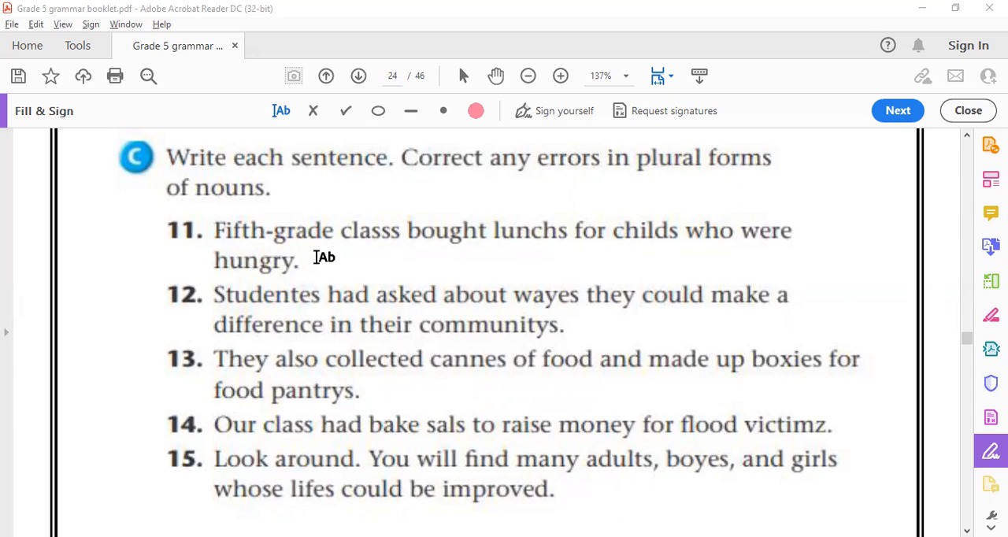
Place a pink text box after sentence 11 and write 'lunches - classes'
left_click(317, 256)
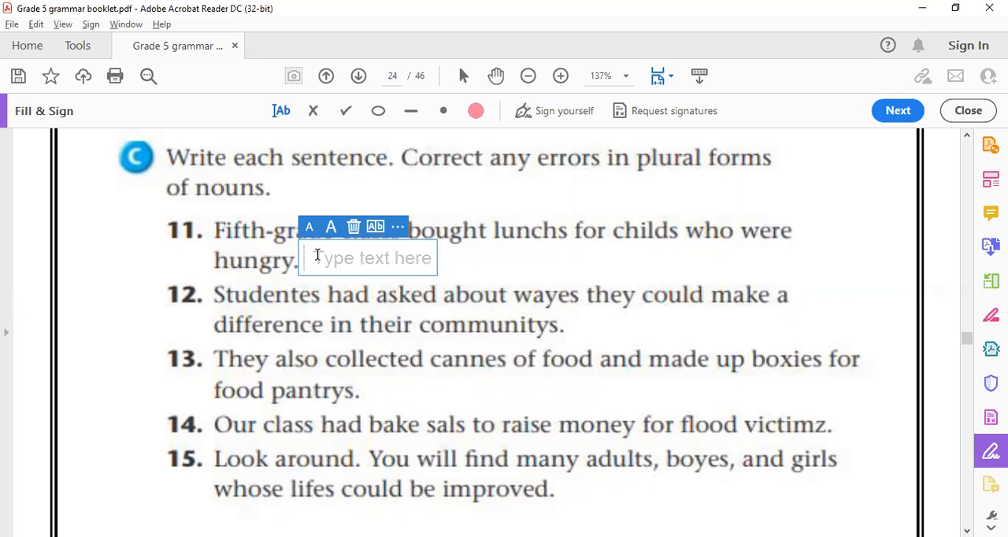
left_click(316, 258)
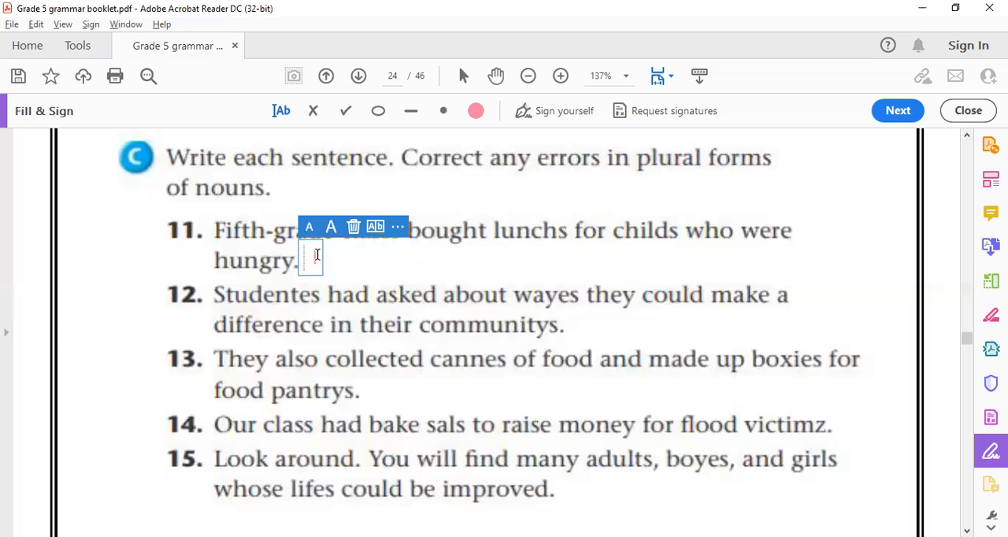
type("Lunch")
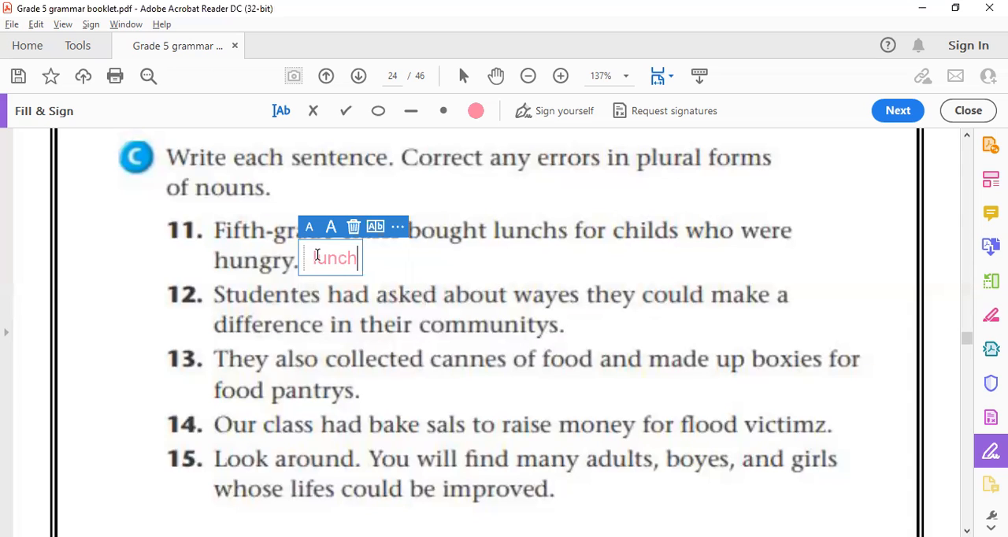
type("ies")
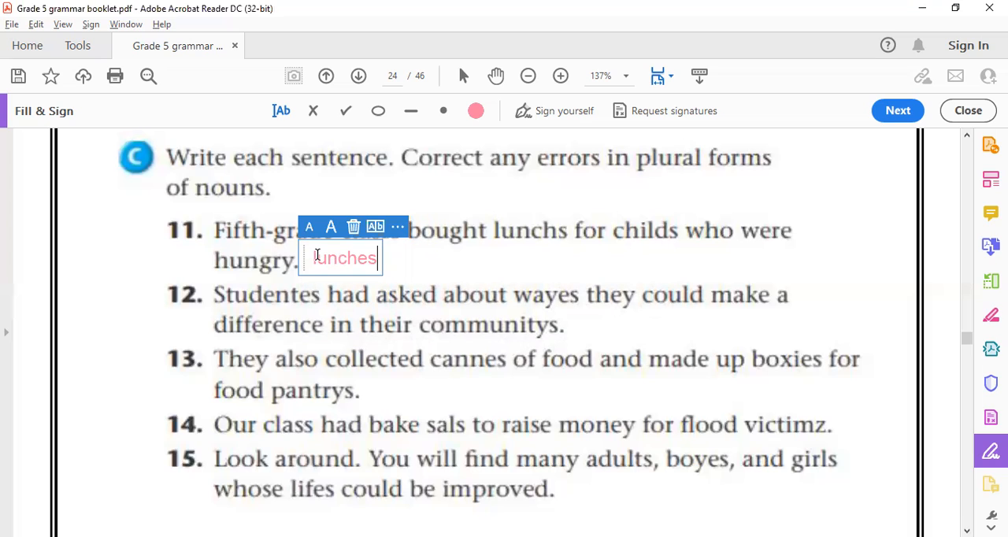
type("-")
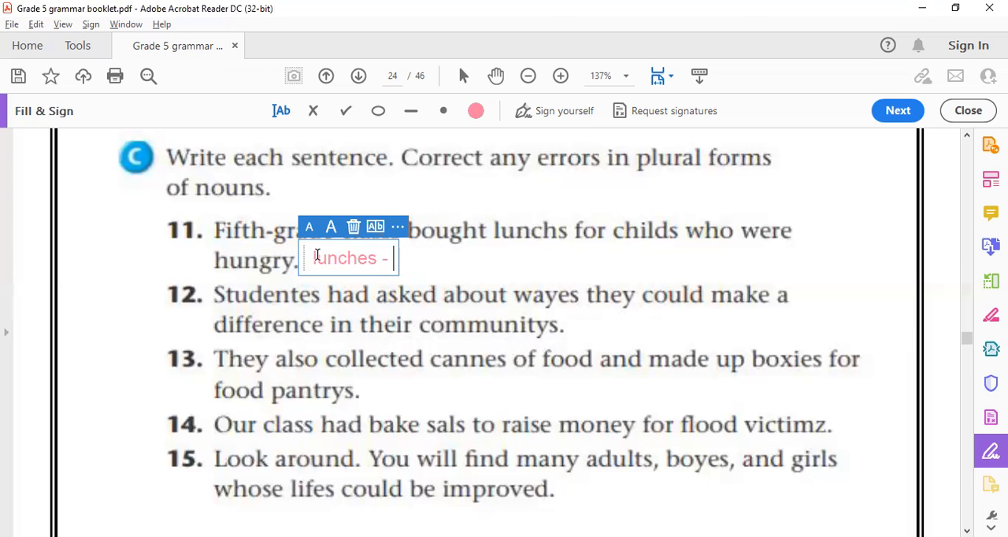
type("clas")
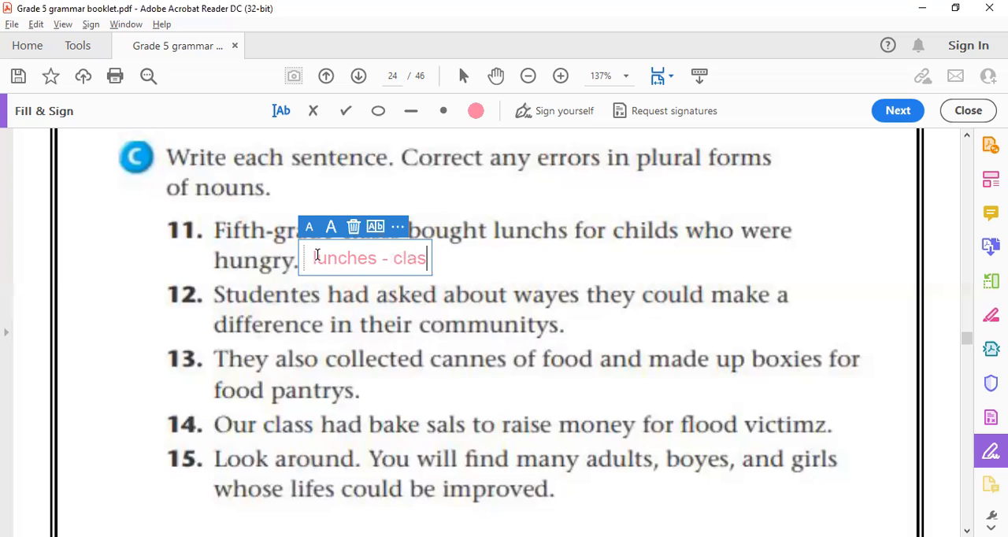
type("ses")
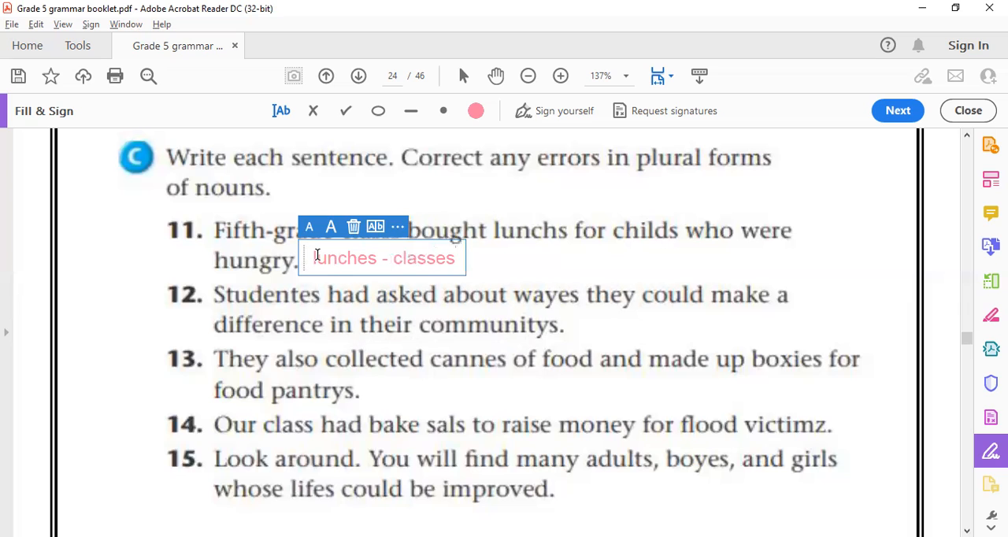
Type " - children" after "lunches - classes" in sentence 11's pink note, fixing the typo
type("-")
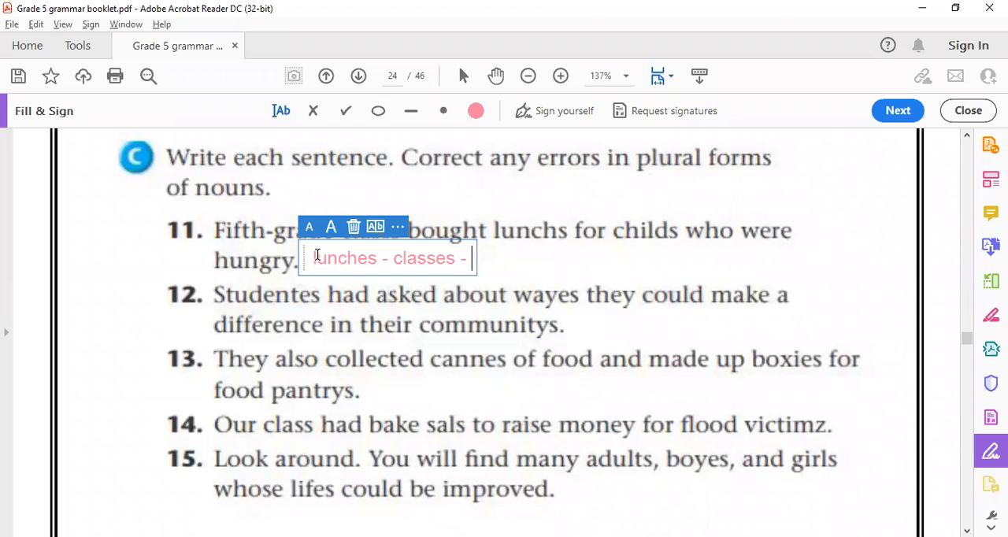
type("chid")
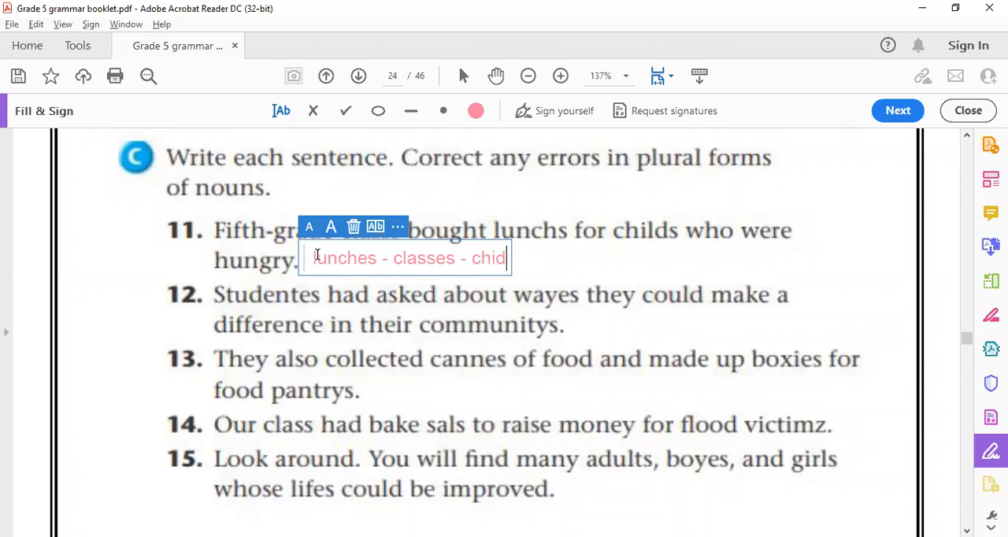
type("ls")
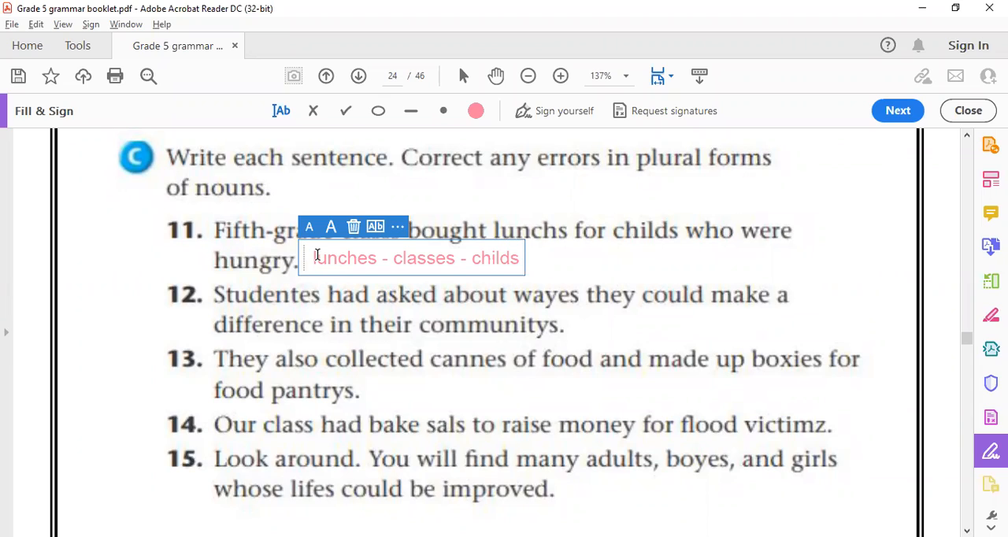
type("es")
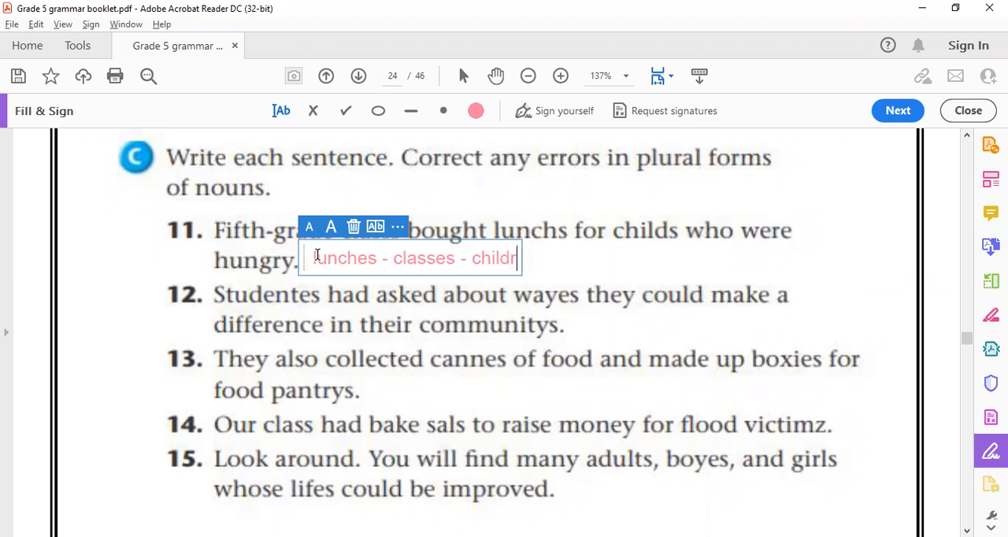
type("en")
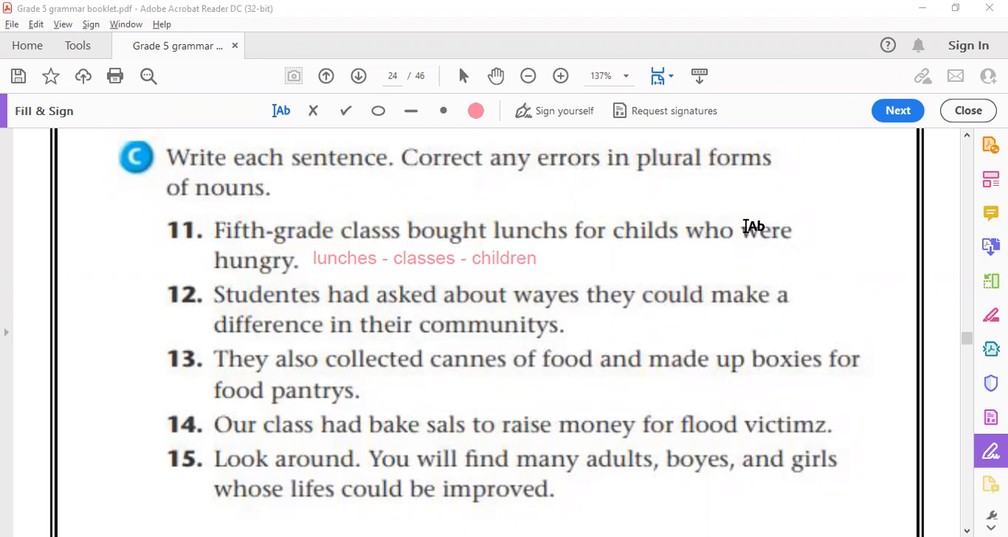
mouse_move(575, 325)
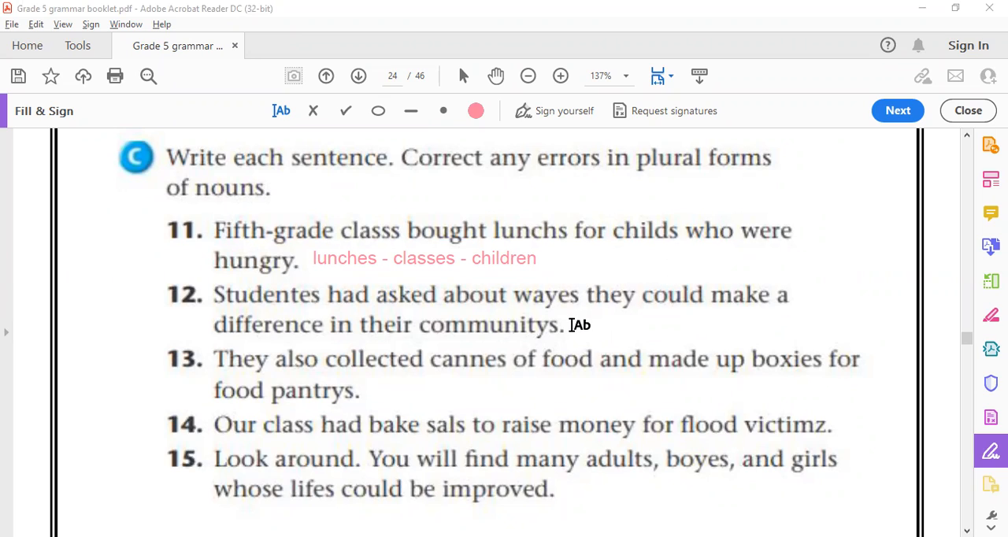
Add a pink text note "students, ways, communities" after "communitys." in sentence 12
left_click(574, 325)
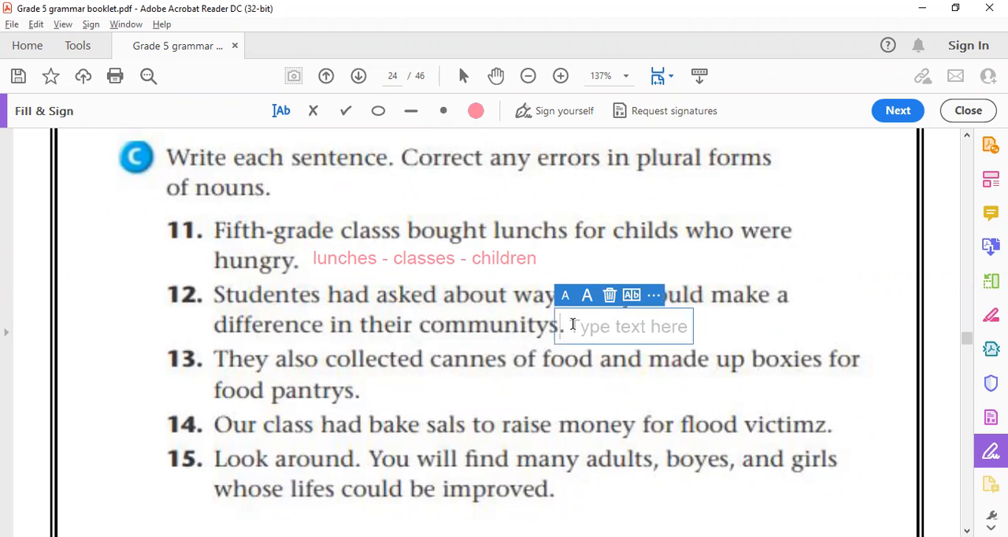
mouse_move(937, 274)
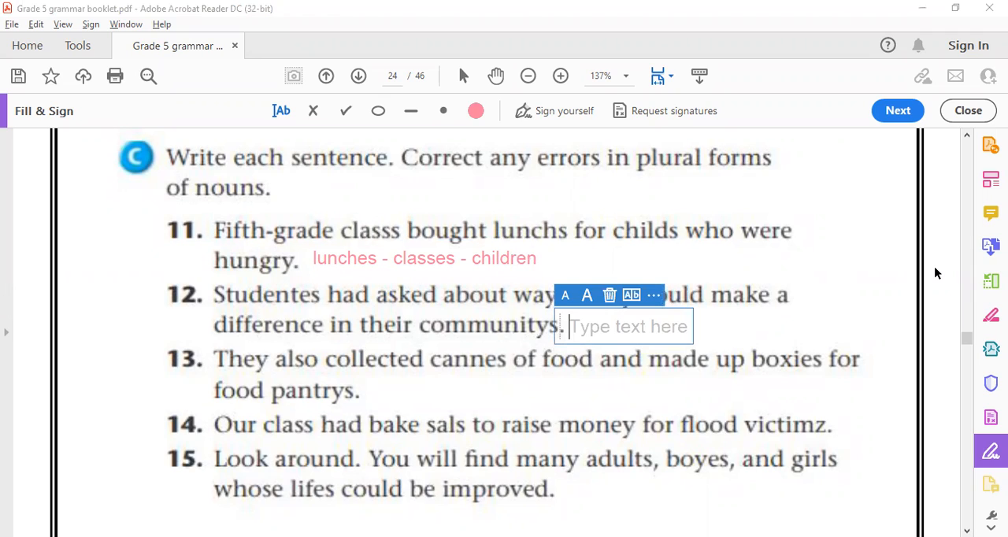
mouse_move(502, 277)
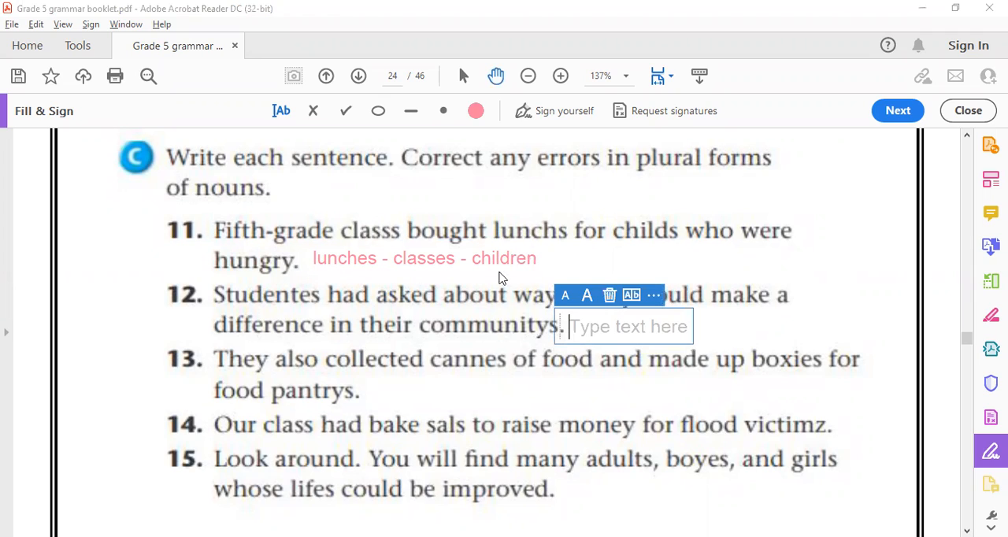
mouse_move(827, 288)
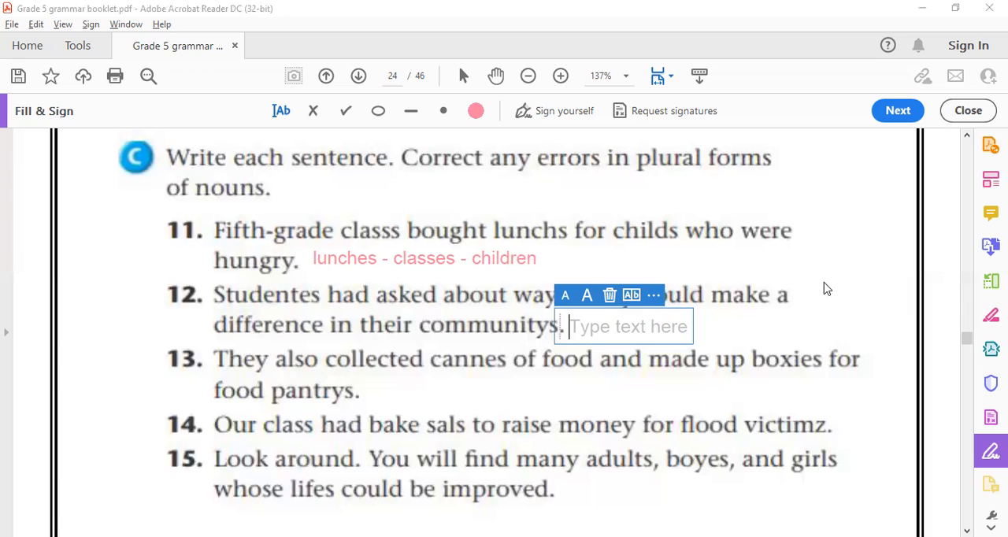
mouse_move(737, 347)
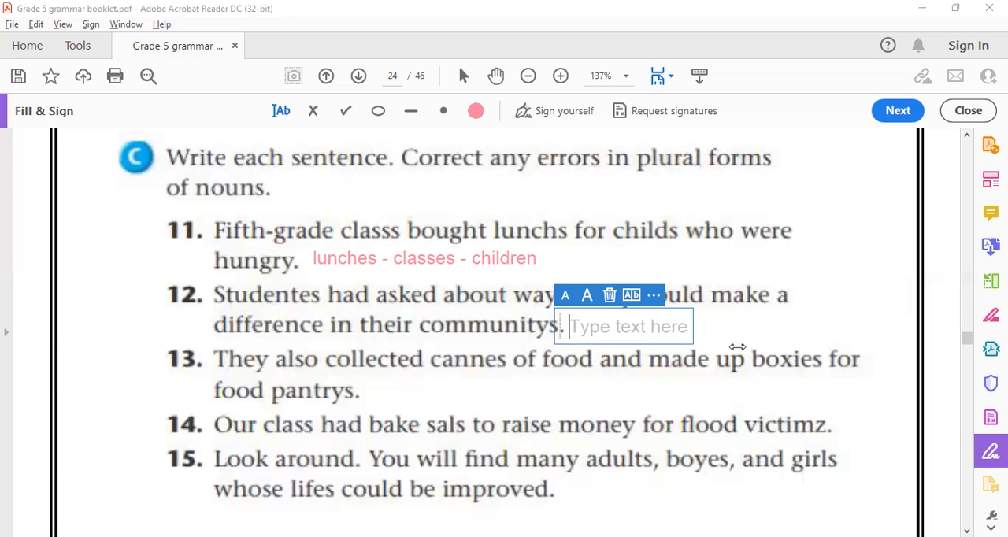
mouse_move(430, 315)
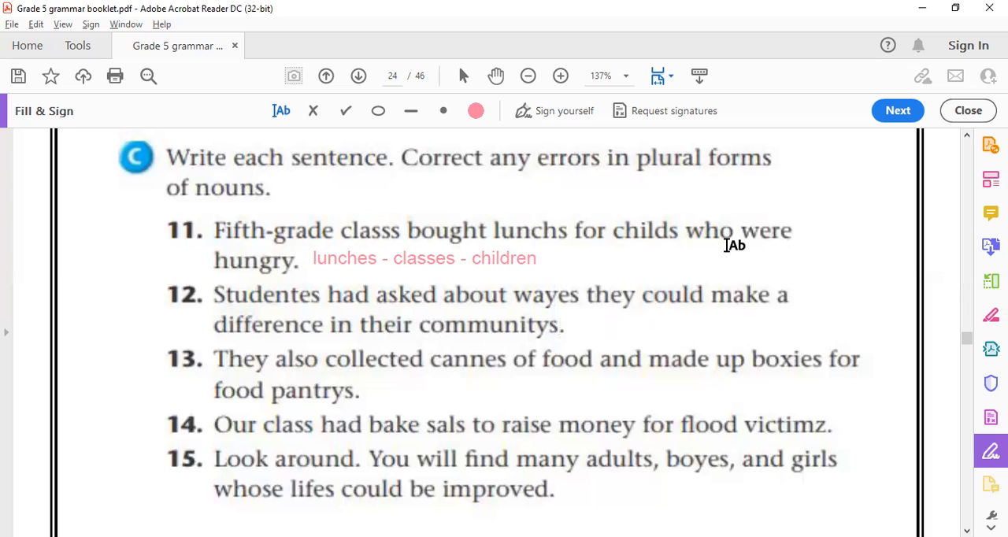
mouse_move(270, 285)
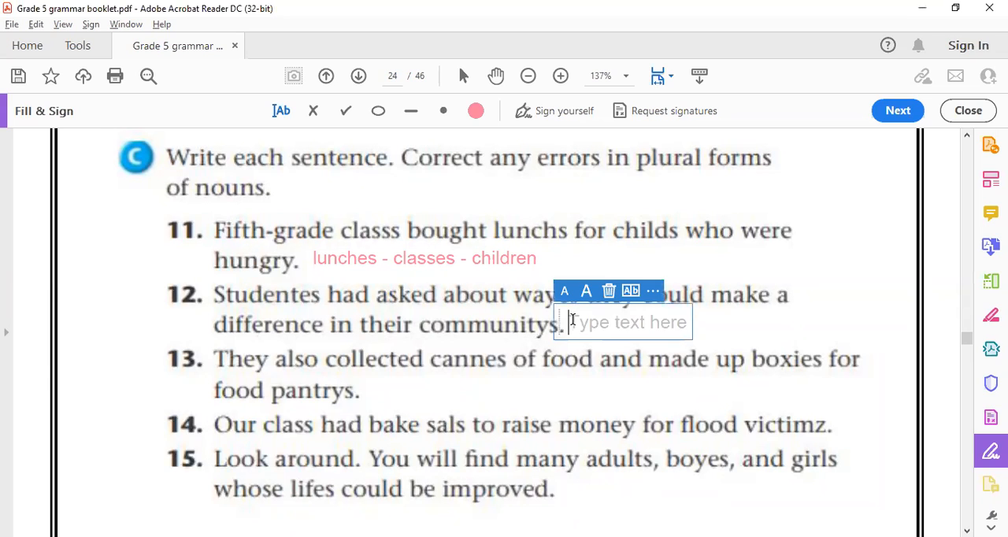
type("students, ways, communities")
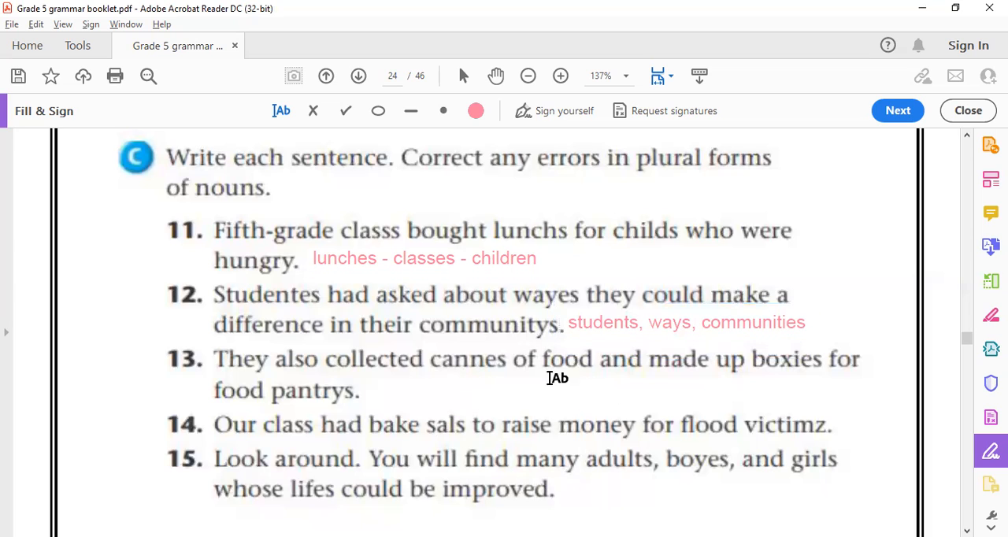
mouse_move(575, 498)
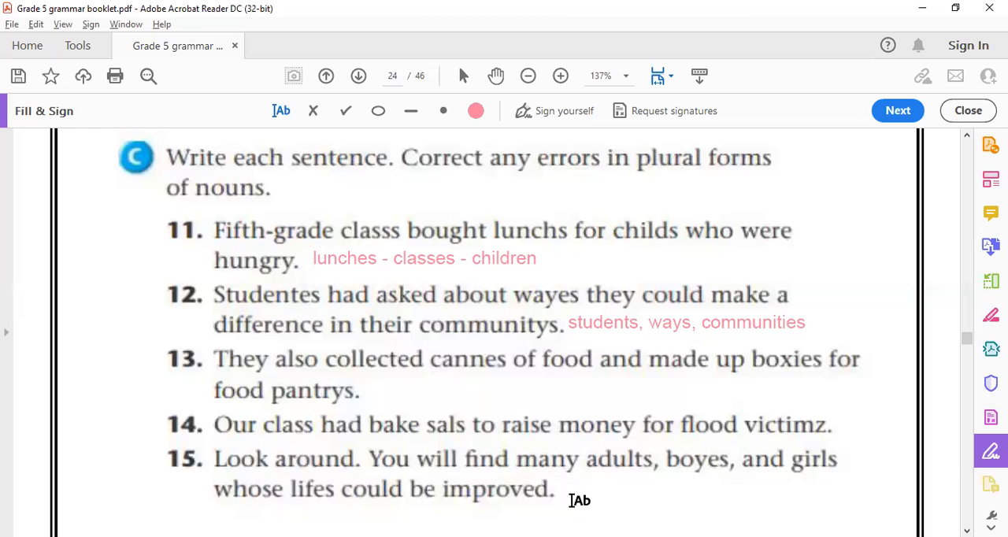
mouse_move(570, 221)
type("boys lives")
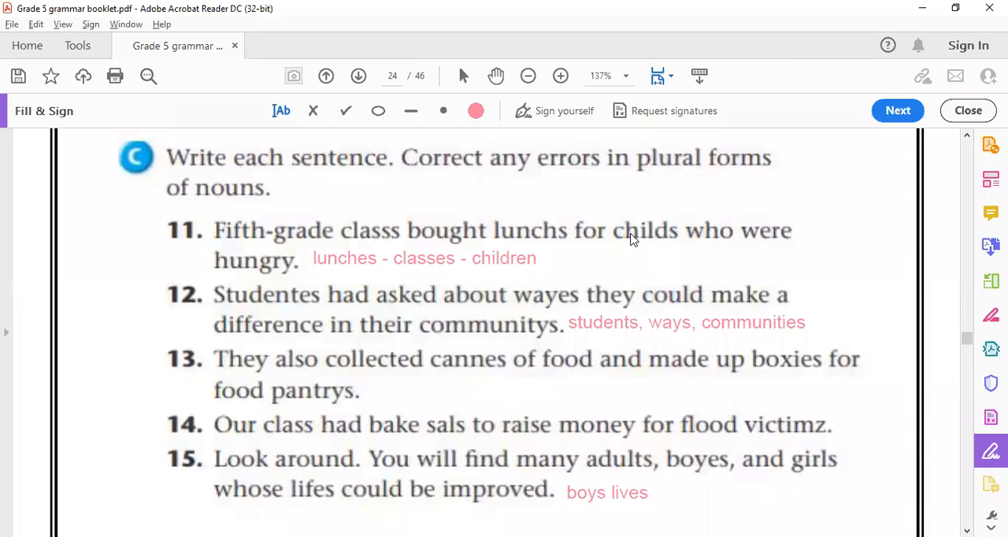
mouse_move(782, 278)
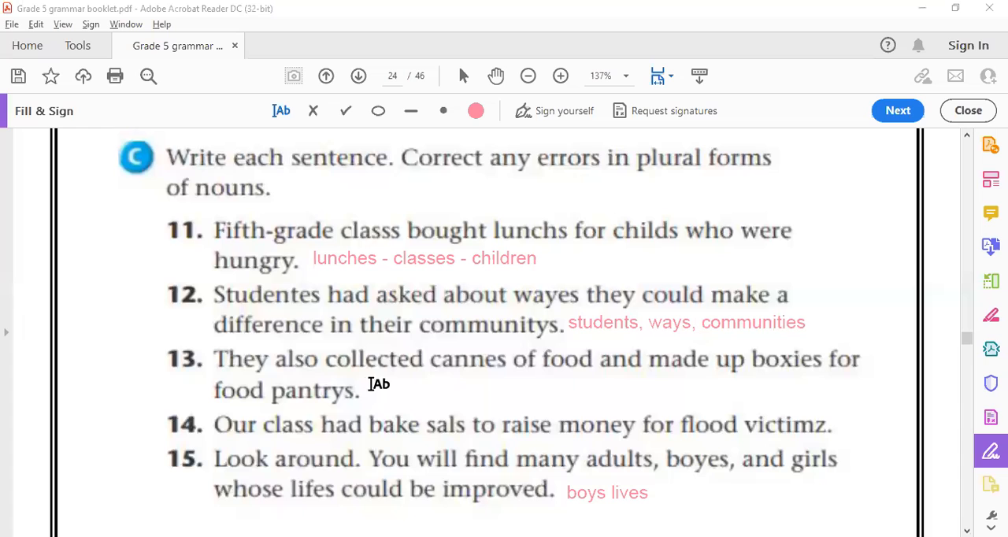
Place a new text note after "pantrys." in sentence 13
left_click(379, 384)
type("cans boxes pantries")
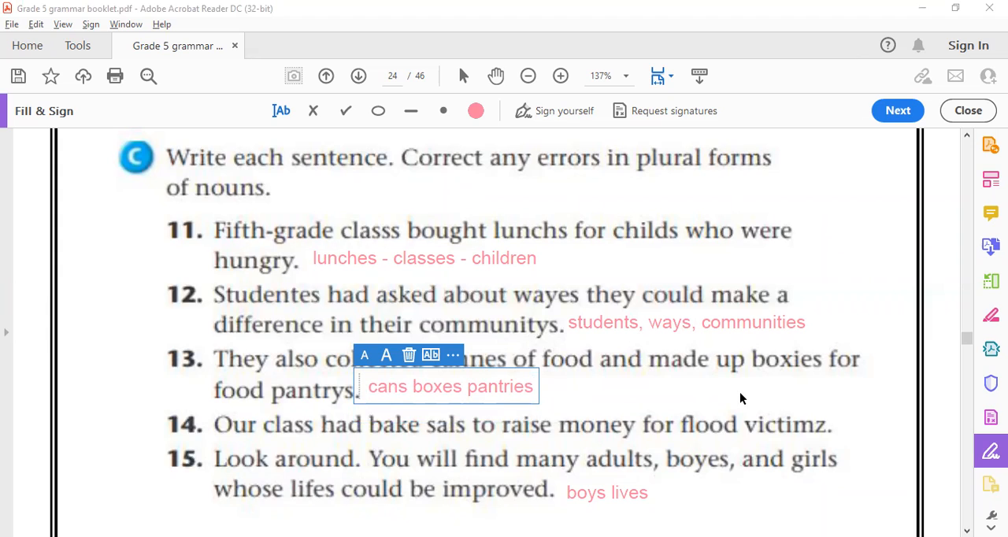
mouse_move(272, 224)
type("victims sales")
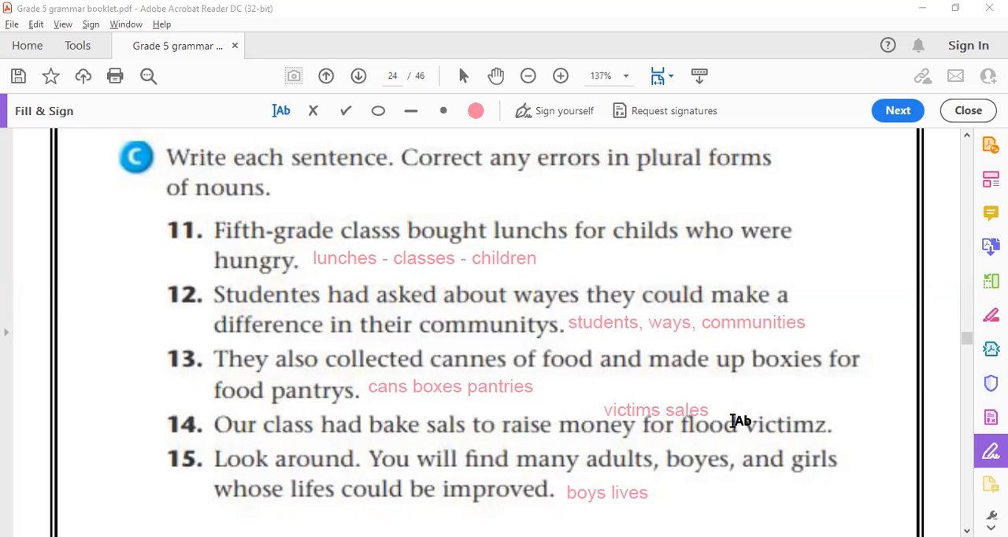
mouse_move(756, 187)
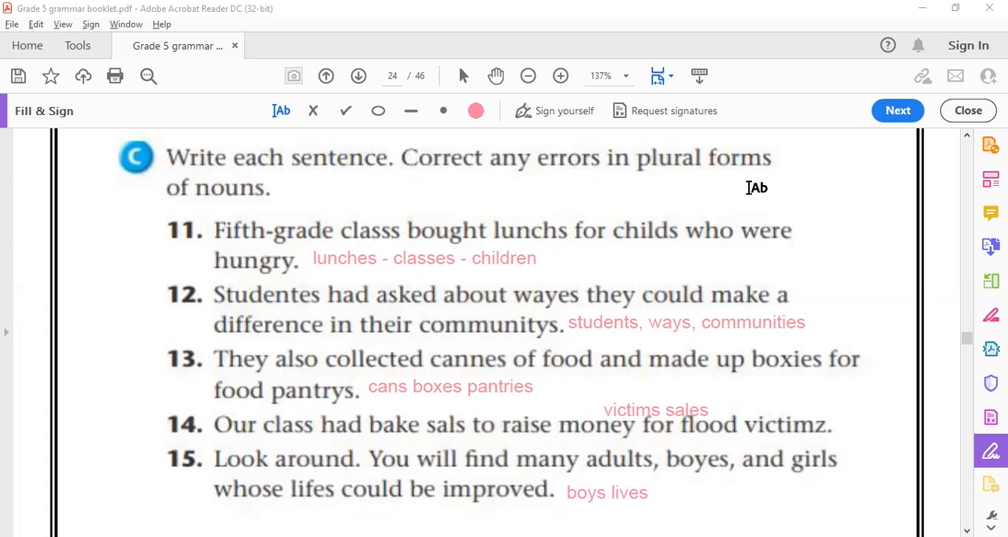